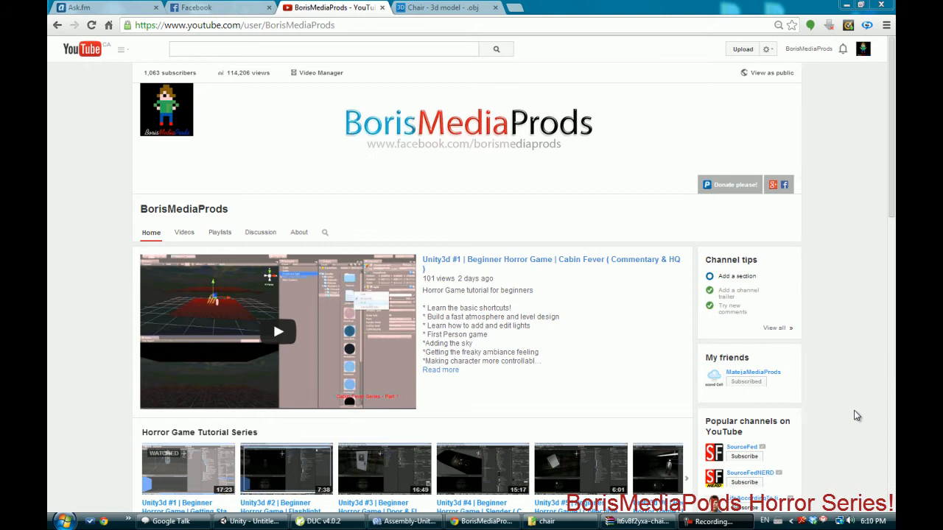
pyautogui.moveTo(265, 473)
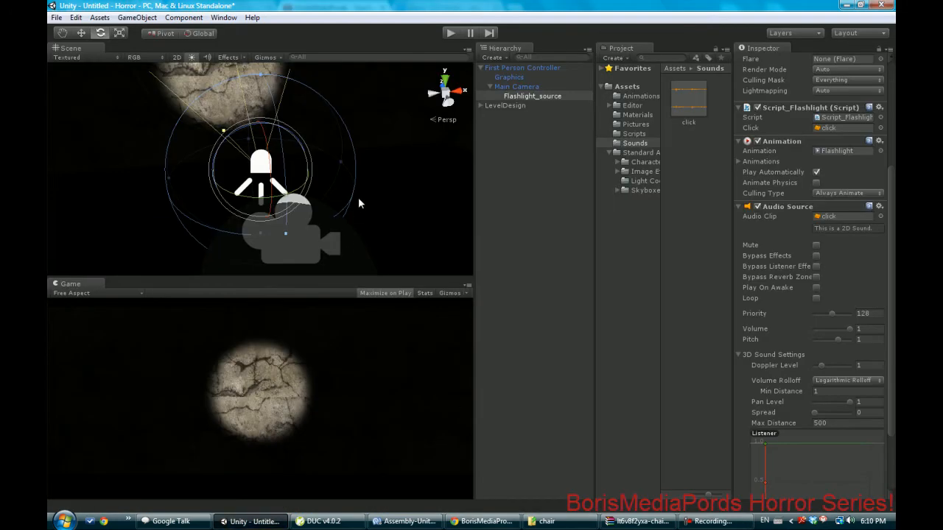
pyautogui.moveTo(196, 44)
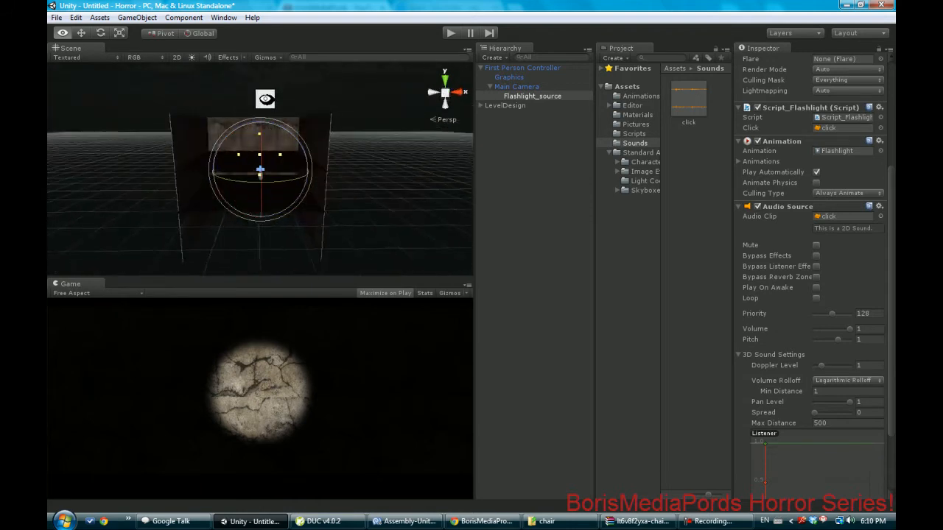
# Duplicate the textured wall cubes and move the copies outward to lengthen the corridor
pyautogui.click(502, 114)
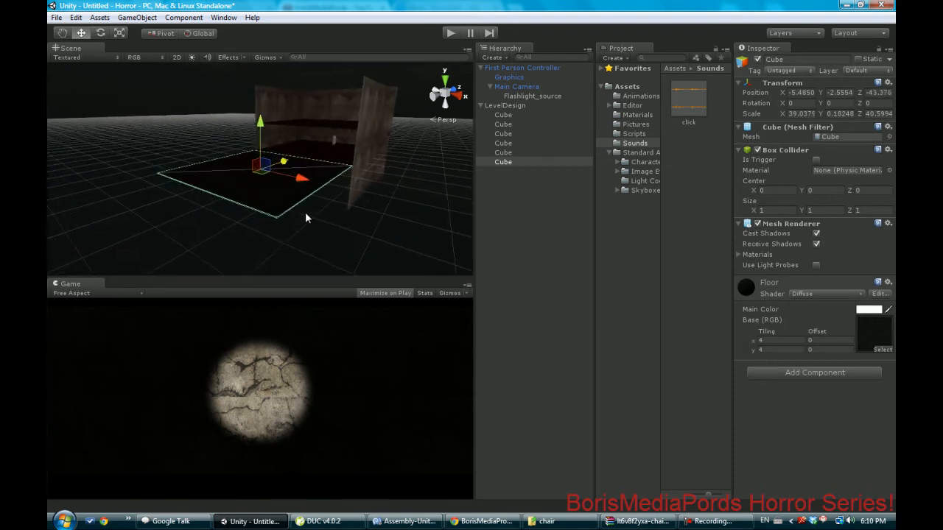
pyautogui.moveTo(306, 218); pyautogui.dragTo(216, 207)
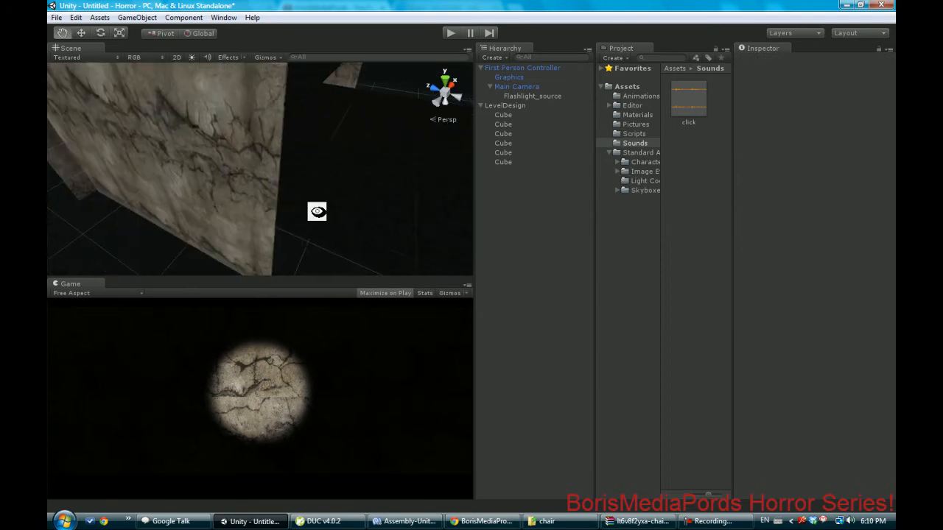
pyautogui.click(503, 161)
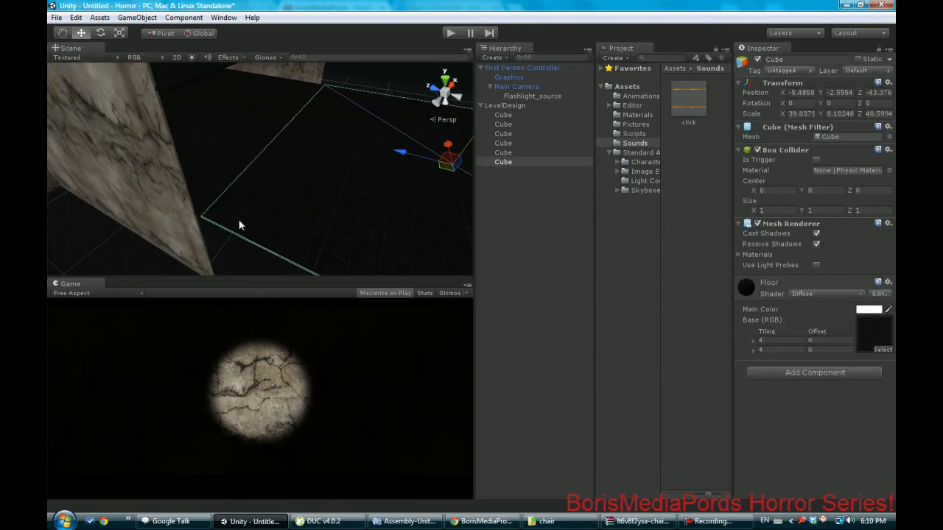
pyautogui.click(502, 124)
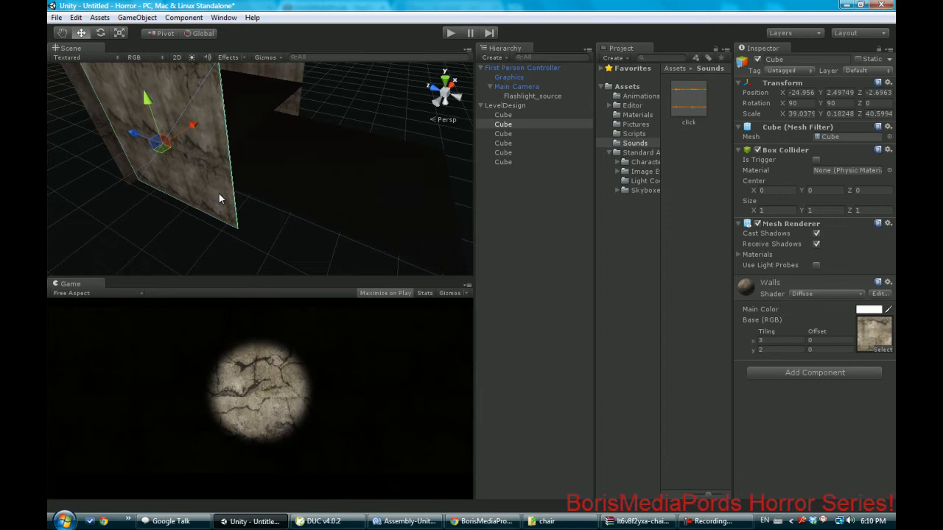
pyautogui.moveTo(137, 136)
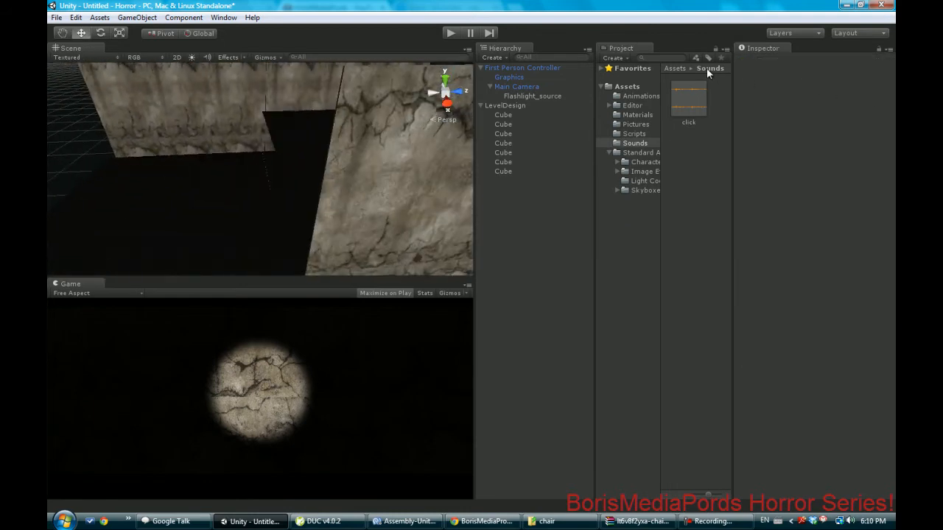
pyautogui.click(503, 161)
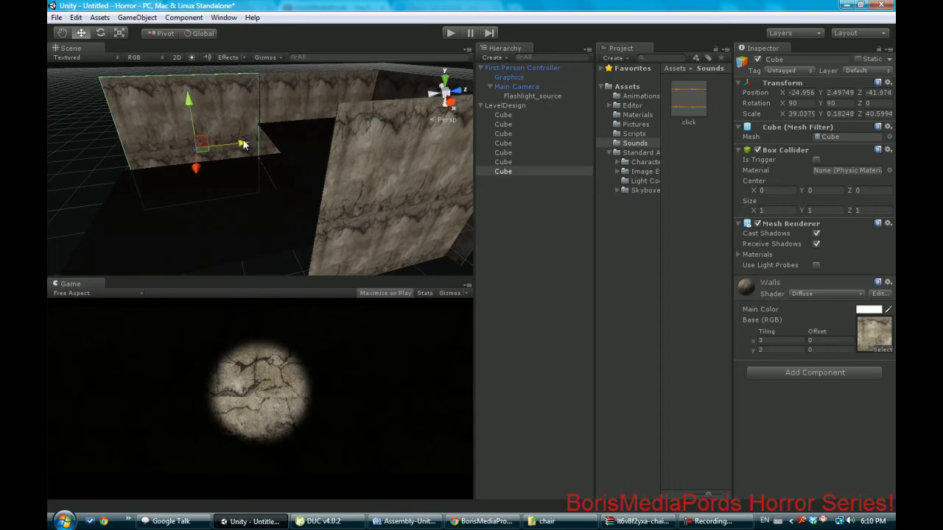
pyautogui.click(89, 160)
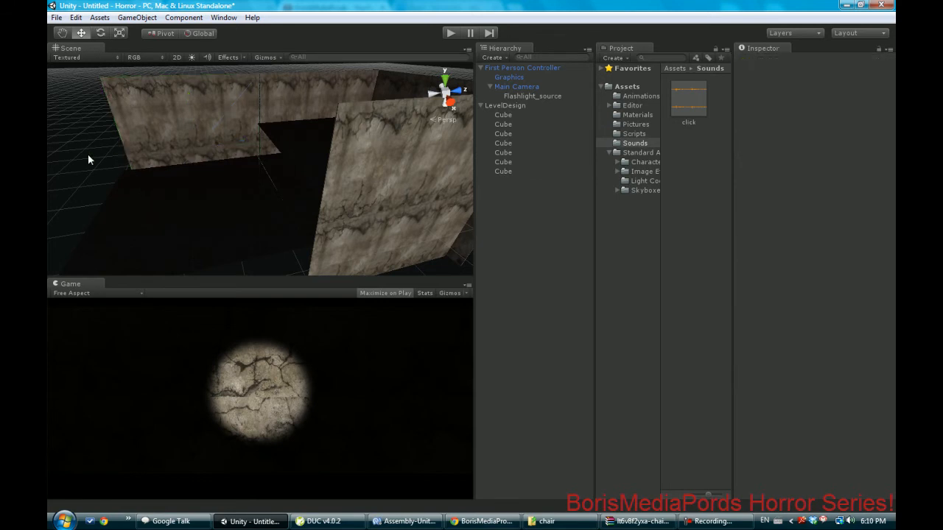
pyautogui.click(503, 180)
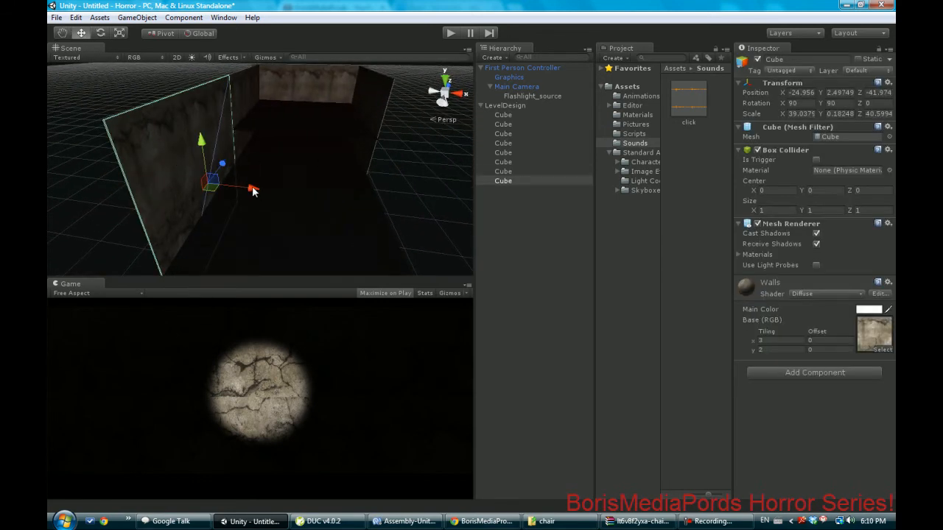
pyautogui.moveTo(252, 190); pyautogui.dragTo(417, 219)
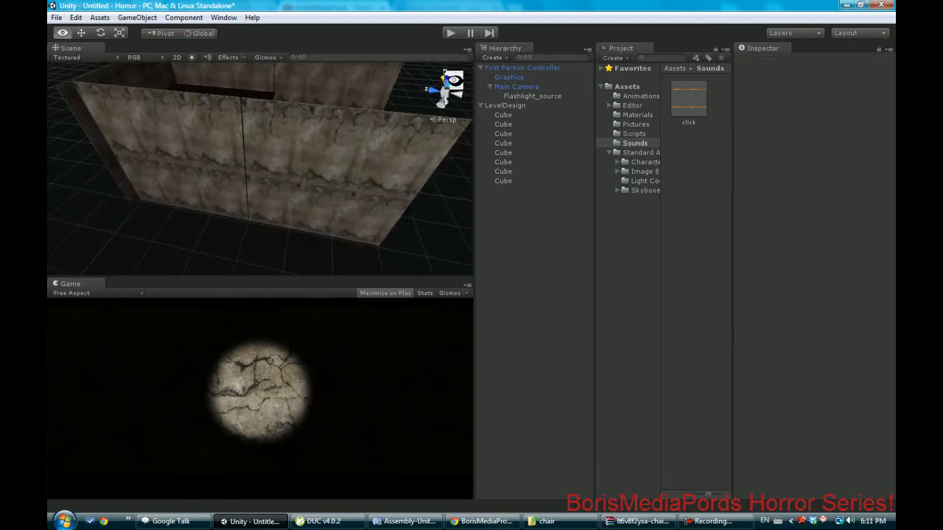
pyautogui.click(503, 171)
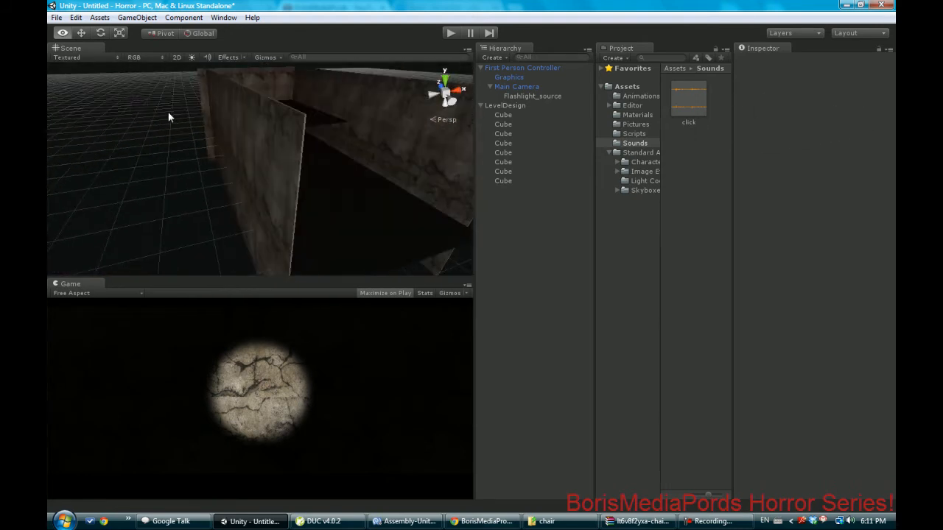
pyautogui.click(502, 190)
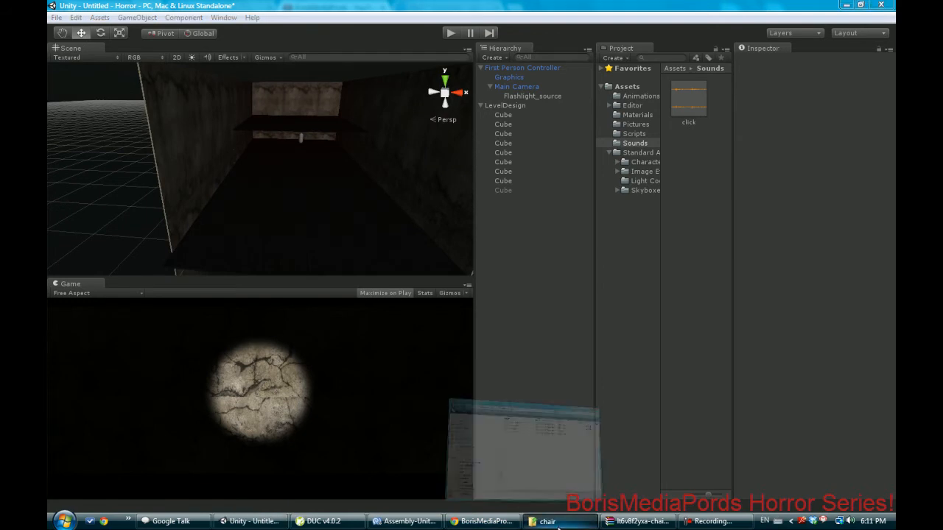
# Bring up the TF3DM Chair model download page, then return to Unity
pyautogui.click(403, 521)
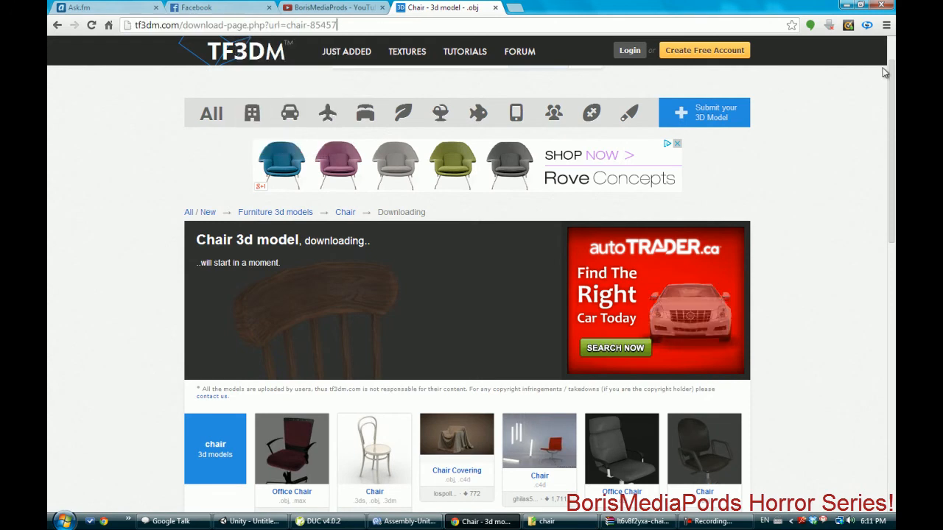
pyautogui.moveTo(135, 24)
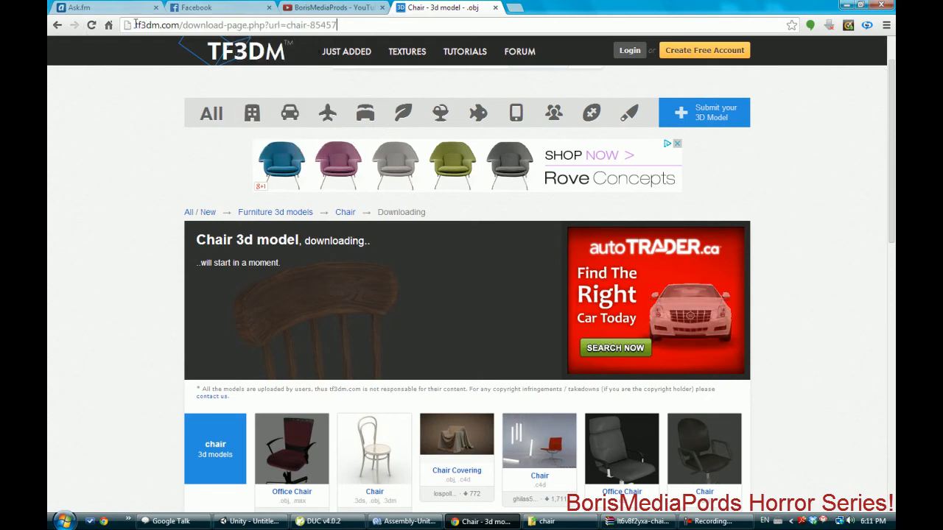
pyautogui.click(250, 520)
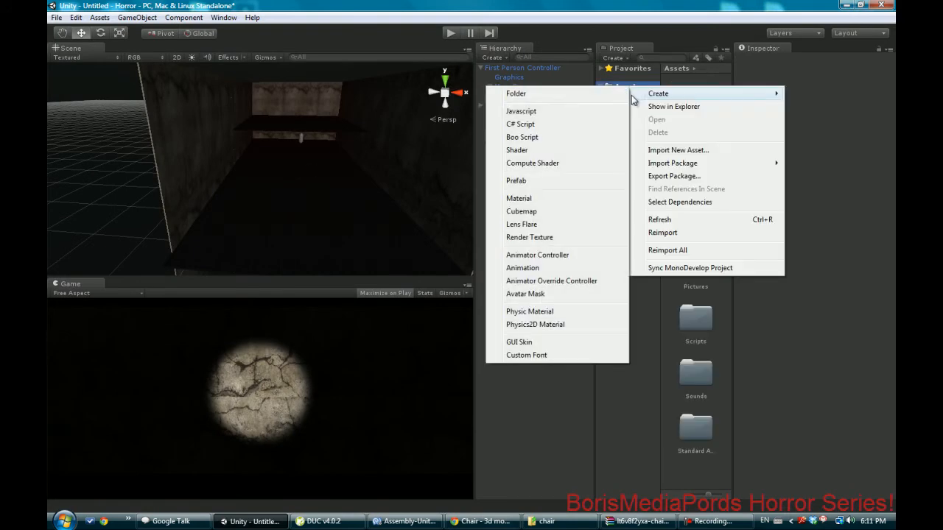
# Create a Models folder in Assets and copy the chair model folder into it
pyautogui.click(515, 93)
pyautogui.write('Models')
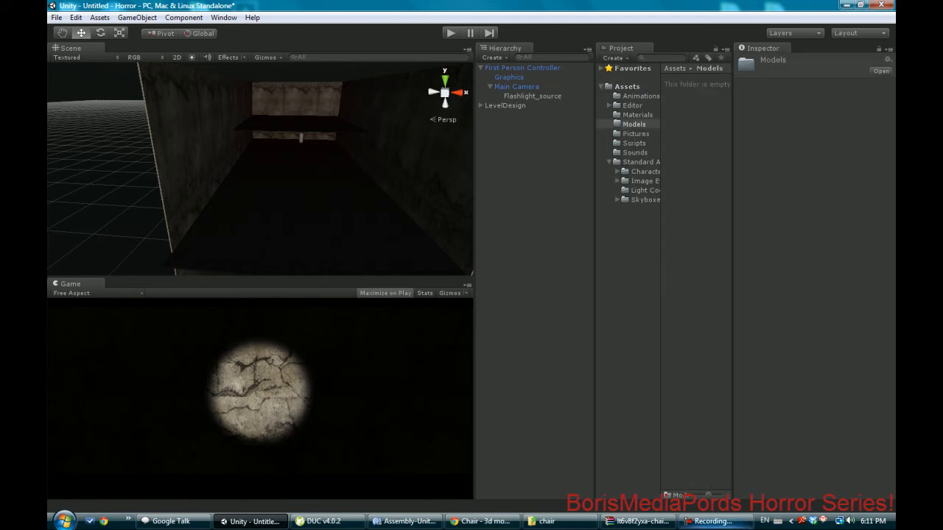
pyautogui.click(548, 521)
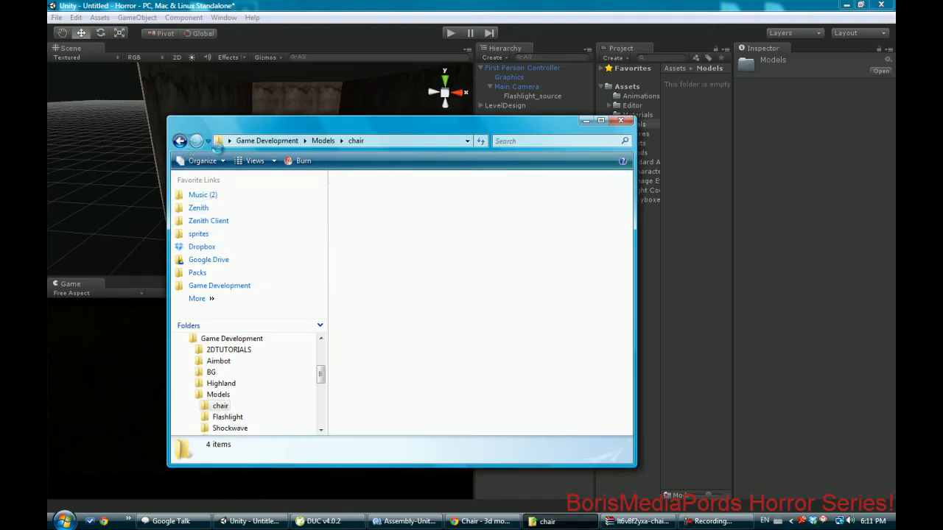
pyautogui.click(179, 140)
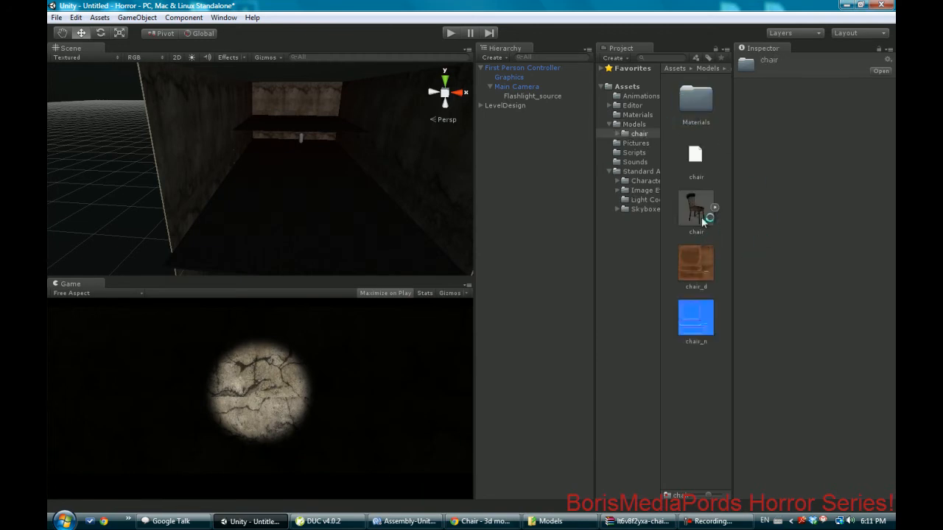
pyautogui.click(695, 206)
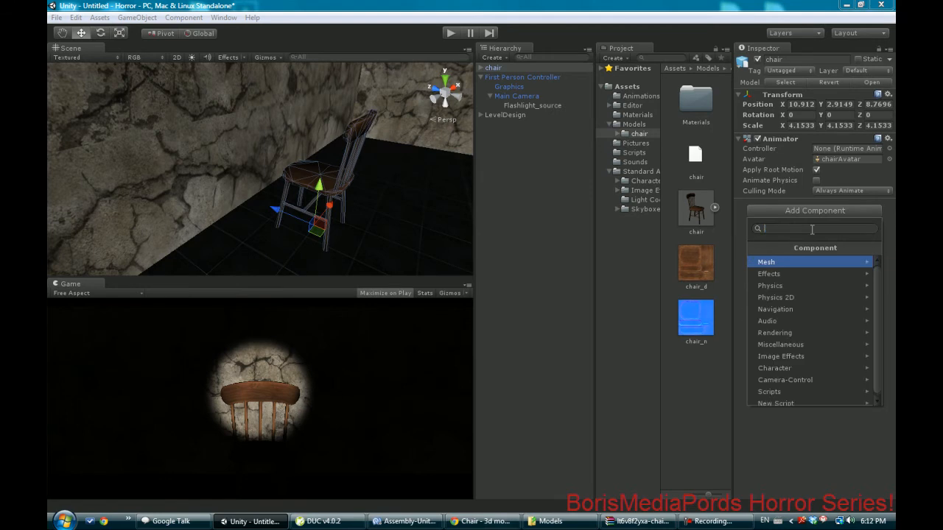
# Add a Mesh Collider to the chair, remove it, and browse Physics components again
pyautogui.click(769, 286)
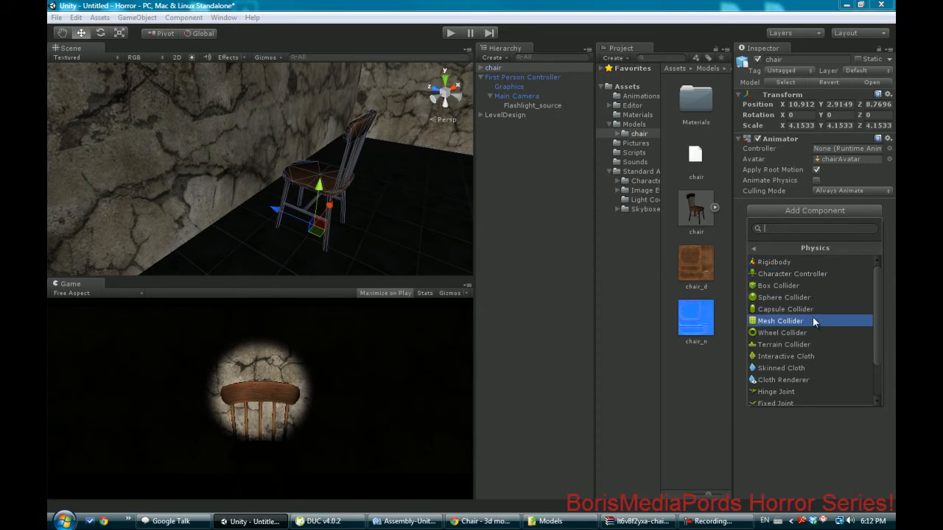
pyautogui.click(778, 320)
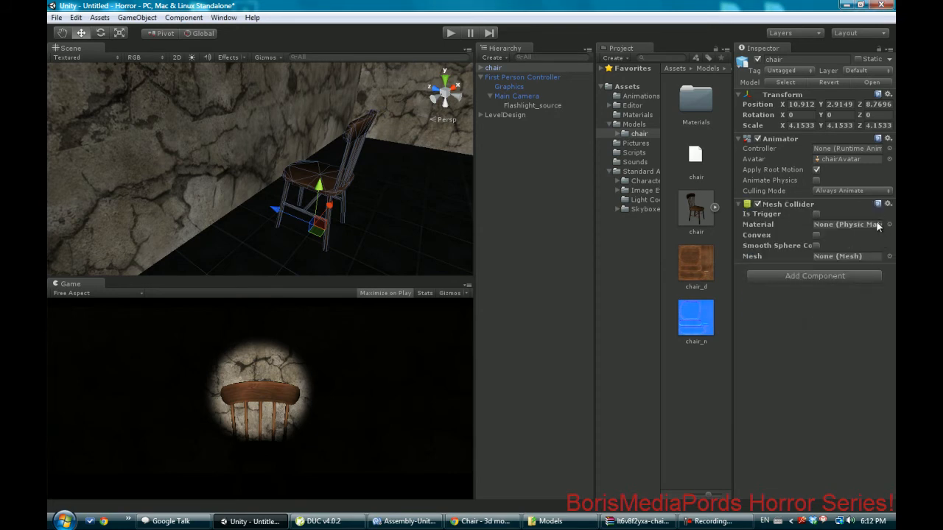
pyautogui.click(888, 225)
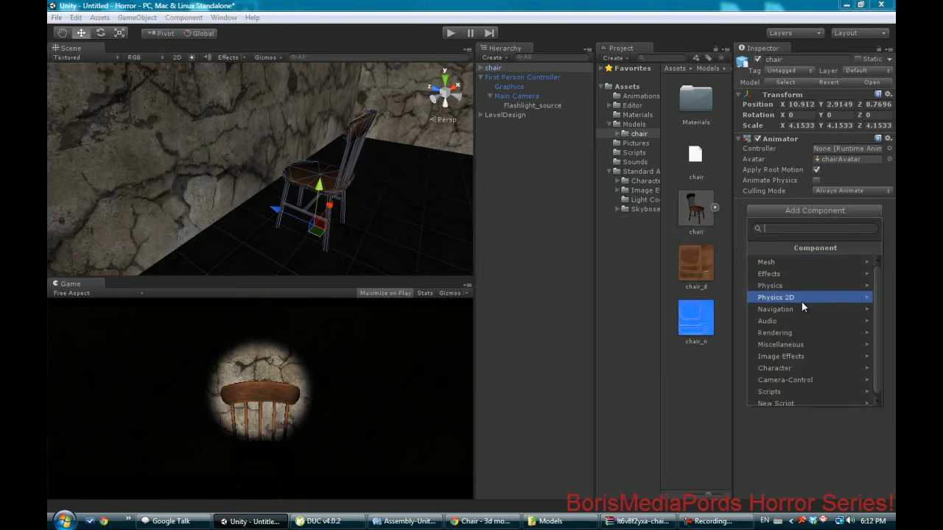
pyautogui.click(770, 285)
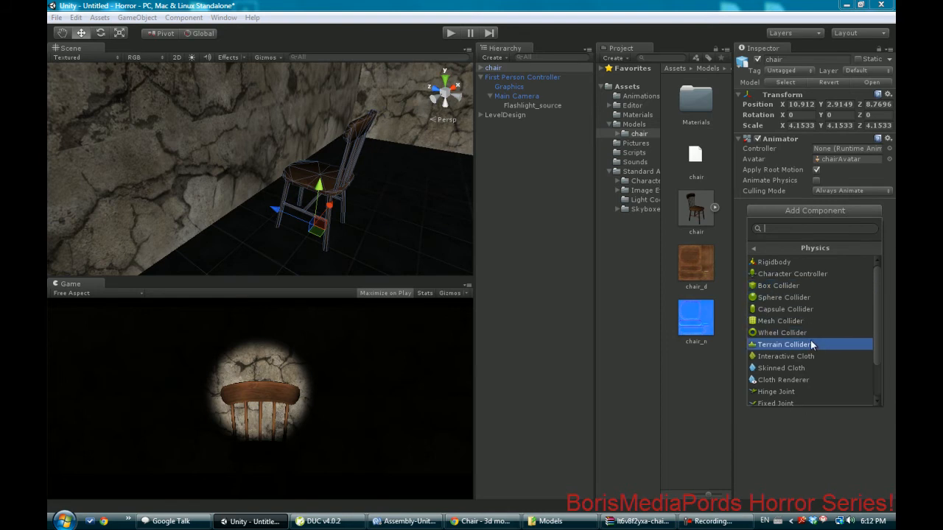
pyautogui.moveTo(806, 346)
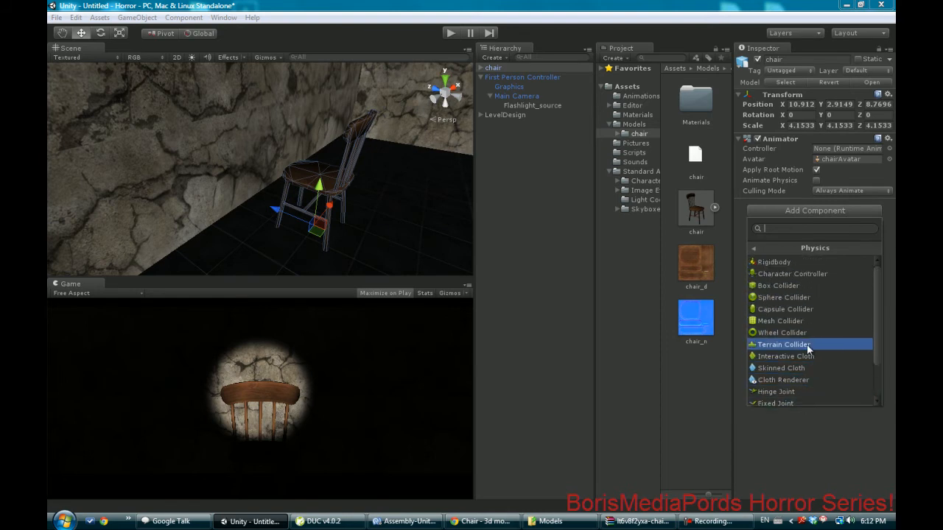
# Add a Box Collider to the chair and set its center Y to 0.72
pyautogui.click(779, 285)
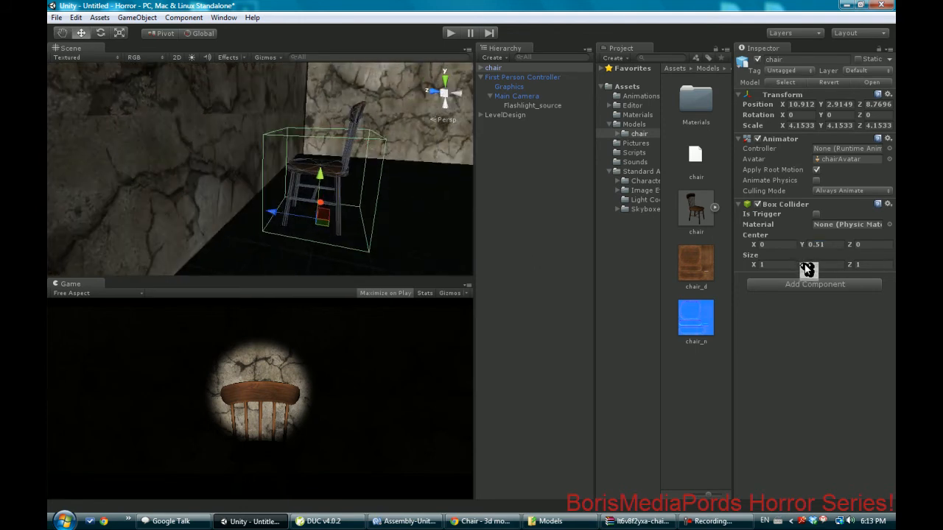
pyautogui.tripleClick(818, 265)
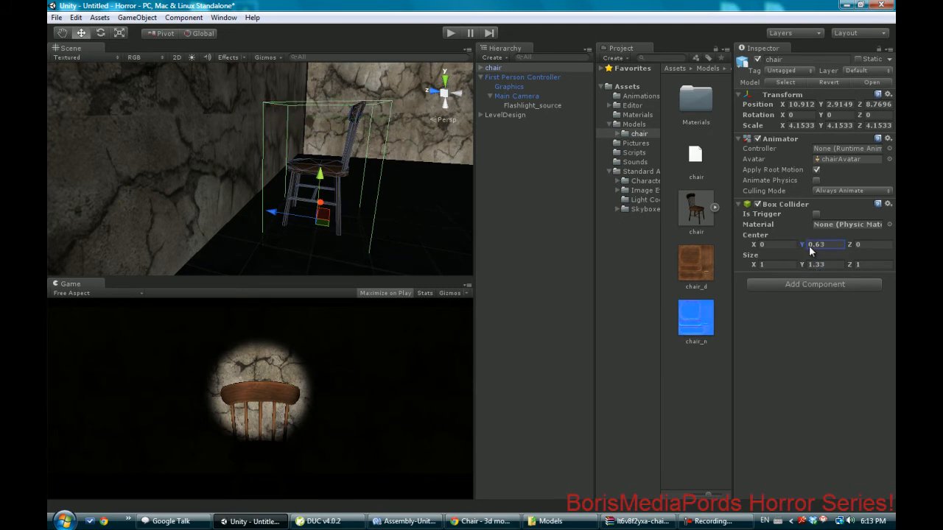
pyautogui.write('0.72')
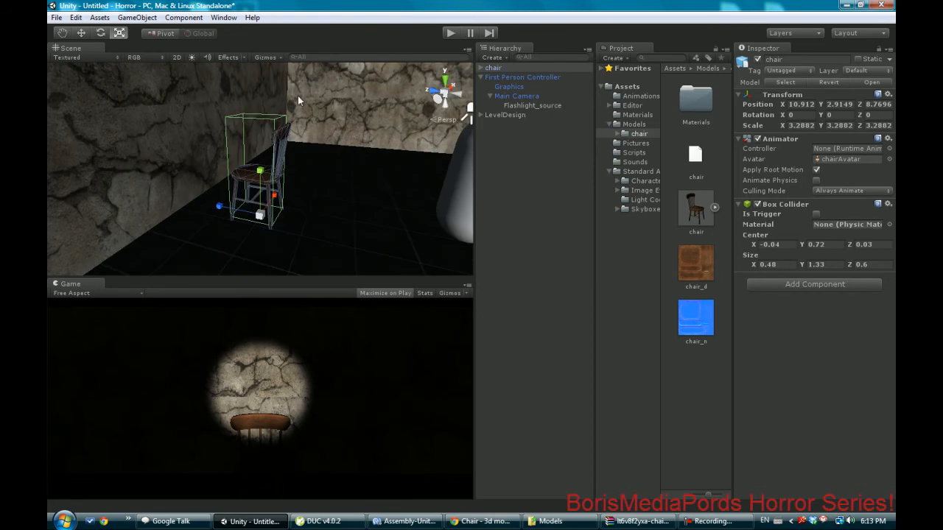
pyautogui.moveTo(247, 417)
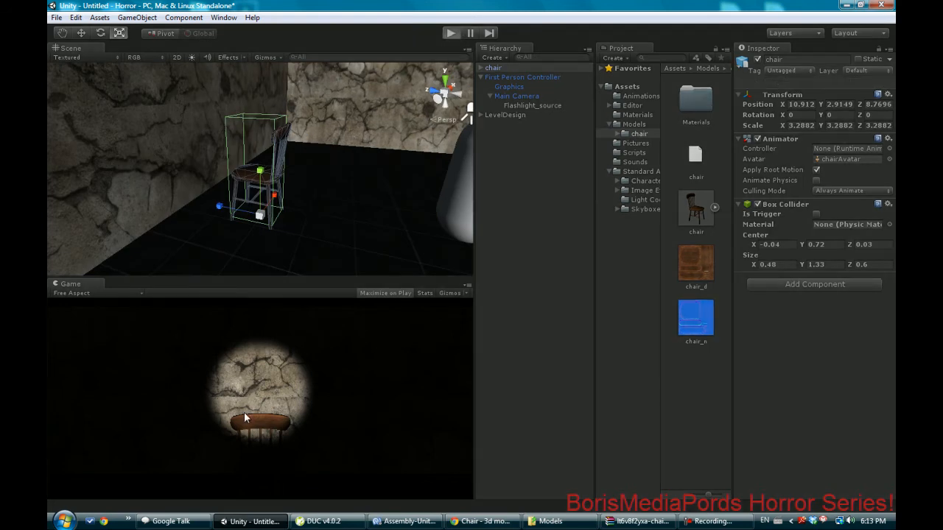
# Play-test the level in the Game view, then stop Play mode
pyautogui.click(450, 32)
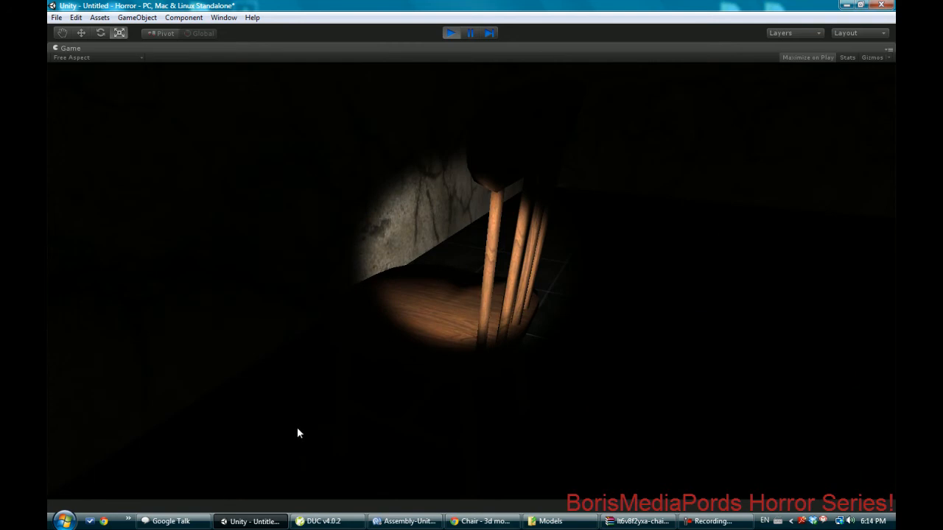
pyautogui.click(450, 33)
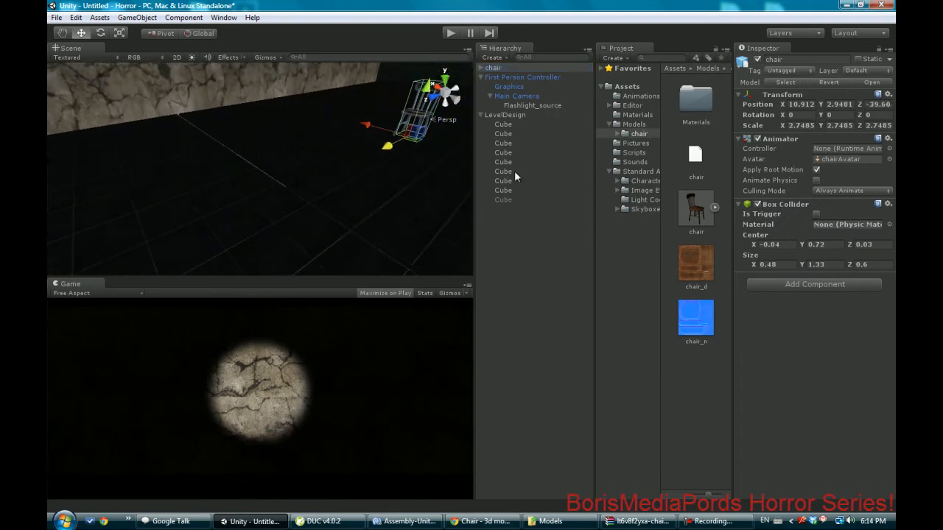
# Move the chair back, raise and shift it sideways, then lower it toward the floor
pyautogui.moveTo(412, 110); pyautogui.dragTo(258, 177)
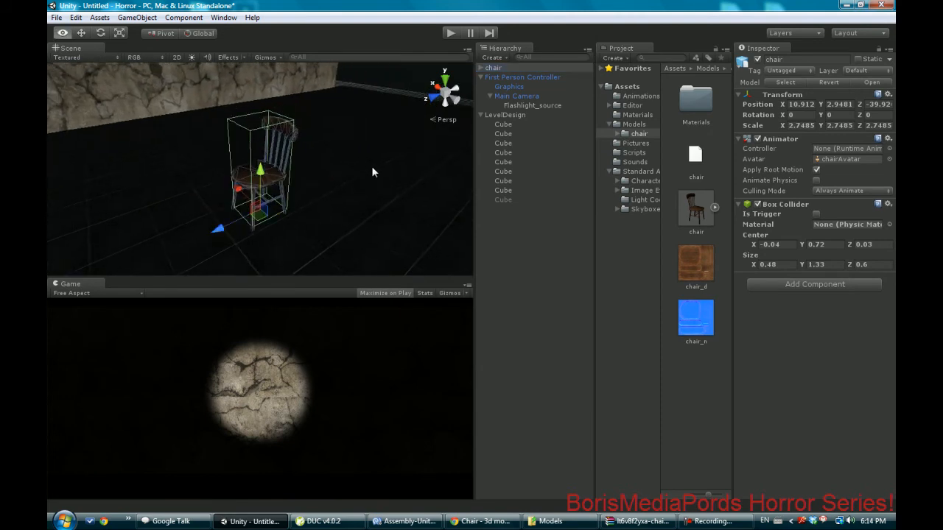
pyautogui.moveTo(372, 171); pyautogui.dragTo(289, 180)
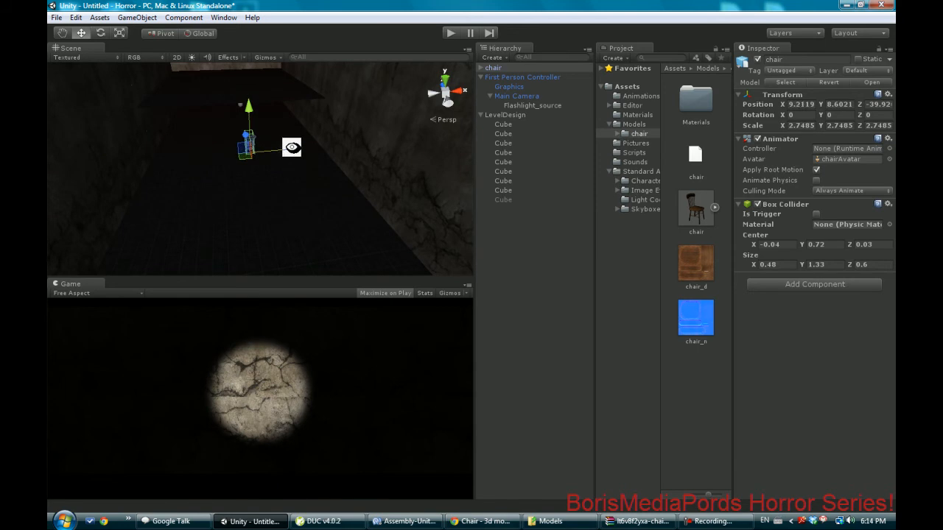
pyautogui.moveTo(257, 148); pyautogui.dragTo(273, 162)
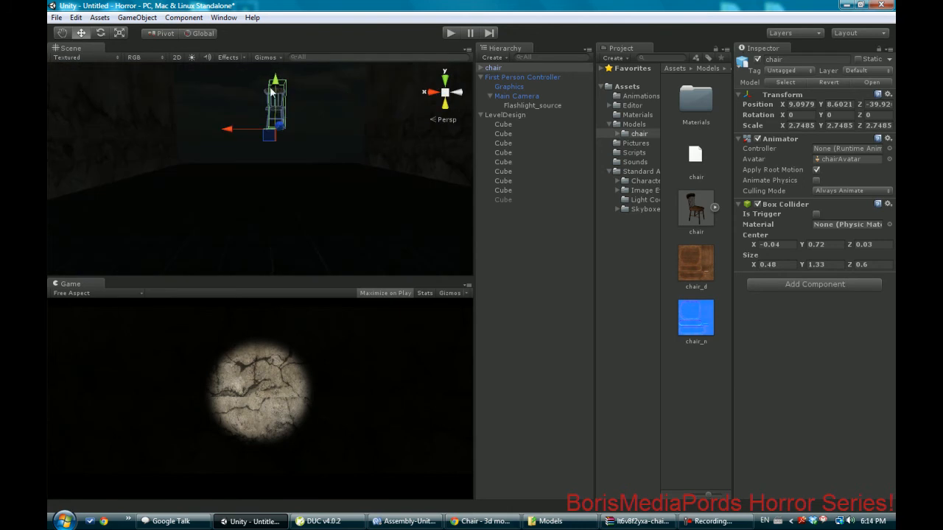
pyautogui.moveTo(276, 104); pyautogui.dragTo(276, 136)
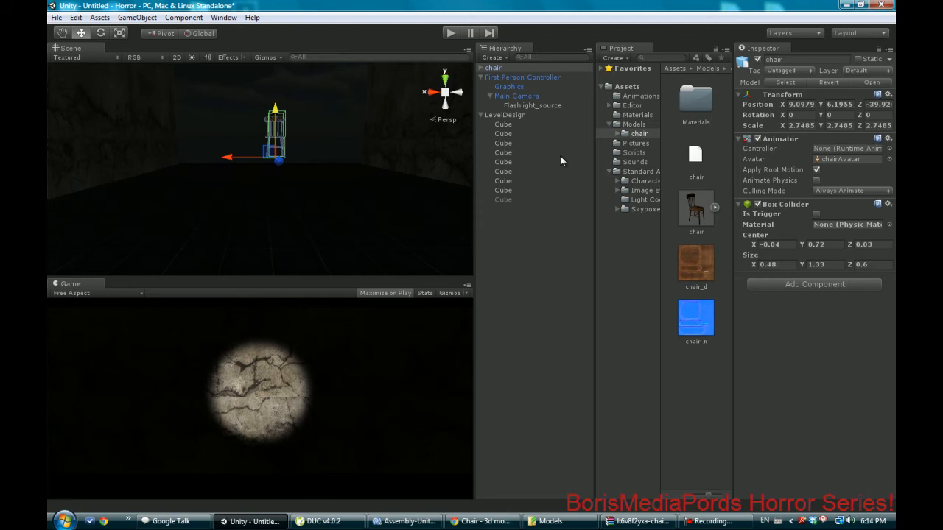
pyautogui.moveTo(607, 153)
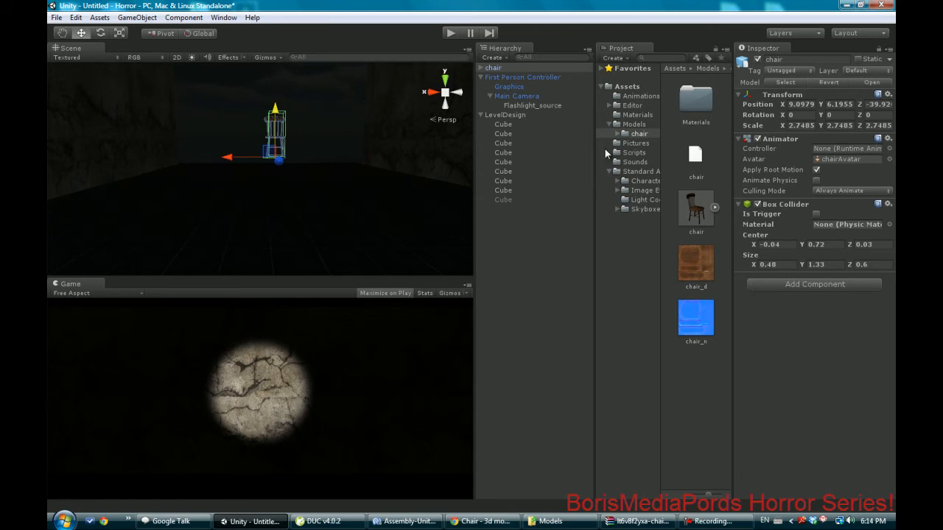
# Create a Chair animation clip in Assets/Animations and open the Animation window
pyautogui.click(639, 96)
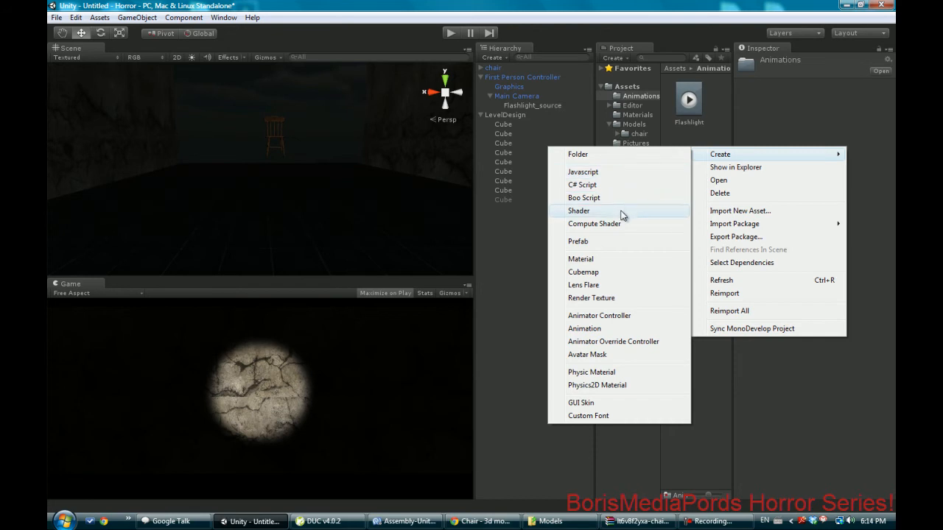
pyautogui.moveTo(630, 259)
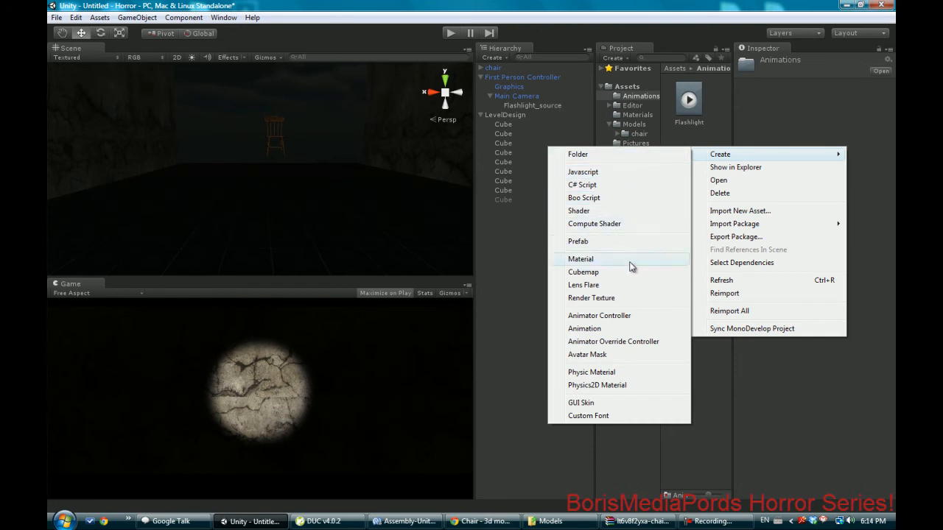
pyautogui.click(584, 329)
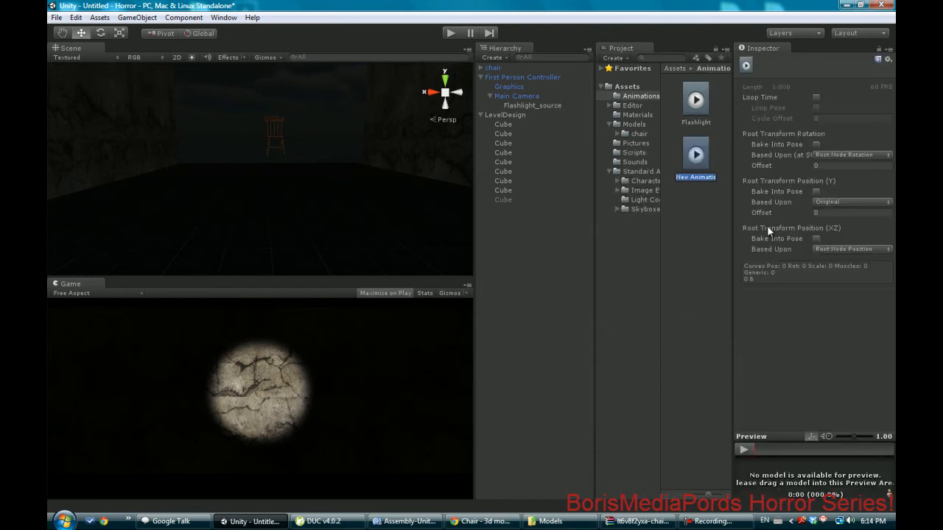
pyautogui.click(695, 100)
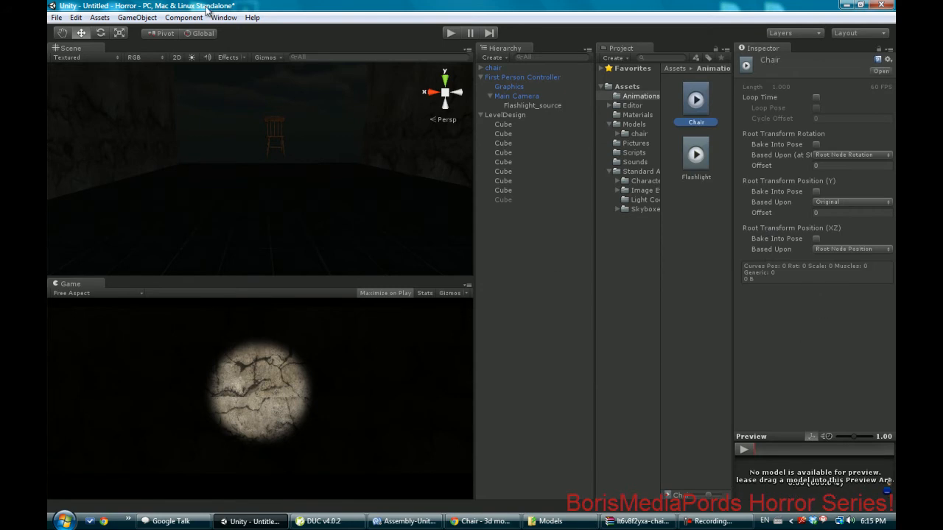
pyautogui.click(224, 17)
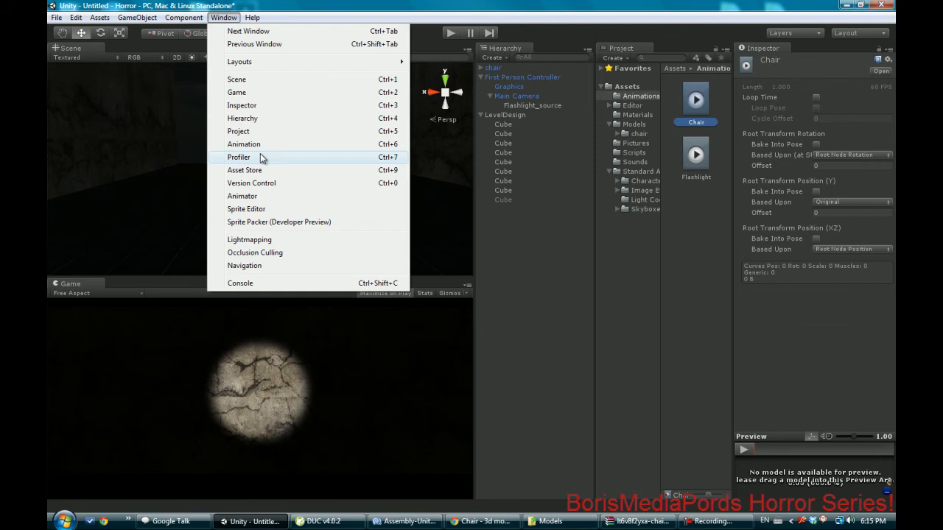
pyautogui.click(241, 144)
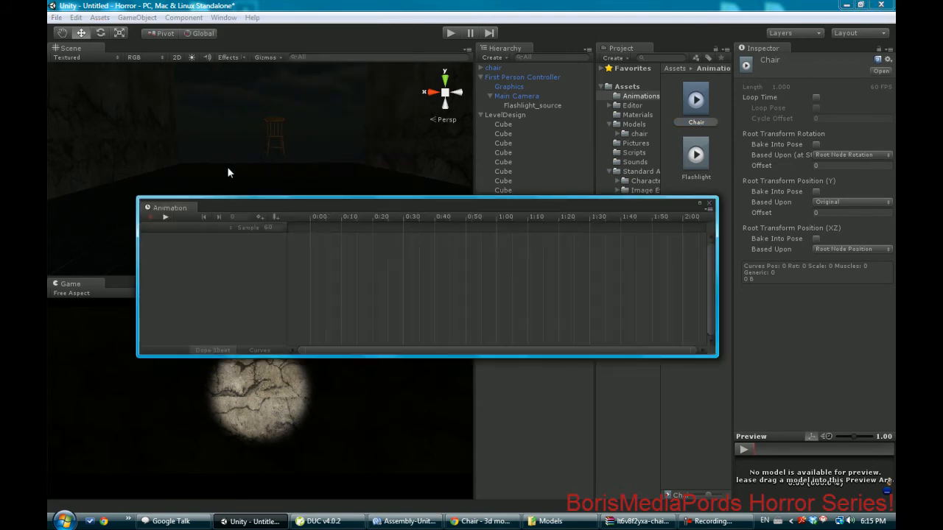
pyautogui.moveTo(176, 229)
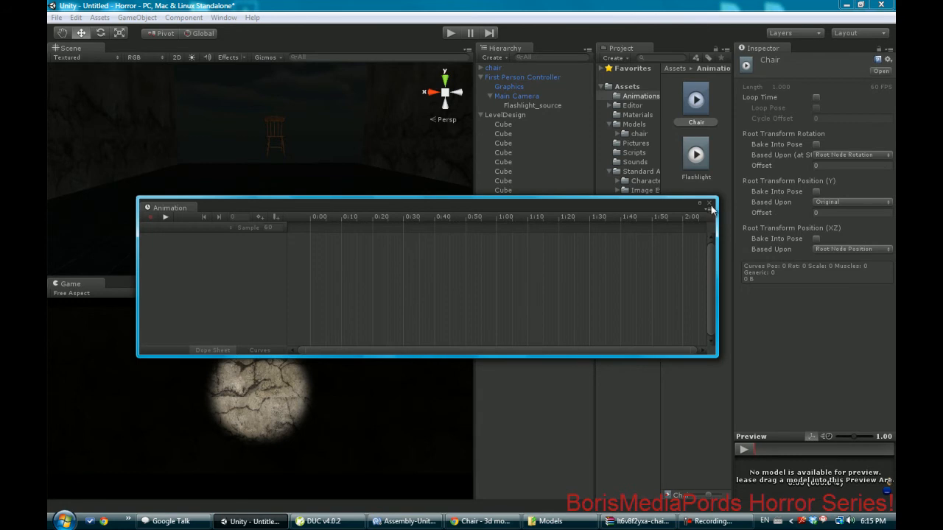
# Give the chair an Animation component with the Chair clip assigned
pyautogui.click(709, 203)
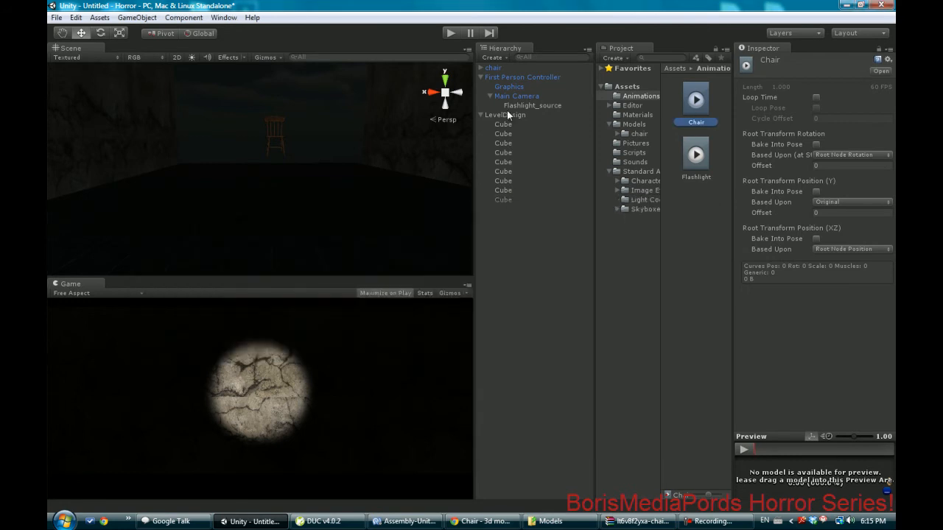
pyautogui.click(493, 68)
pyautogui.write('a')
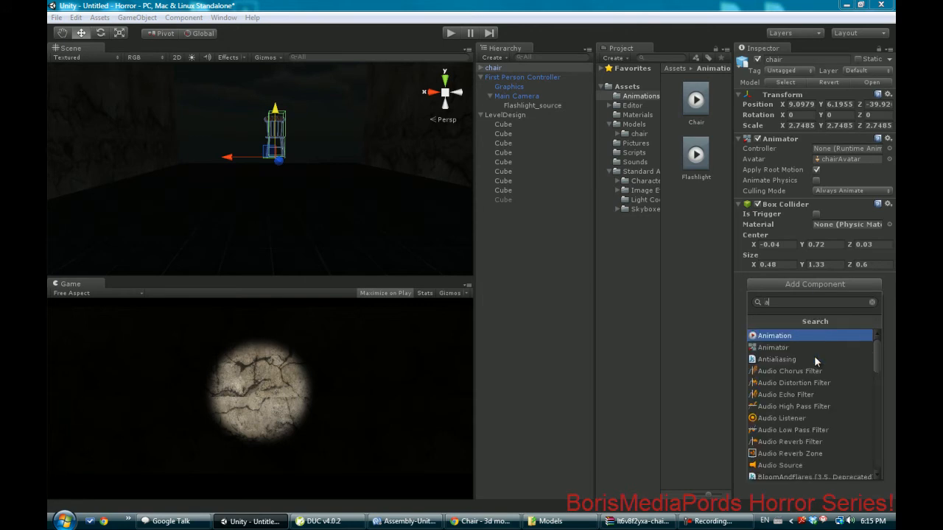
pyautogui.click(773, 335)
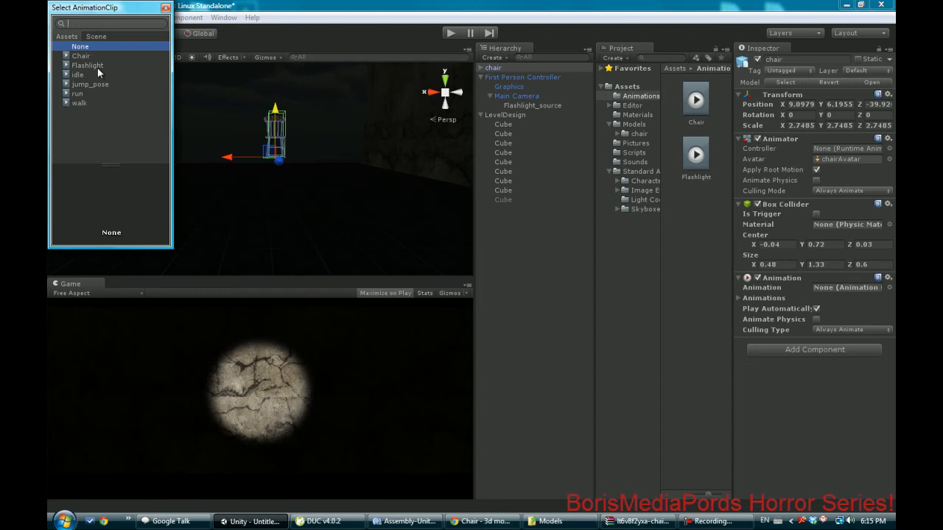
pyautogui.click(81, 55)
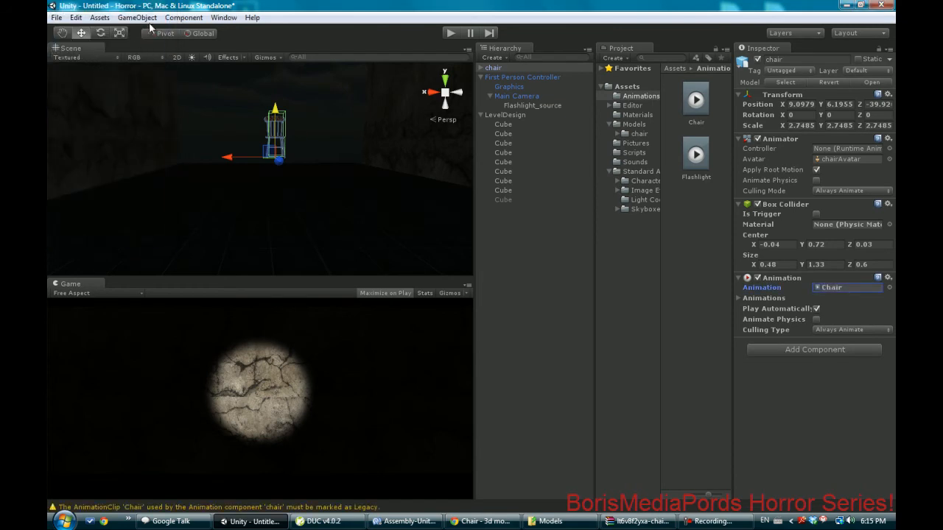
pyautogui.click(223, 17)
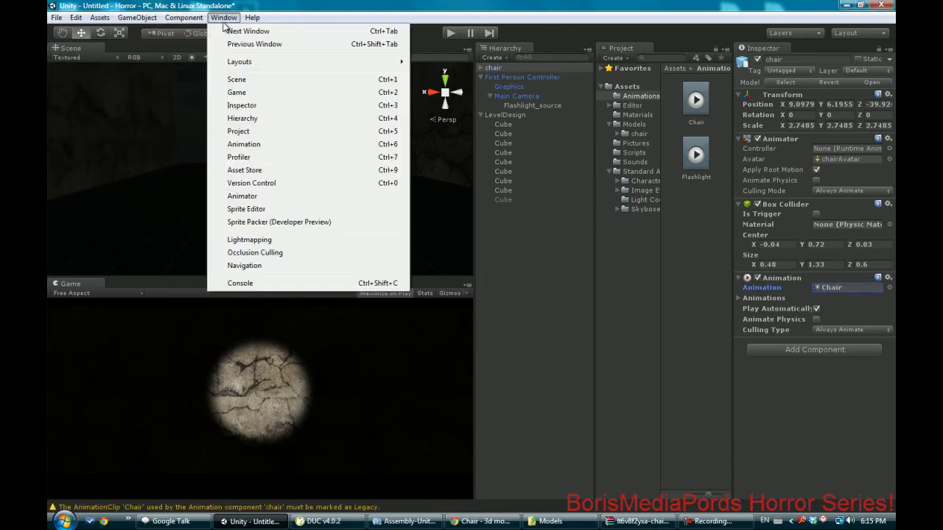
# Save New Animation.anim in Assets/Animations and add a Transform Rotation track
pyautogui.click(244, 143)
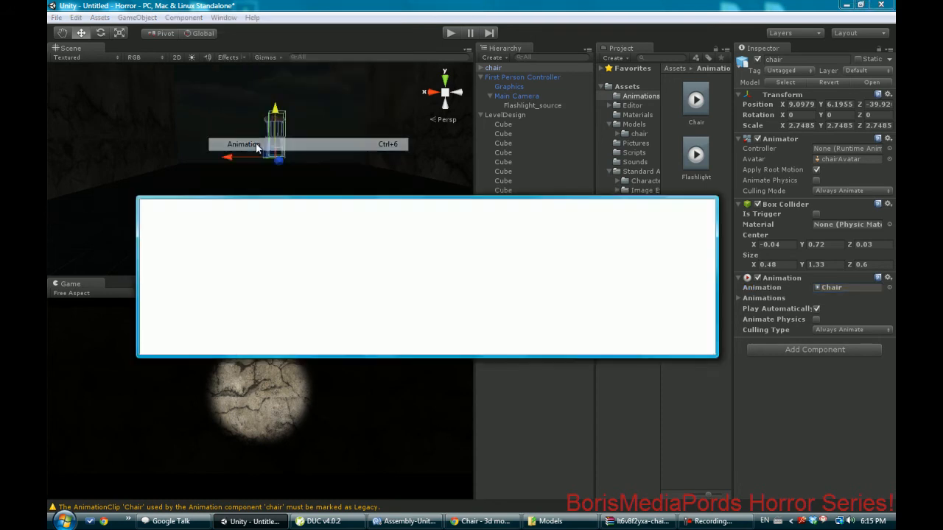
pyautogui.click(243, 144)
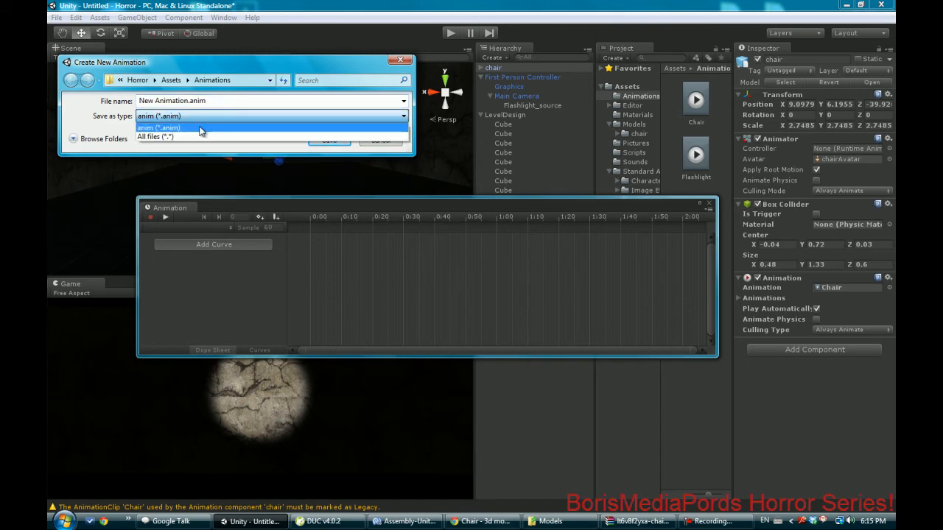
pyautogui.click(158, 127)
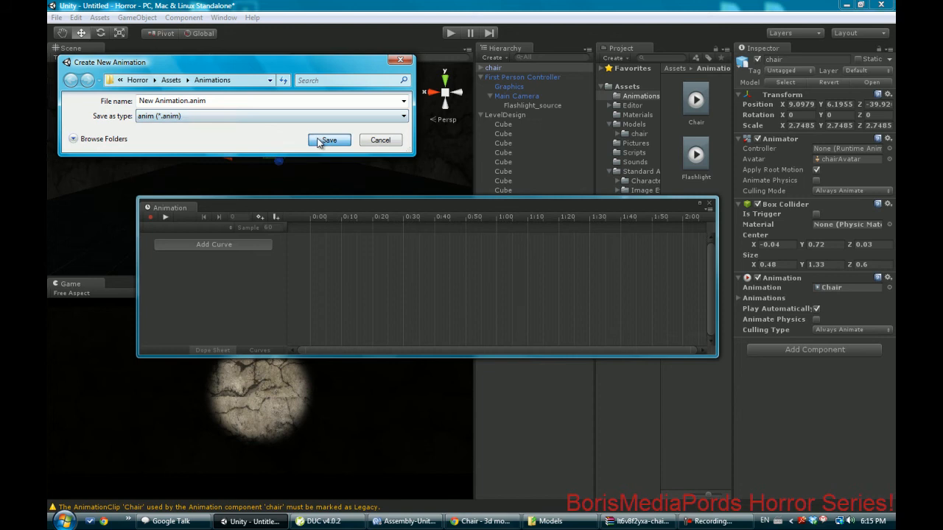
pyautogui.click(328, 140)
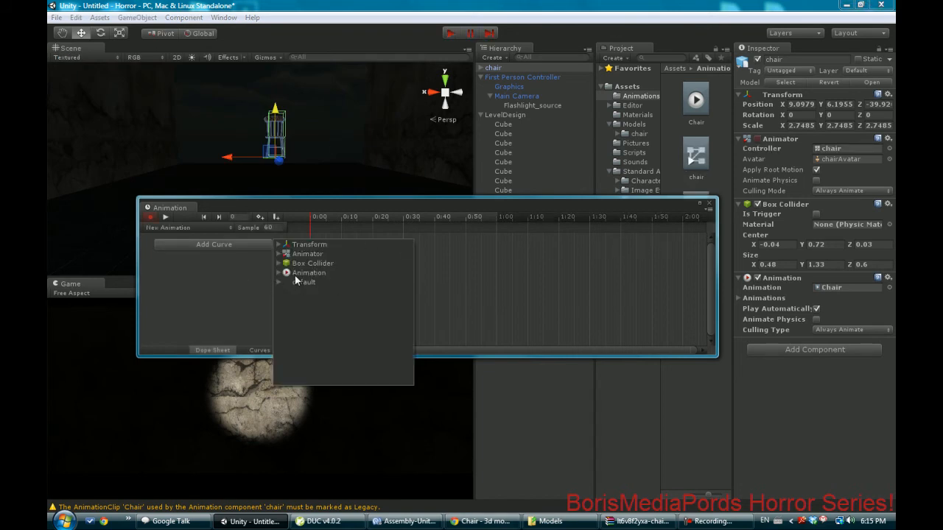
pyautogui.click(279, 244)
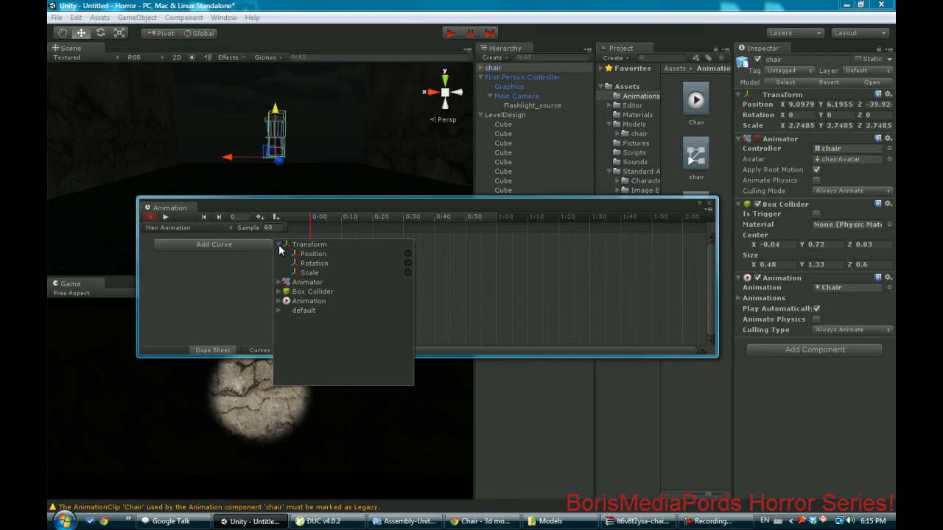
pyautogui.click(315, 263)
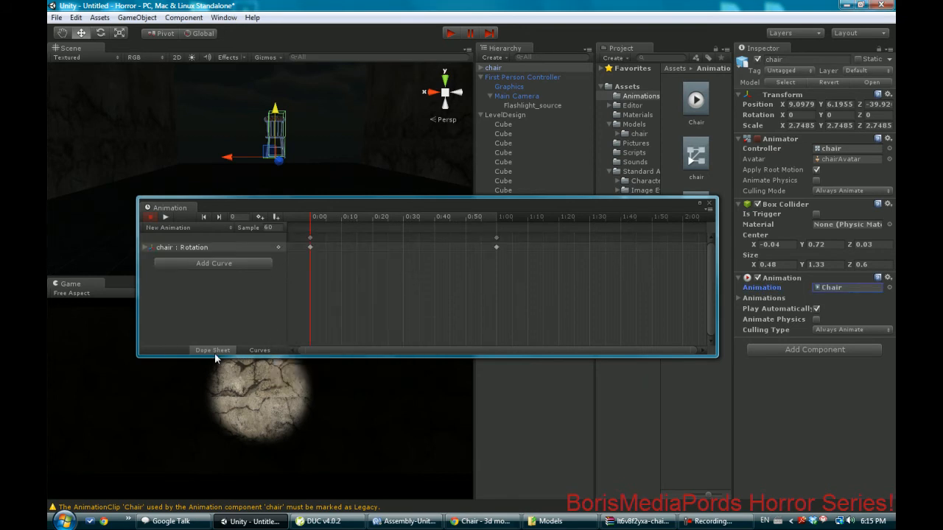
# Shape the chair's rotation curve: add a middle key pulled down, then a later key
pyautogui.click(260, 350)
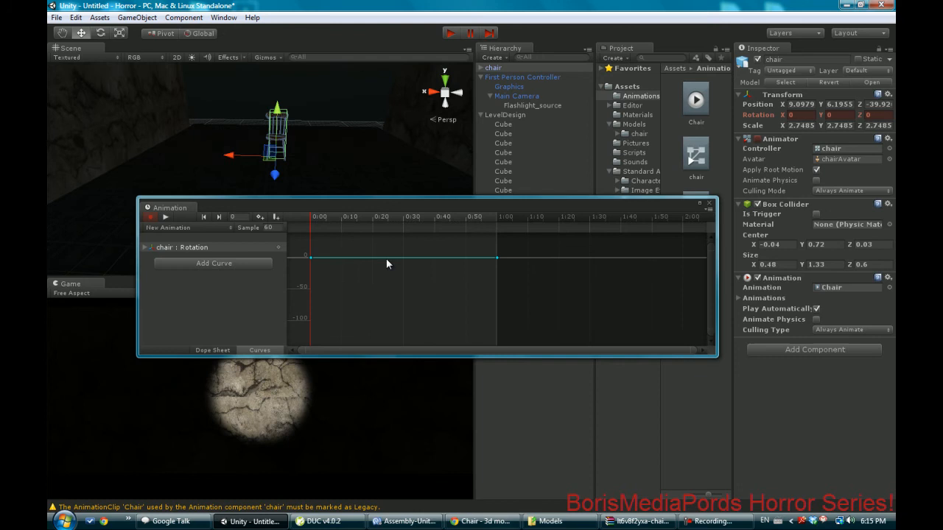
pyautogui.rightClick(388, 262)
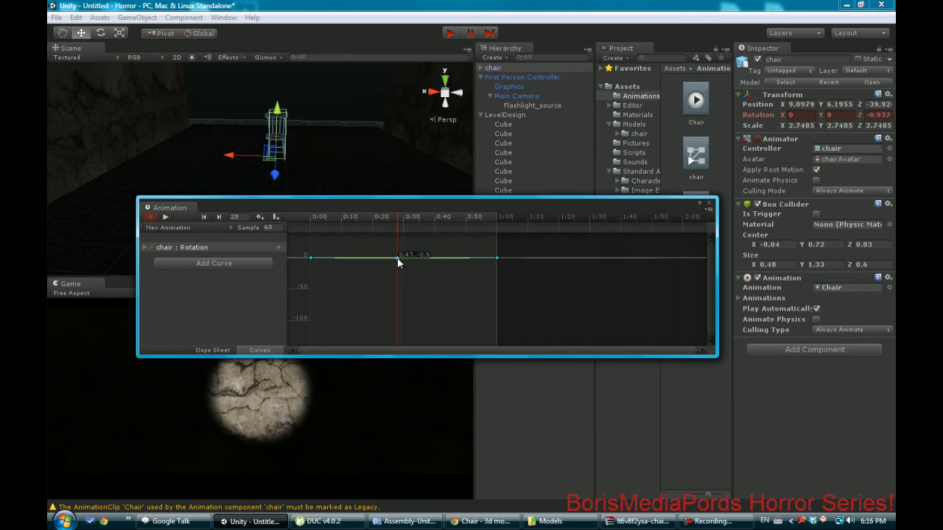
pyautogui.moveTo(397, 256); pyautogui.dragTo(404, 266)
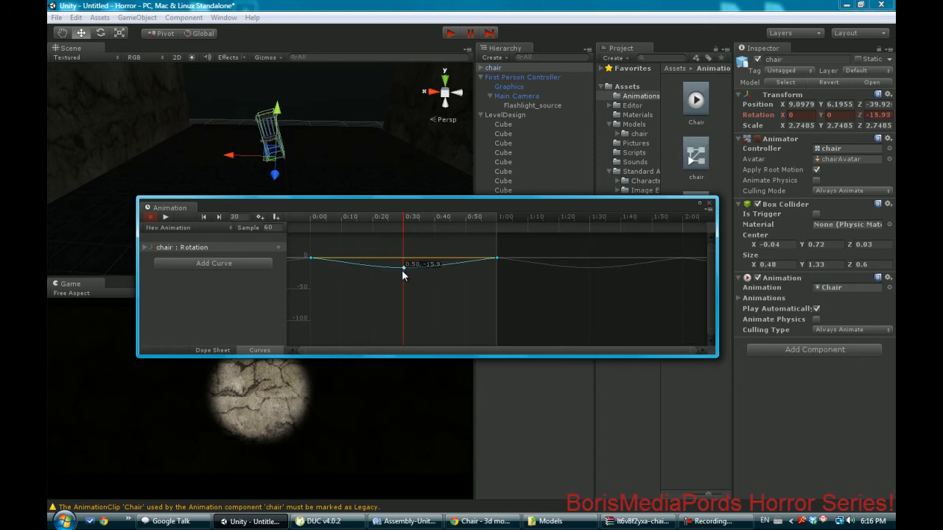
pyautogui.moveTo(403, 263); pyautogui.dragTo(404, 276)
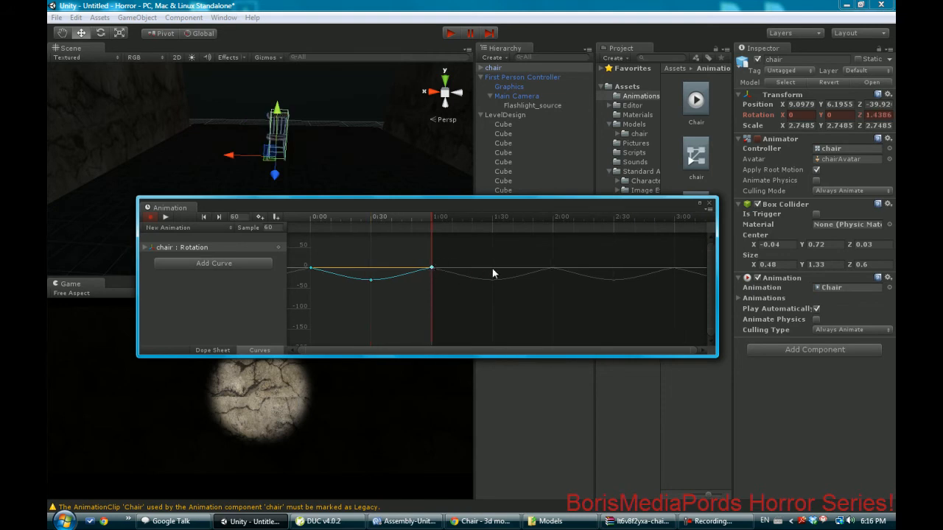
pyautogui.rightClick(494, 274)
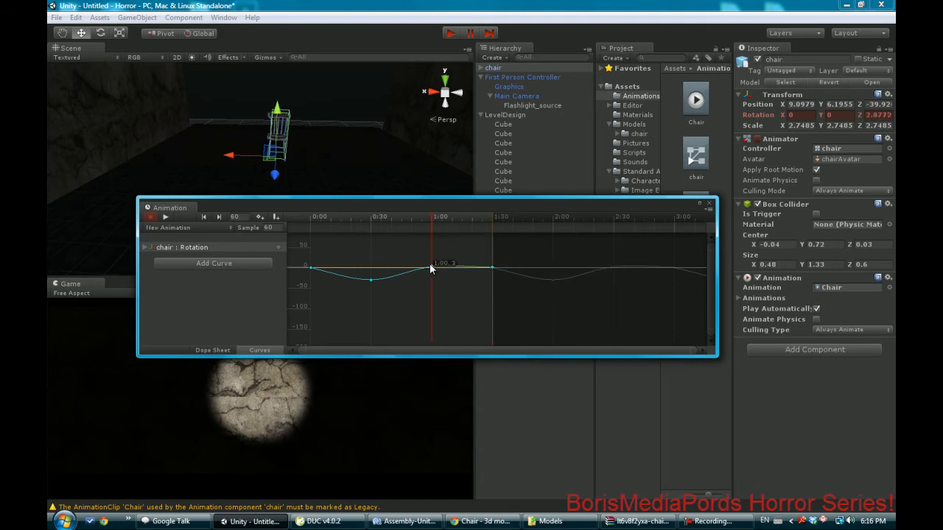
pyautogui.moveTo(430, 262); pyautogui.dragTo(431, 254)
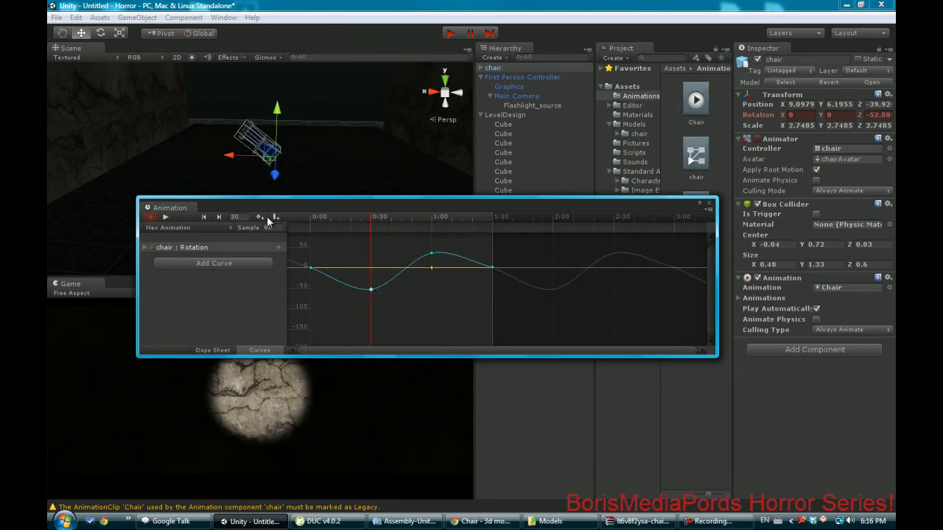
# Preview the chair's rocking animation in the Animation window
pyautogui.click(152, 217)
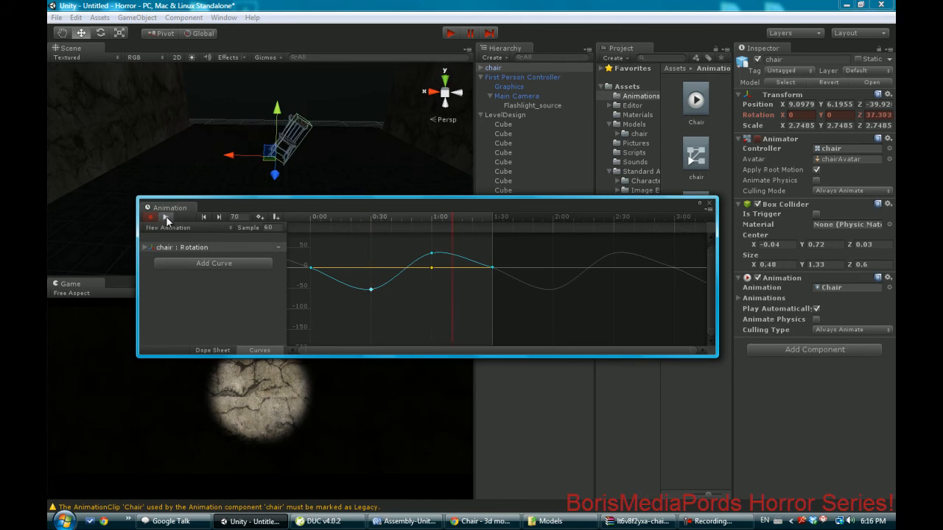
pyautogui.click(166, 216)
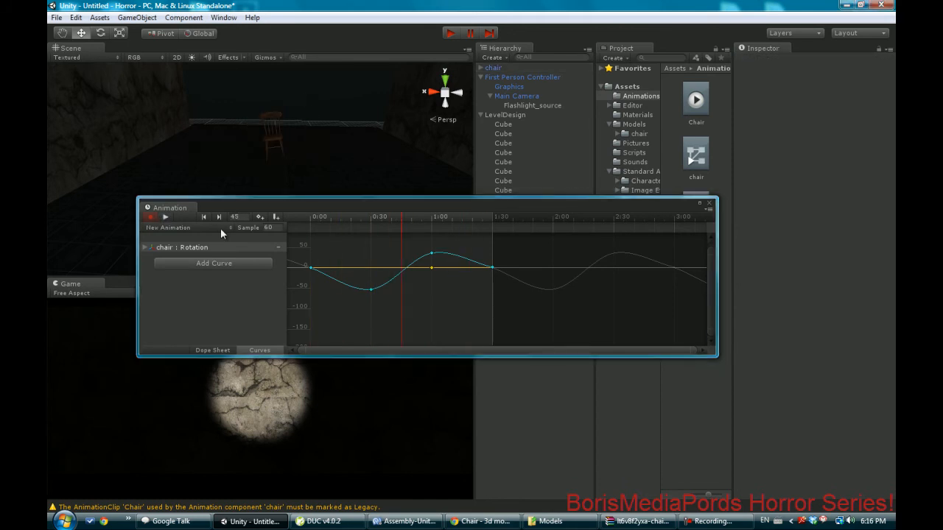
pyautogui.click(166, 216)
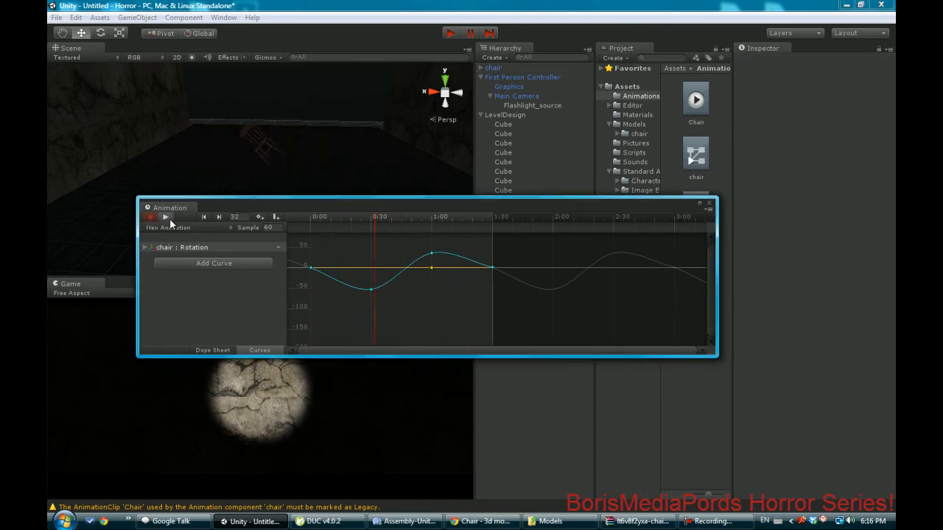
pyautogui.moveTo(166, 216)
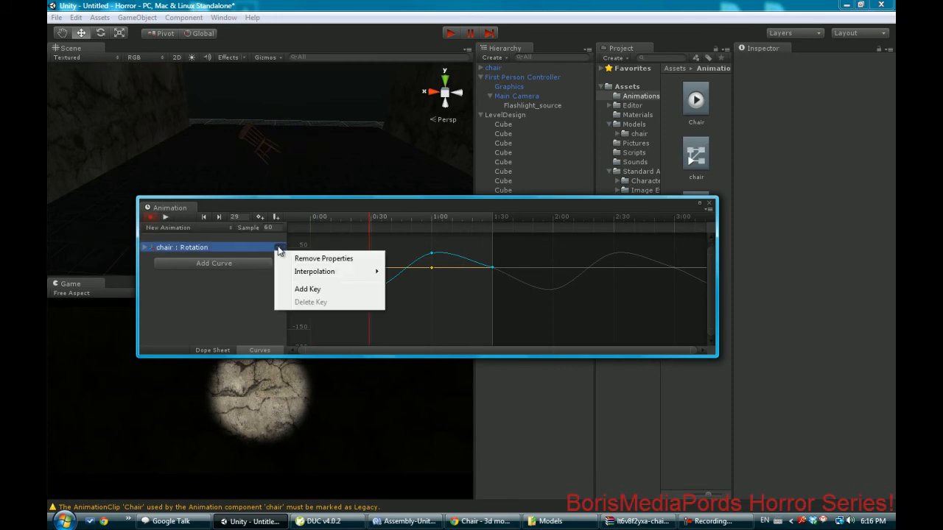
# Remove the old rotation curves and add a fresh Transform Rotation track to the chair
pyautogui.click(322, 259)
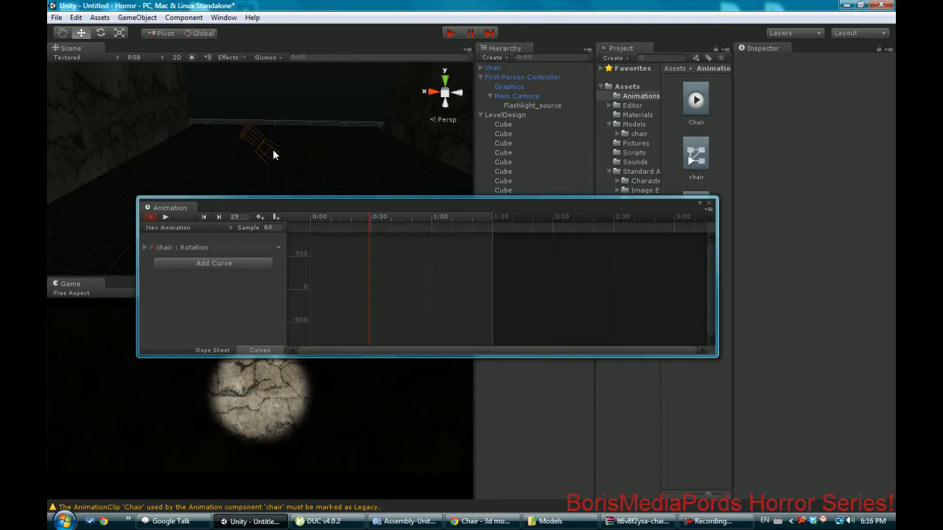
pyautogui.click(503, 171)
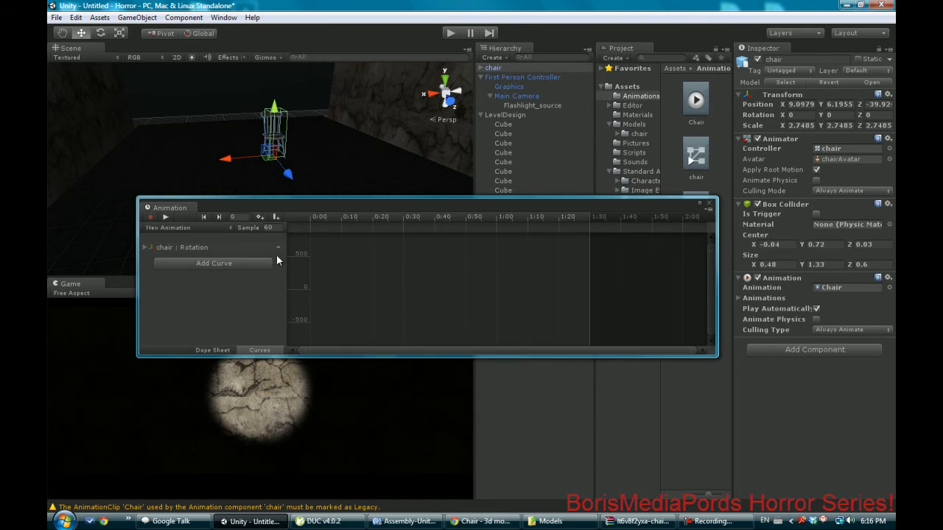
pyautogui.click(213, 263)
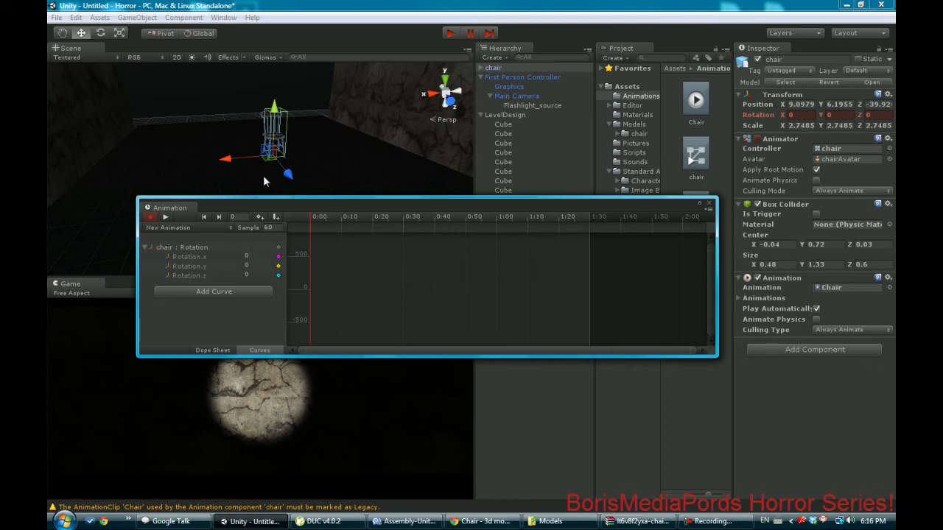
pyautogui.click(100, 32)
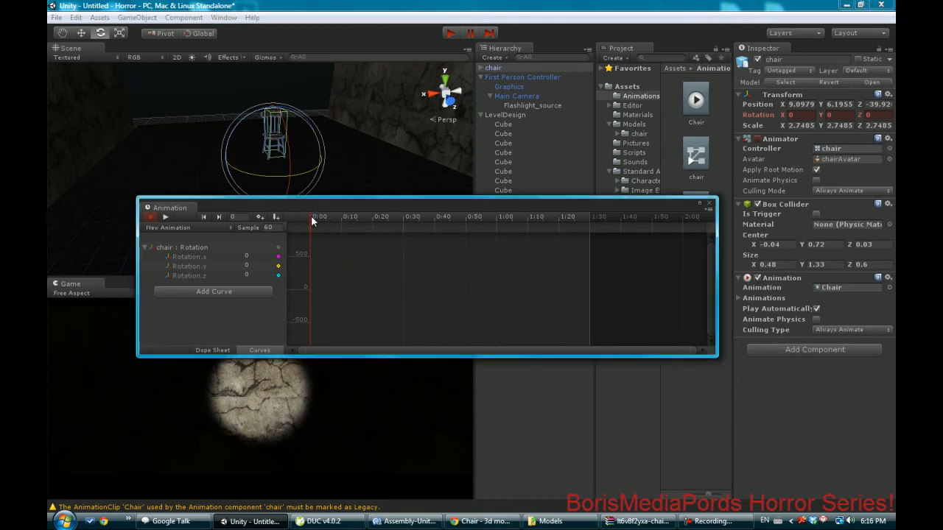
# Key the chair's Rotation.y at successive marks through 1:30
pyautogui.doubleClick(245, 266)
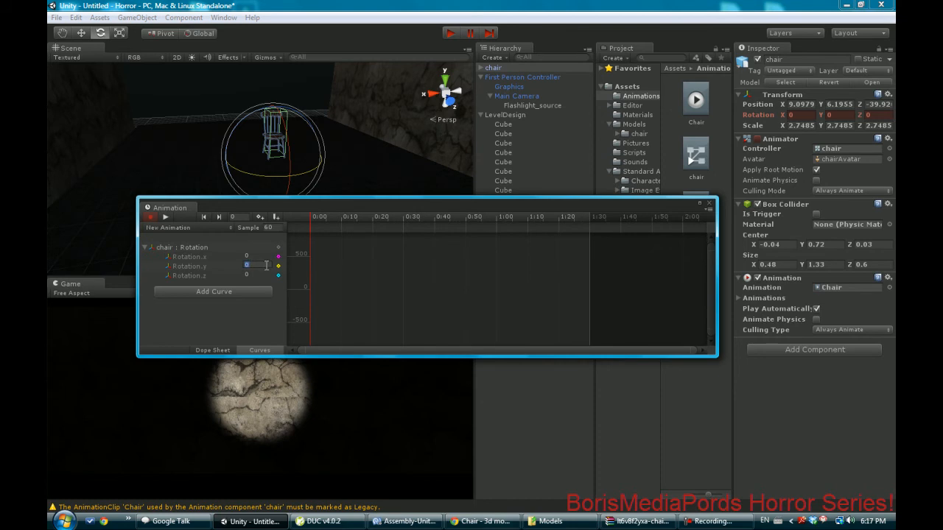
pyautogui.rightClick(277, 266)
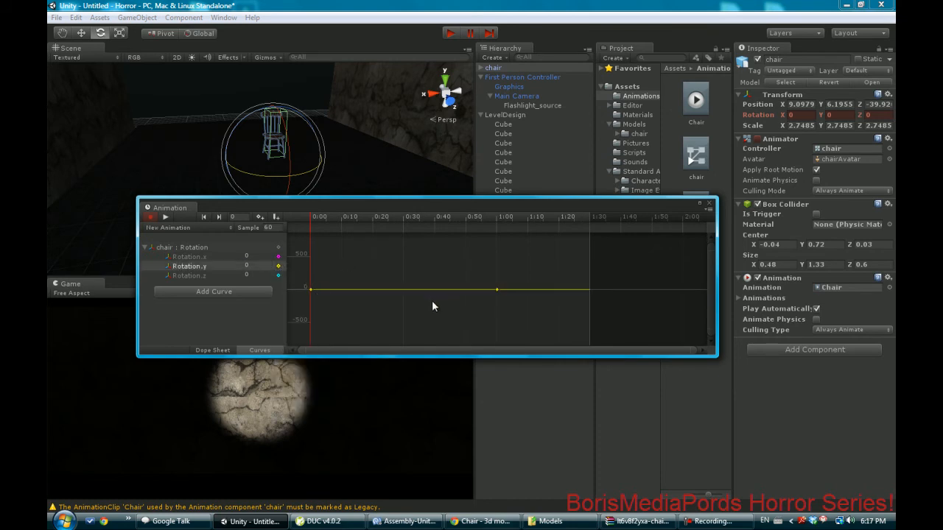
pyautogui.moveTo(399, 293)
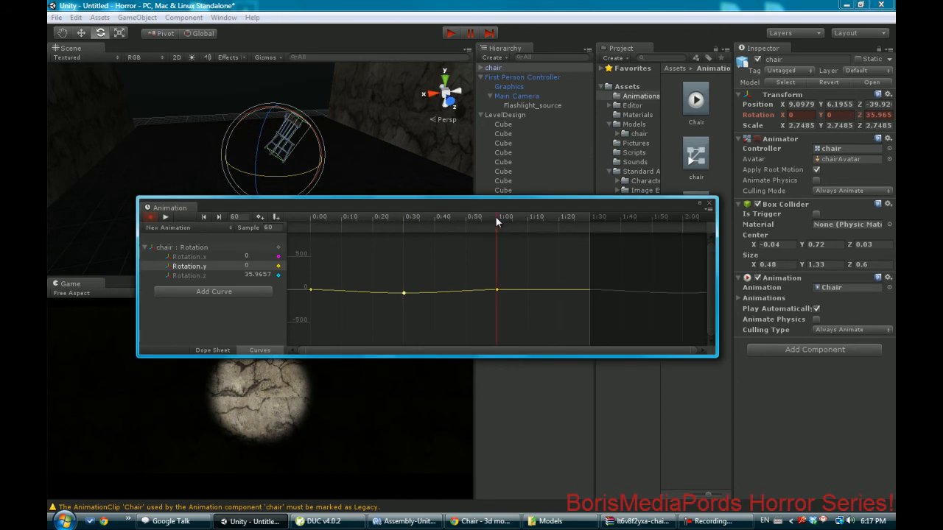
pyautogui.moveTo(595, 301)
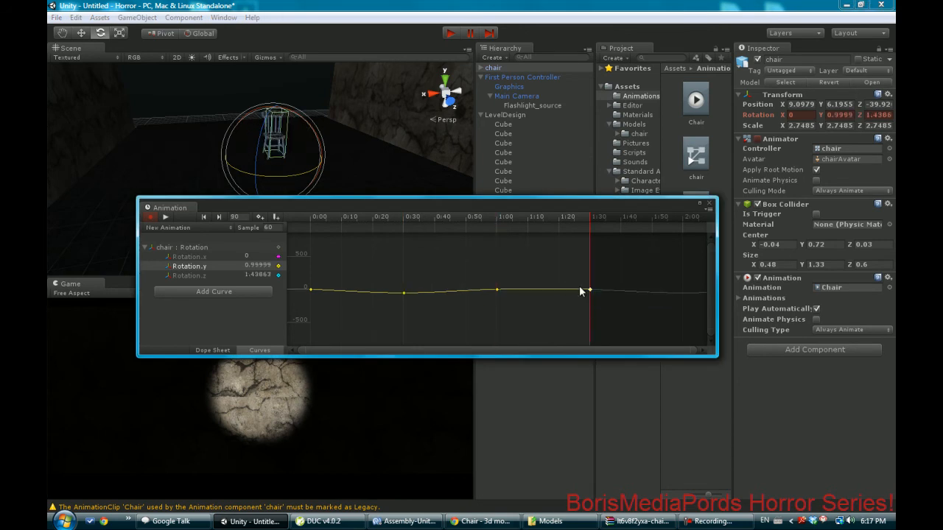
pyautogui.click(497, 217)
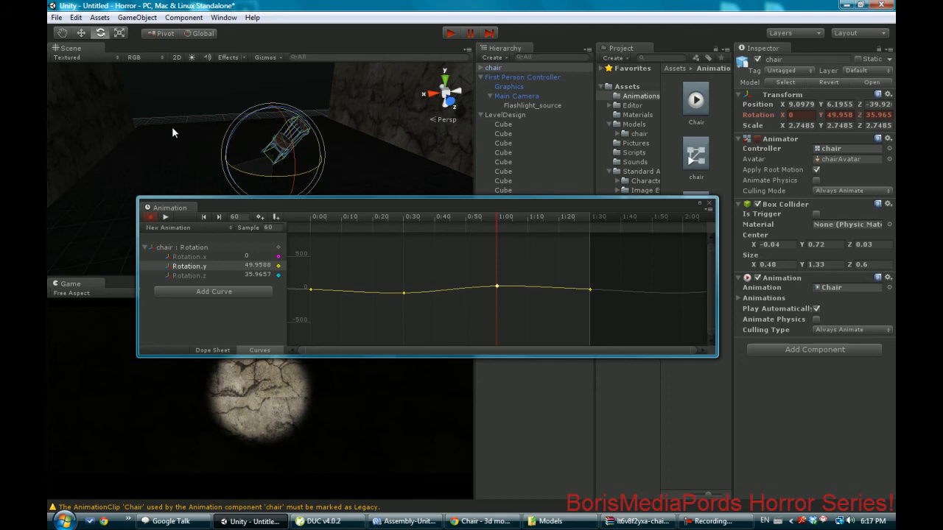
# Play back the chair's new rocking animation
pyautogui.click(165, 217)
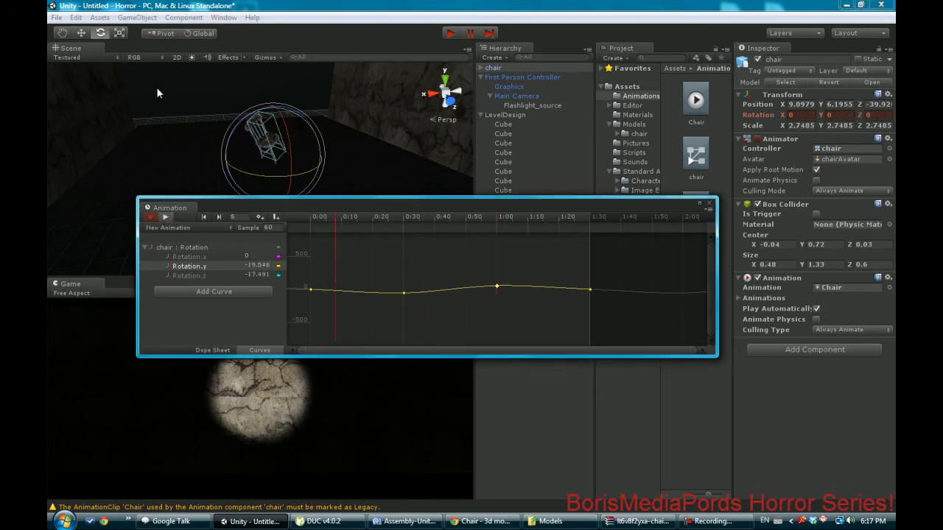
pyautogui.click(166, 216)
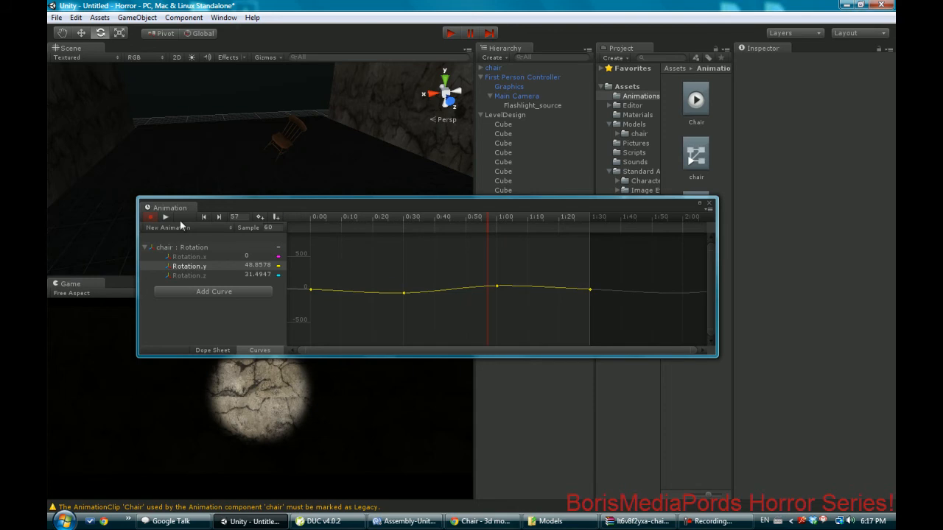
pyautogui.click(165, 216)
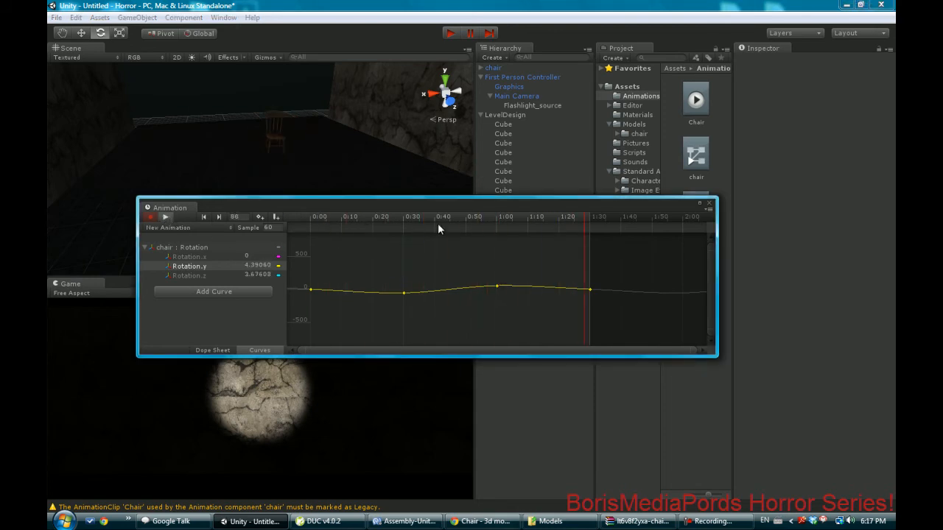
# Close the Animation window, inspect the chair Animator Controller, and reselect the chair
pyautogui.click(377, 216)
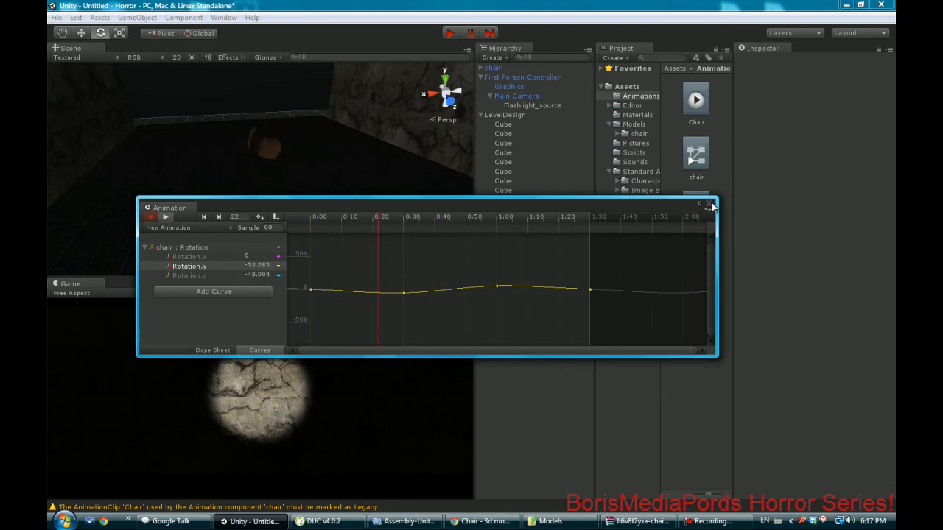
pyautogui.click(709, 203)
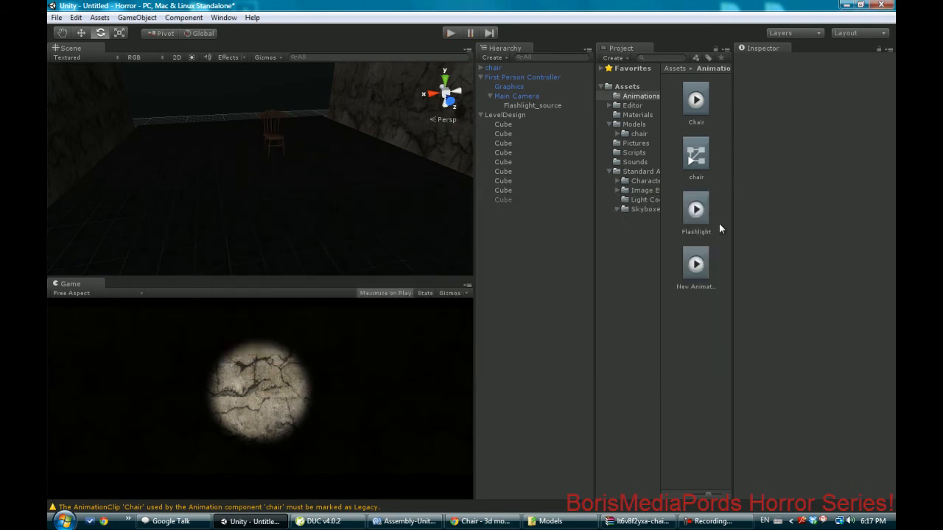
pyautogui.click(696, 154)
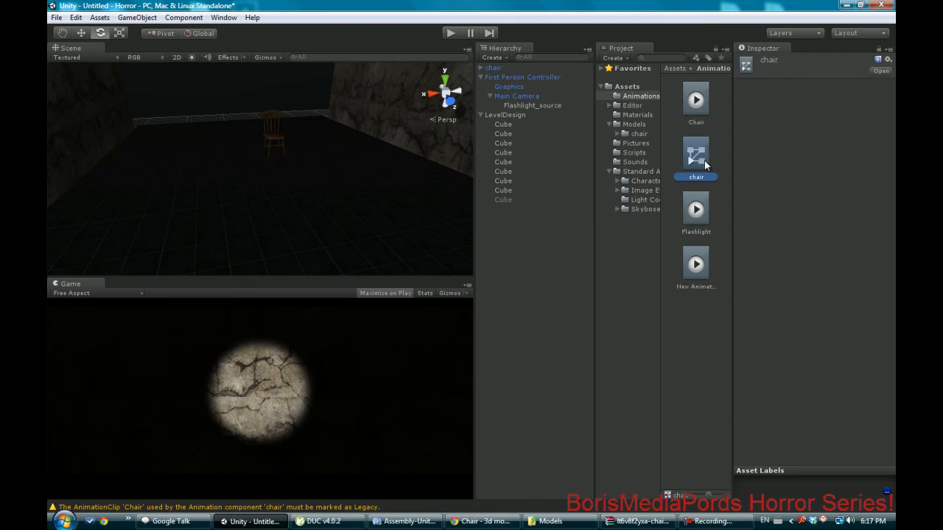
pyautogui.click(493, 67)
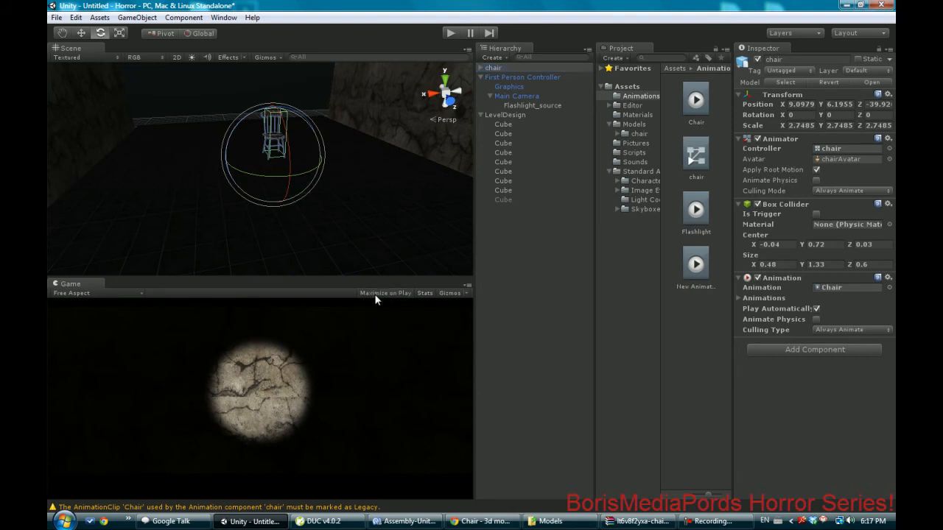
pyautogui.moveTo(268, 414)
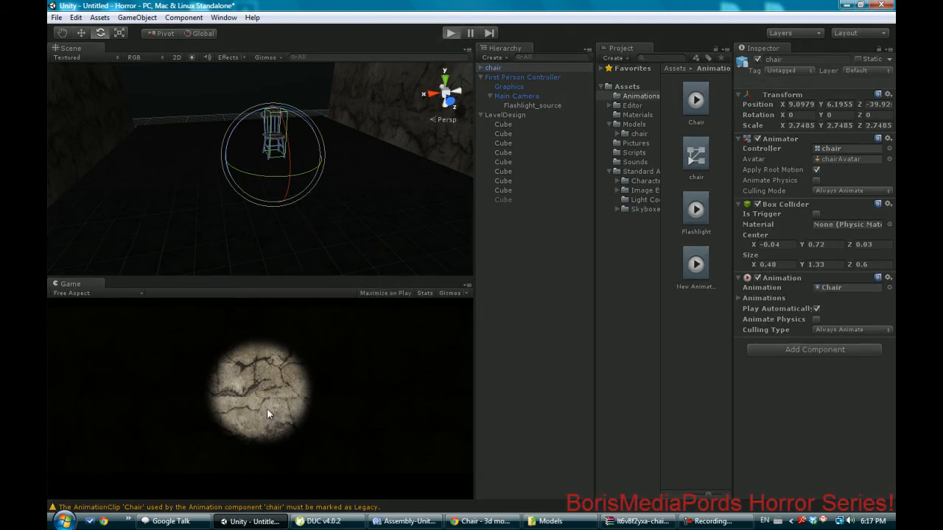
# Run the level to watch the chair rock, stop it, and reselect the chair
pyautogui.click(450, 33)
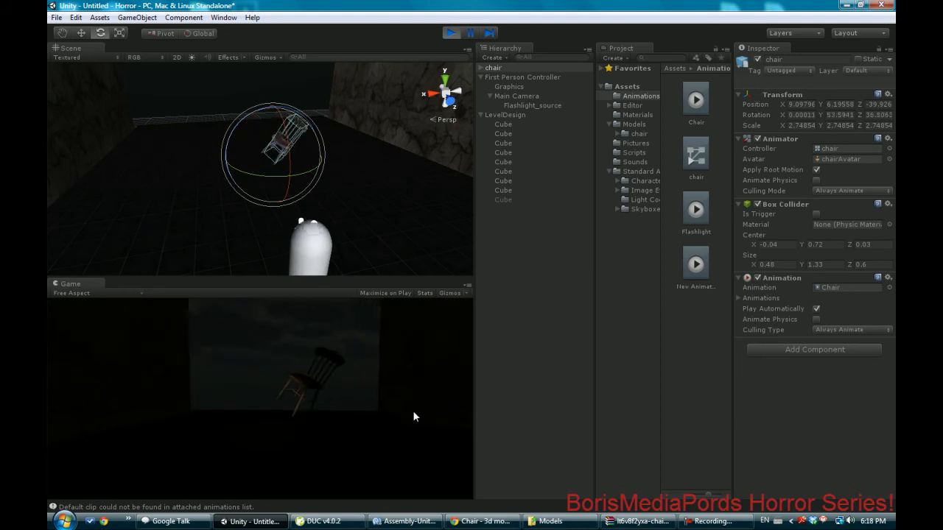
pyautogui.click(449, 32)
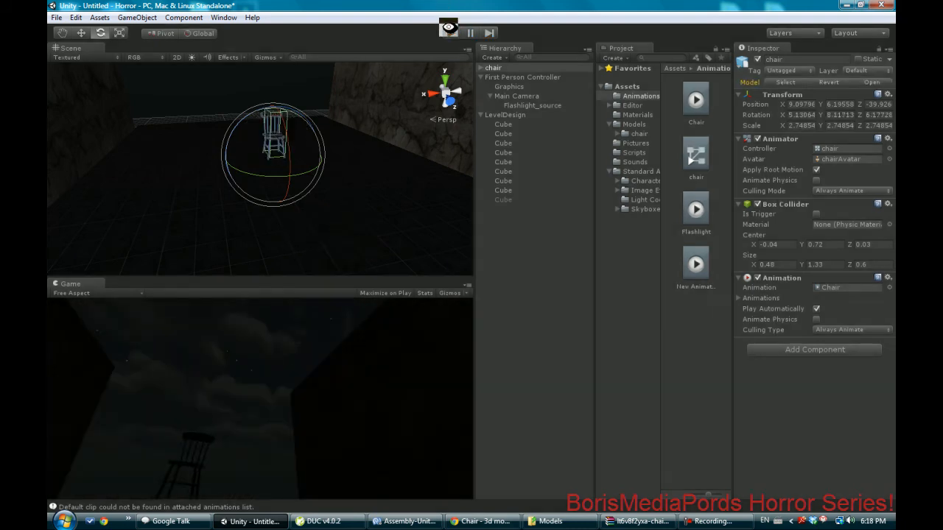
pyautogui.click(450, 33)
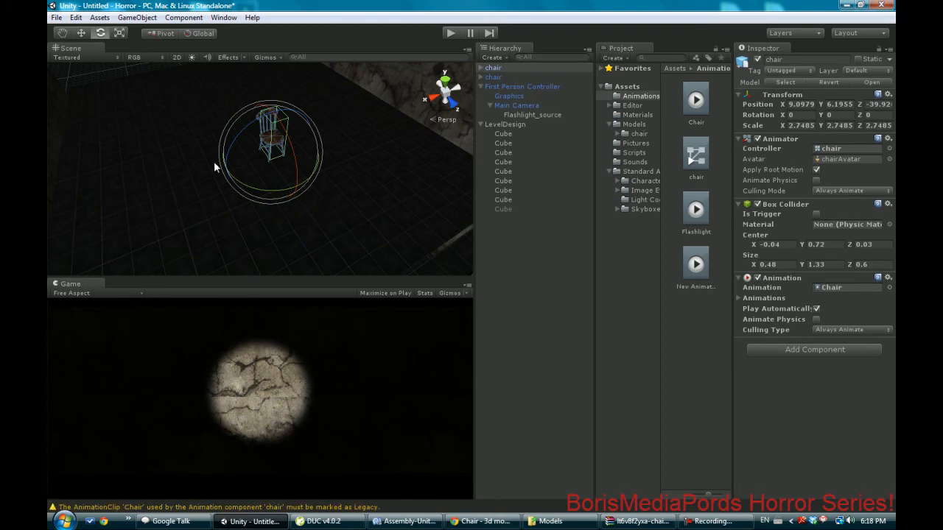
# Move the chair copies to new floor spots and deselect to view all three
pyautogui.click(81, 33)
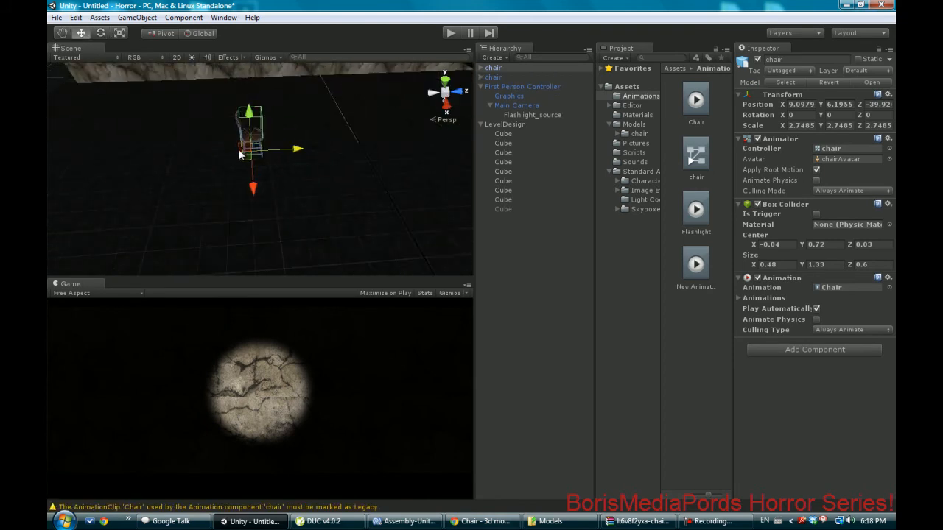
pyautogui.moveTo(254, 143); pyautogui.dragTo(143, 143)
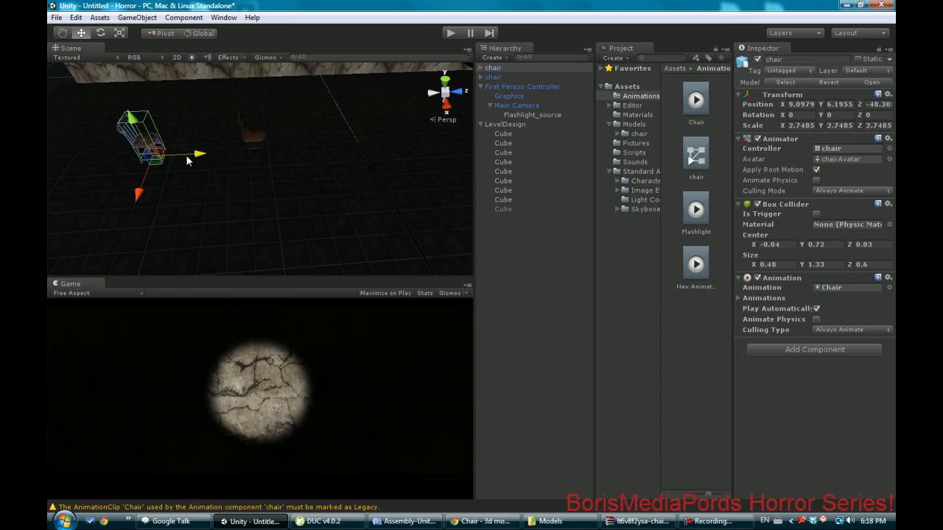
pyautogui.moveTo(199, 155); pyautogui.dragTo(100, 157)
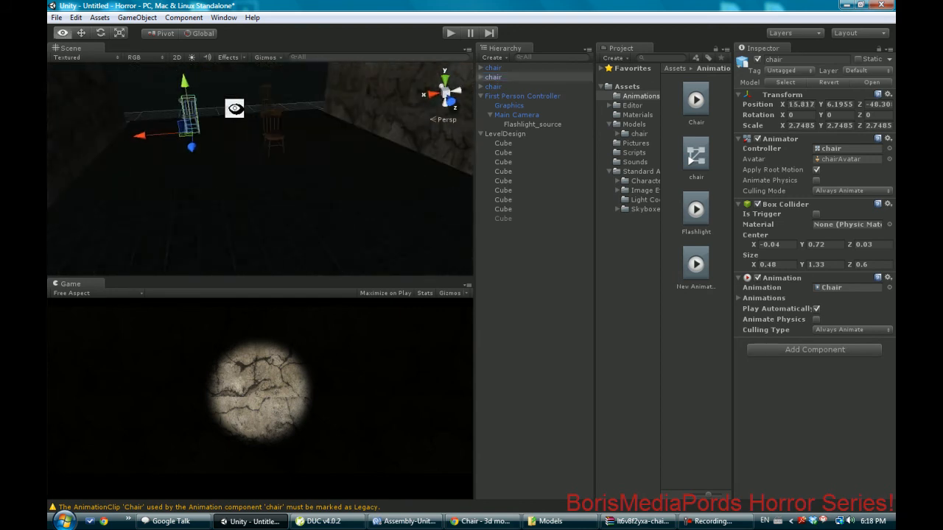
pyautogui.click(503, 190)
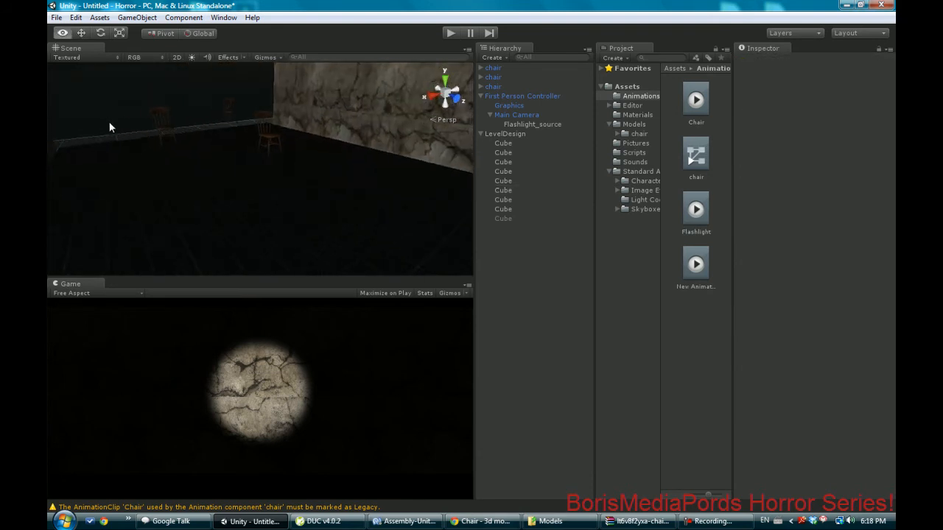
pyautogui.click(714, 521)
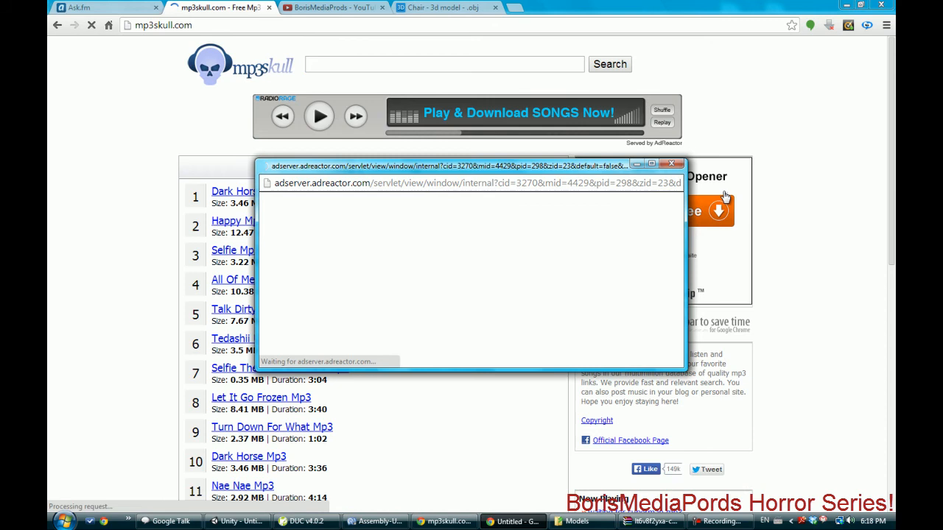
# Search mp3skull for Tiny Tim's 'Tip Toe Through The Tulips' and save an MP3 result
pyautogui.click(671, 164)
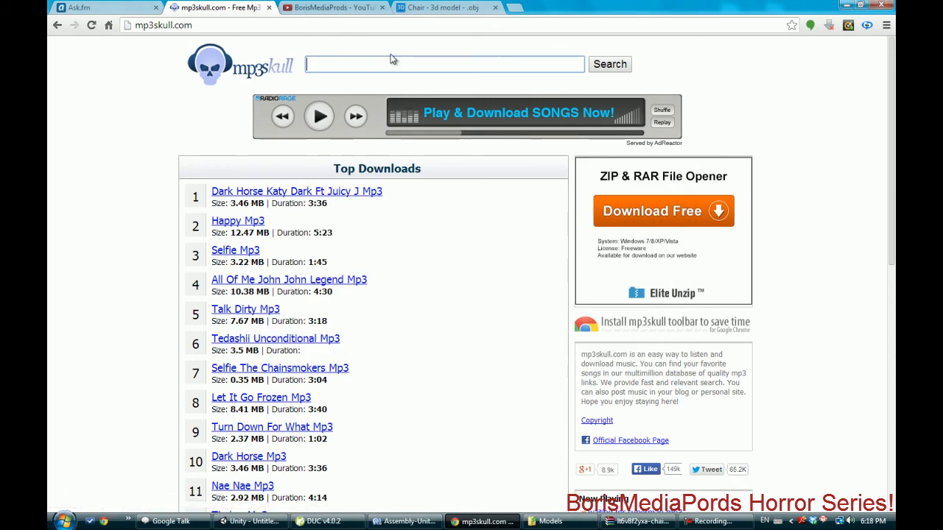
pyautogui.write('tip toe')
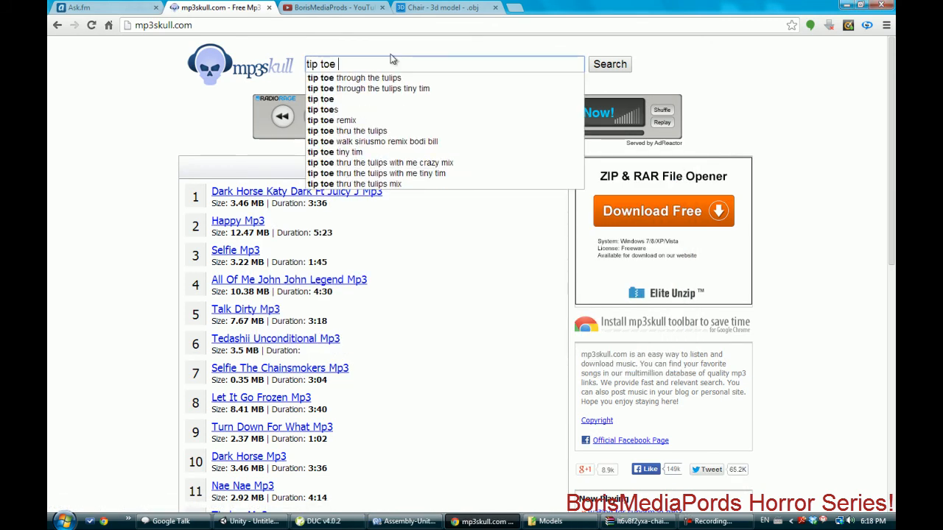
pyautogui.click(368, 88)
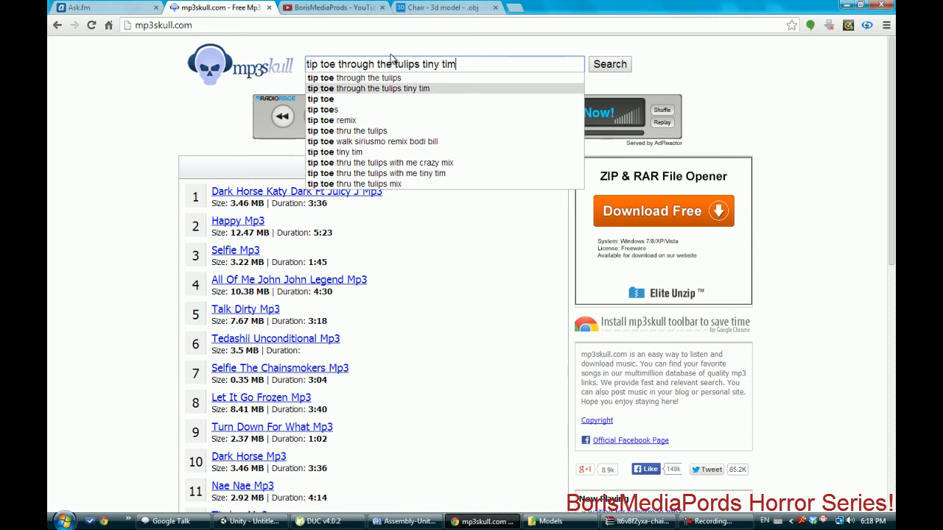
pyautogui.click(368, 89)
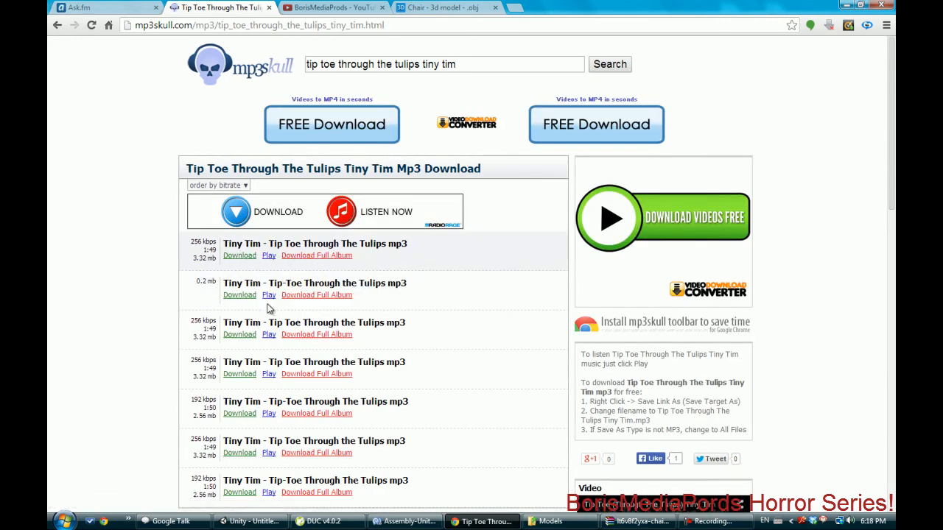
pyautogui.moveTo(250, 430)
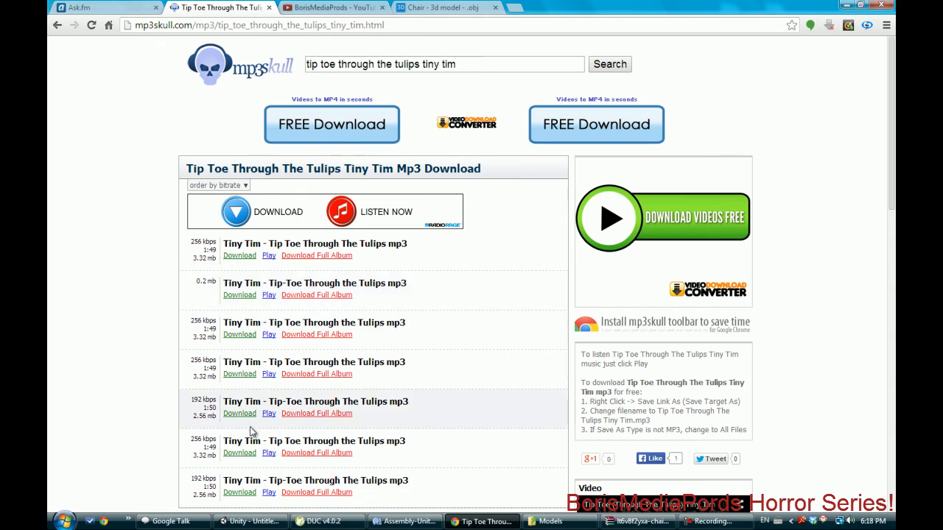
pyautogui.rightClick(238, 255)
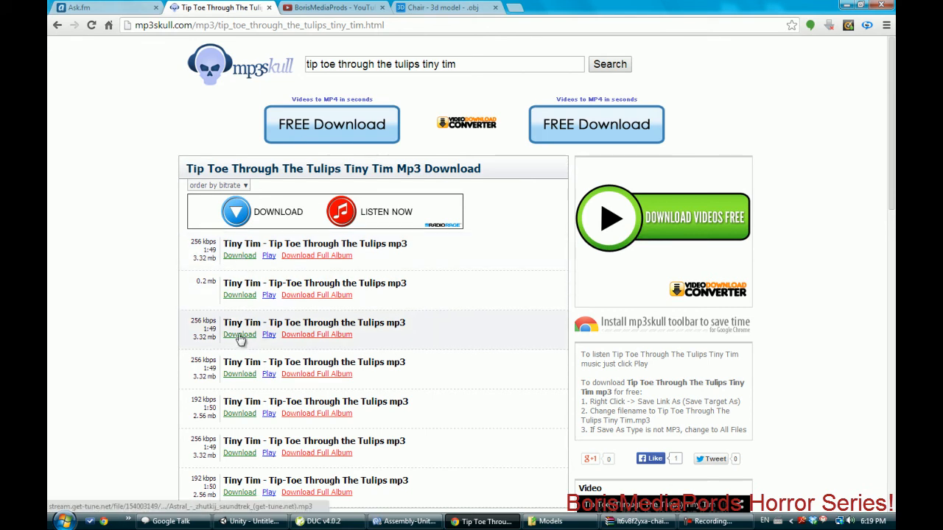
pyautogui.moveTo(391, 435)
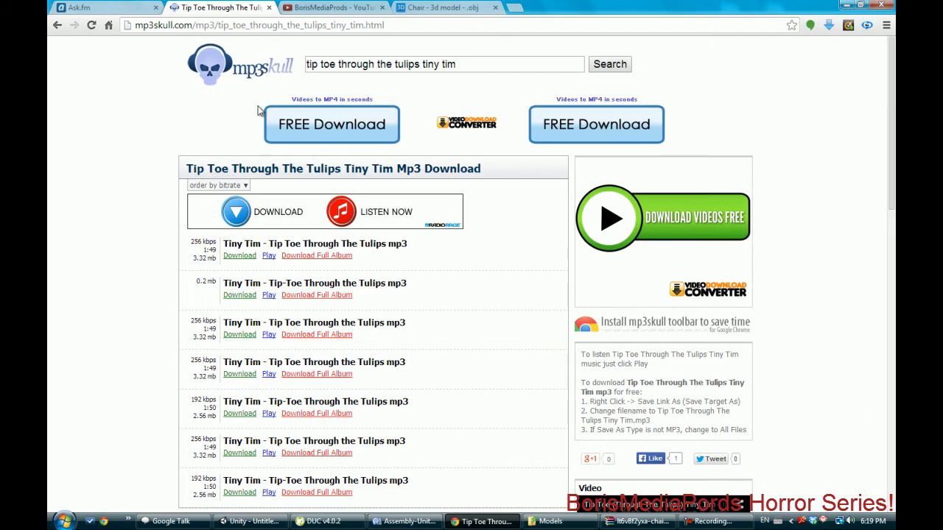
pyautogui.moveTo(278, 304)
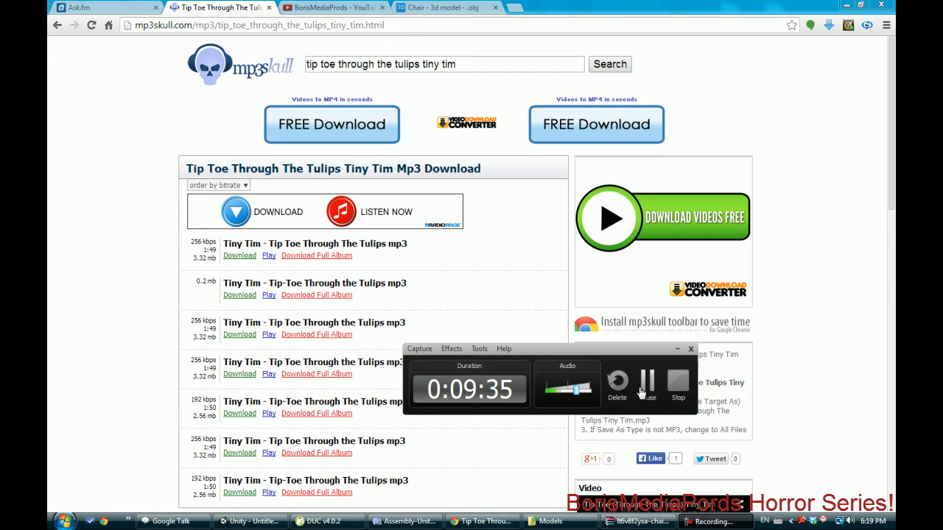
pyautogui.click(251, 520)
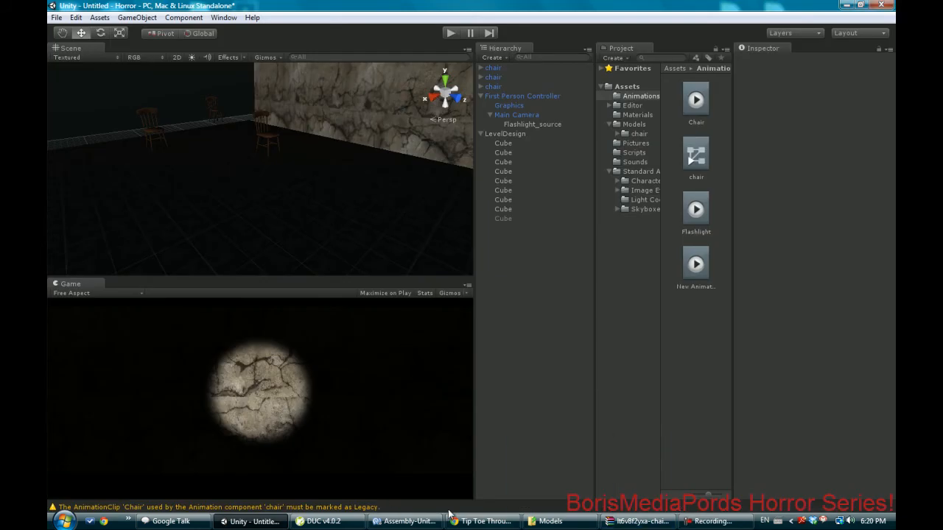
pyautogui.moveTo(638, 144)
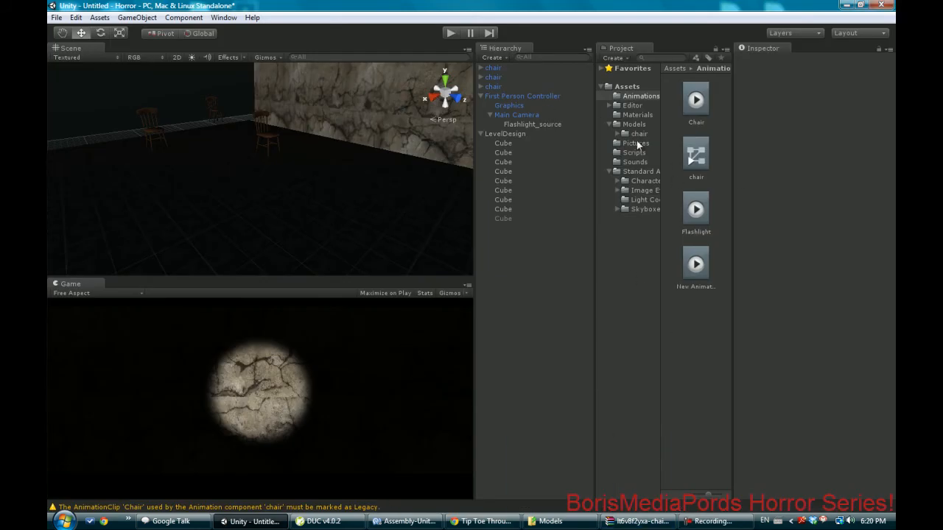
# Open Assets/Sounds and import CreepySong.mp3 from the browser download
pyautogui.click(639, 95)
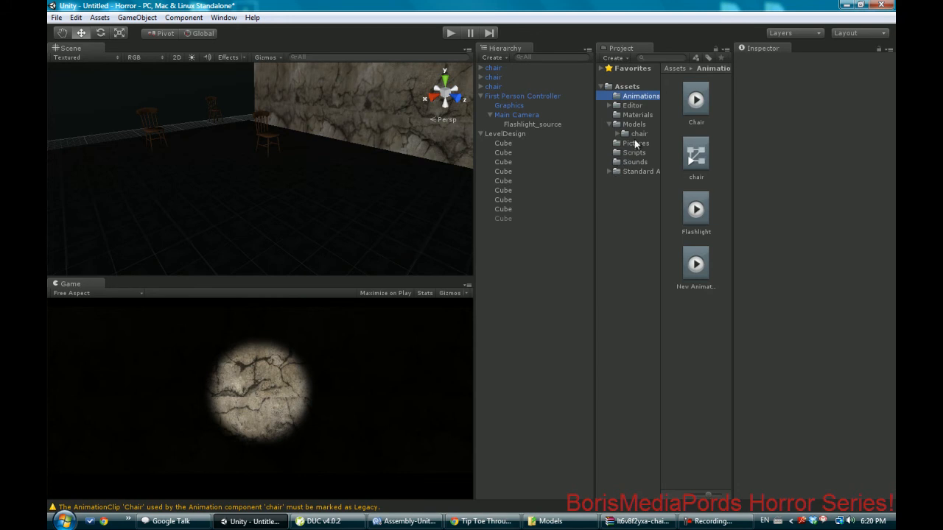
pyautogui.click(634, 161)
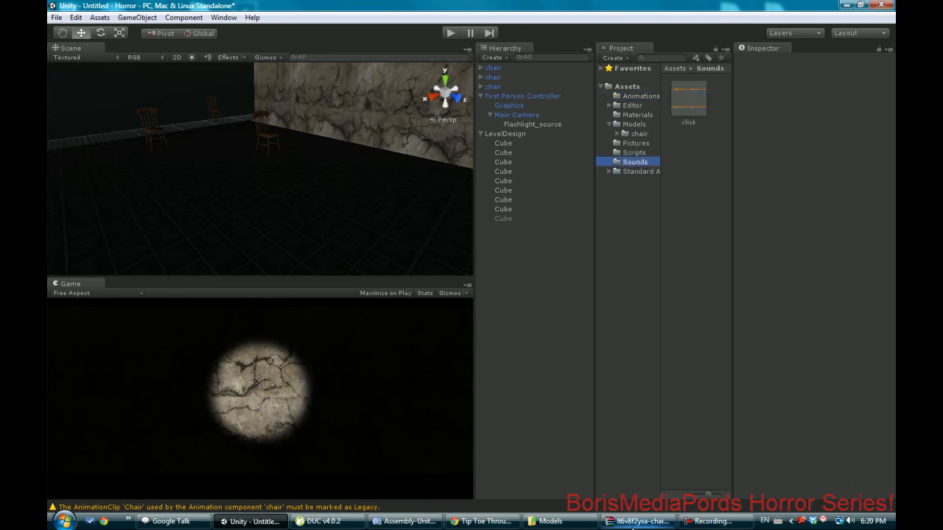
pyautogui.click(482, 522)
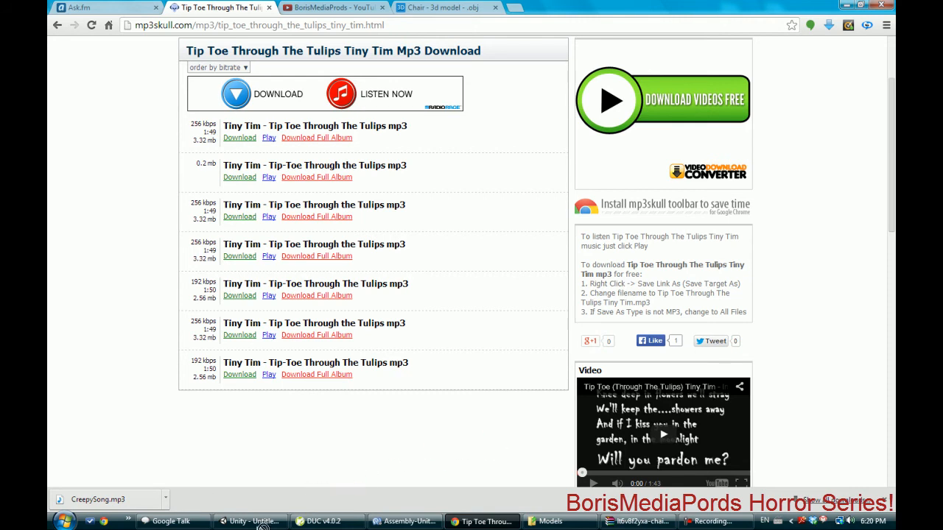
pyautogui.click(250, 521)
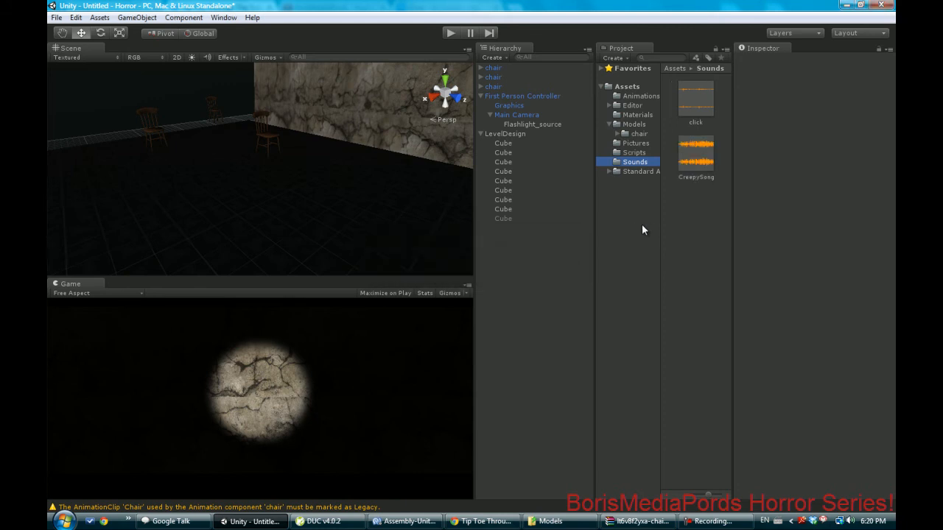
# Inspect CreepySong's import settings and play, then stop, its Inspector preview
pyautogui.click(695, 155)
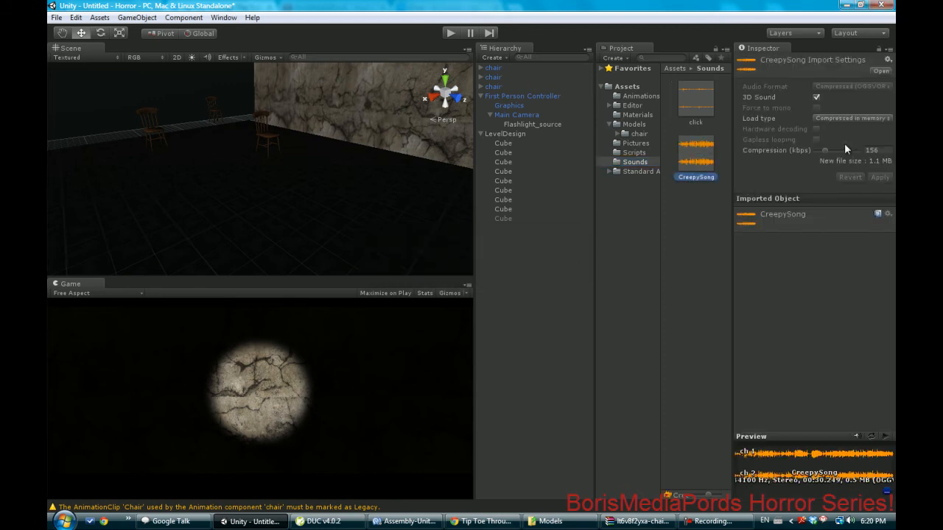
pyautogui.click(886, 436)
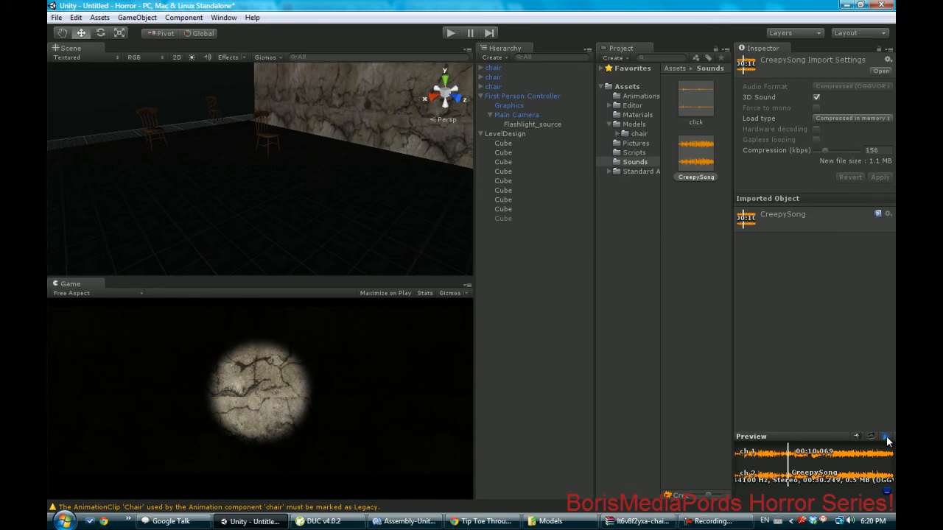
pyautogui.click(887, 436)
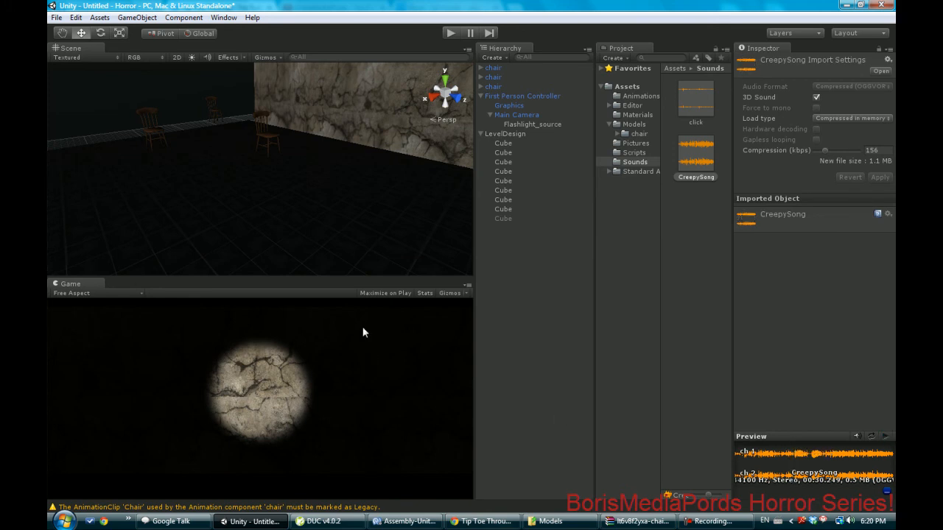
pyautogui.click(137, 17)
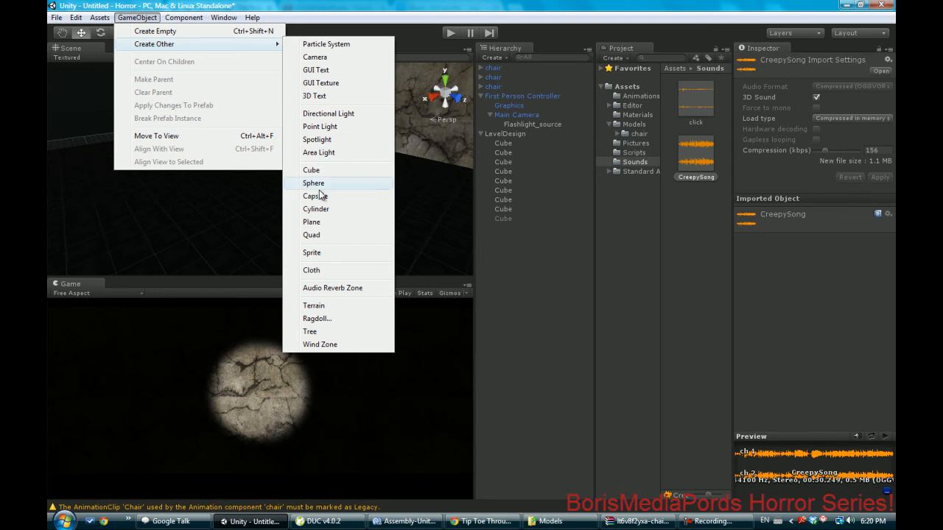
# Attach CreepySong to a chair as an Audio Source with Play On Awake unchecked
pyautogui.click(332, 288)
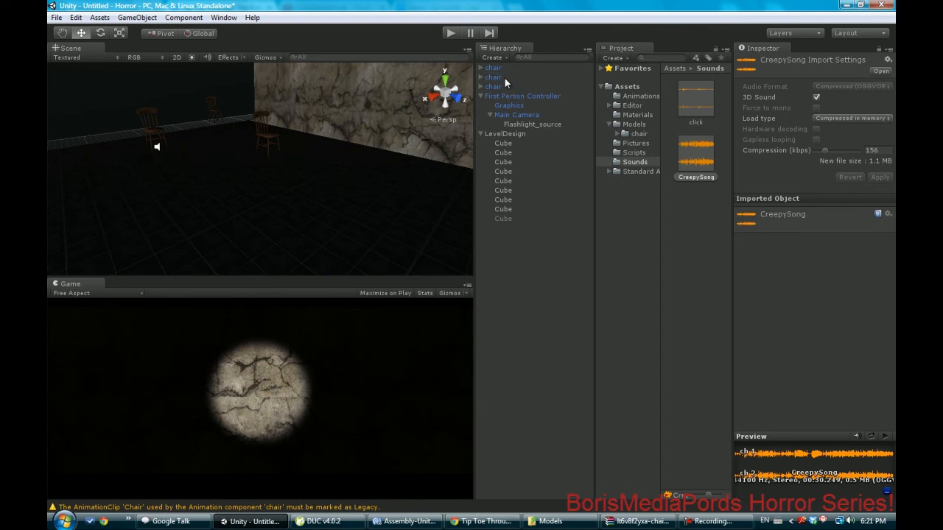
pyautogui.click(493, 77)
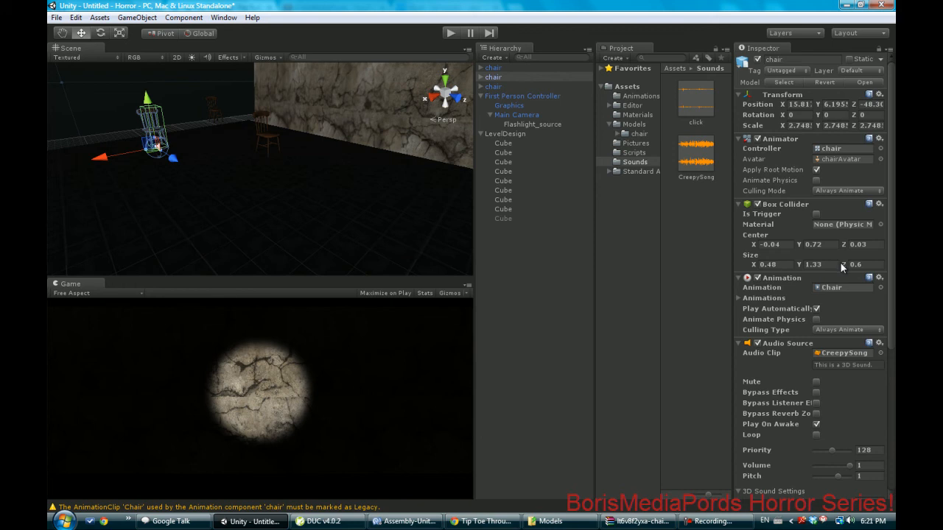
pyautogui.moveTo(857, 391)
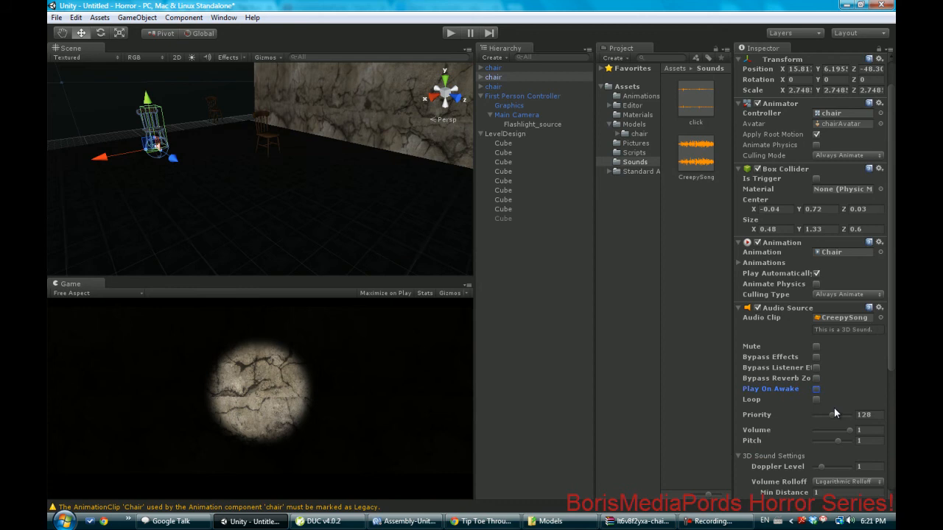
pyautogui.scroll(-3)
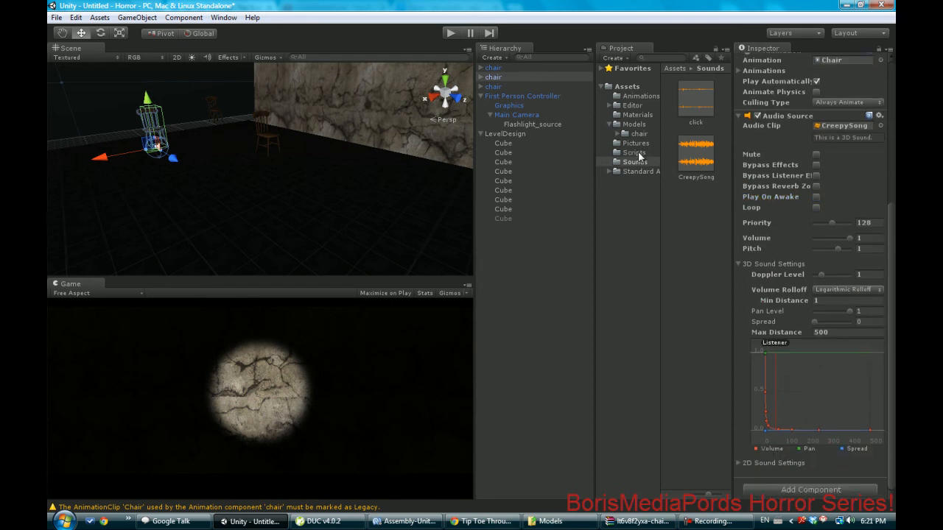
pyautogui.rightClick(633, 152)
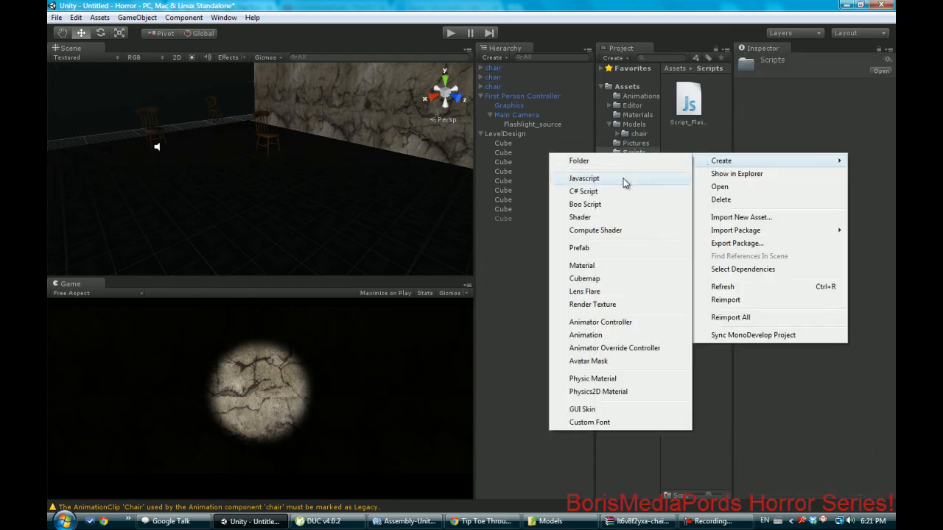
# Create the TriggerSong JavaScript and replace Start with 'var song : AudioClip;'
pyautogui.click(584, 178)
pyautogui.write('TriggerSo')
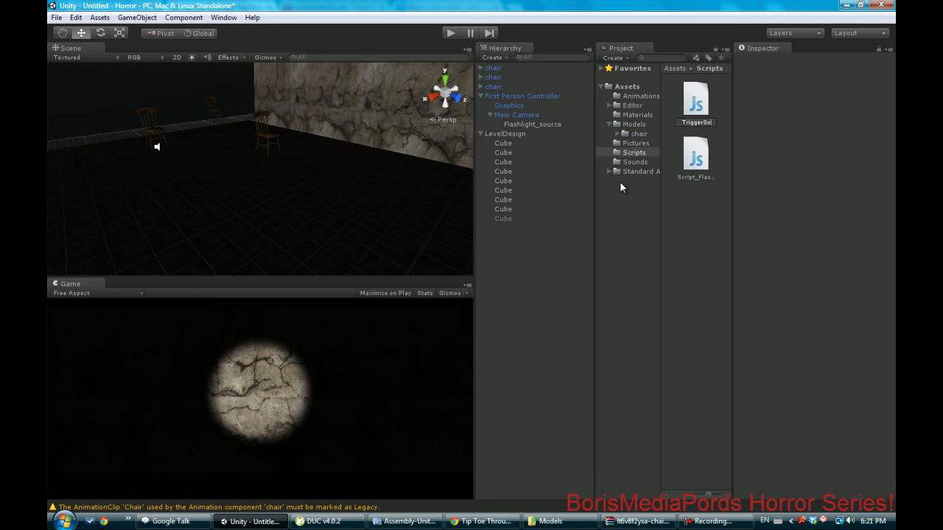
pyautogui.click(694, 154)
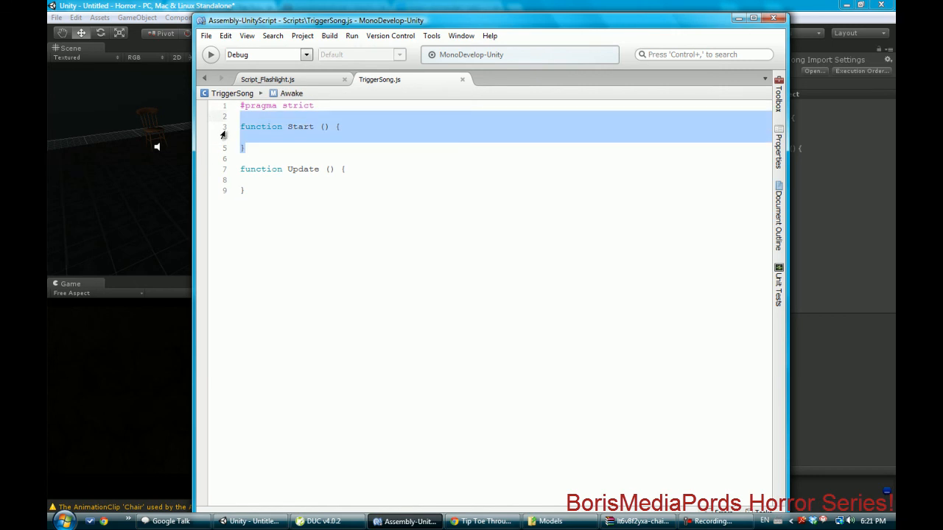
pyautogui.write('var s')
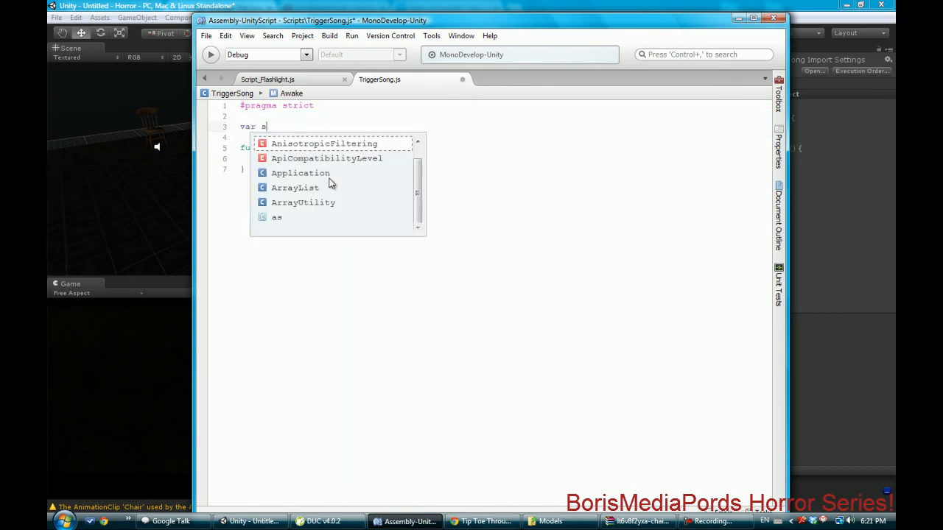
pyautogui.write('ong : Adu')
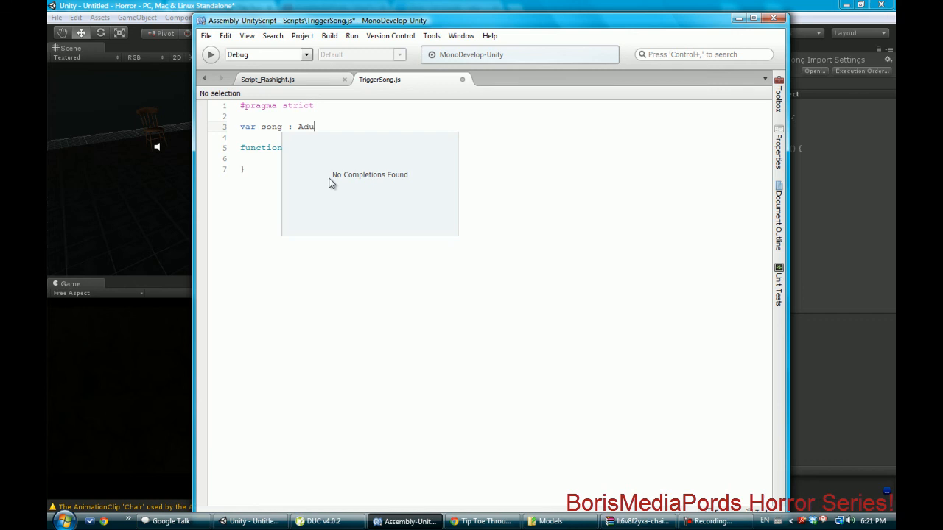
pyautogui.write('i')
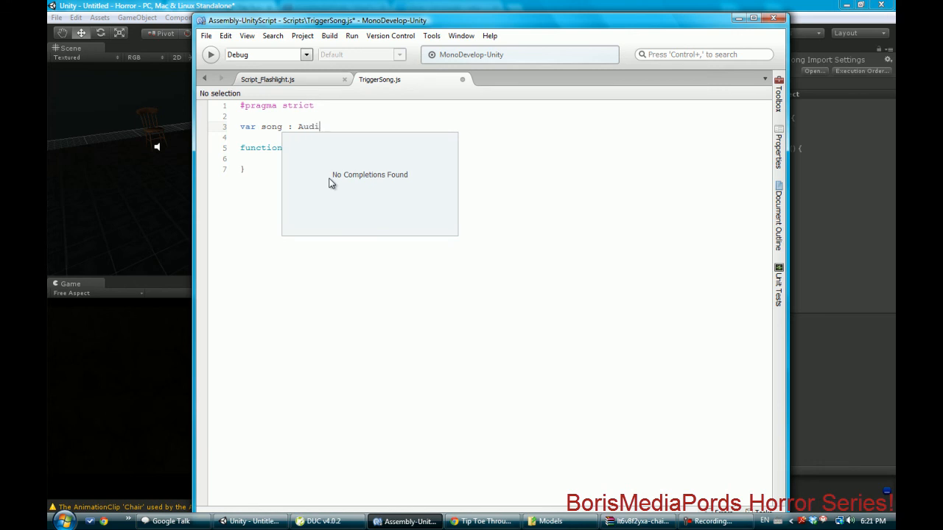
pyautogui.write('oClip;')
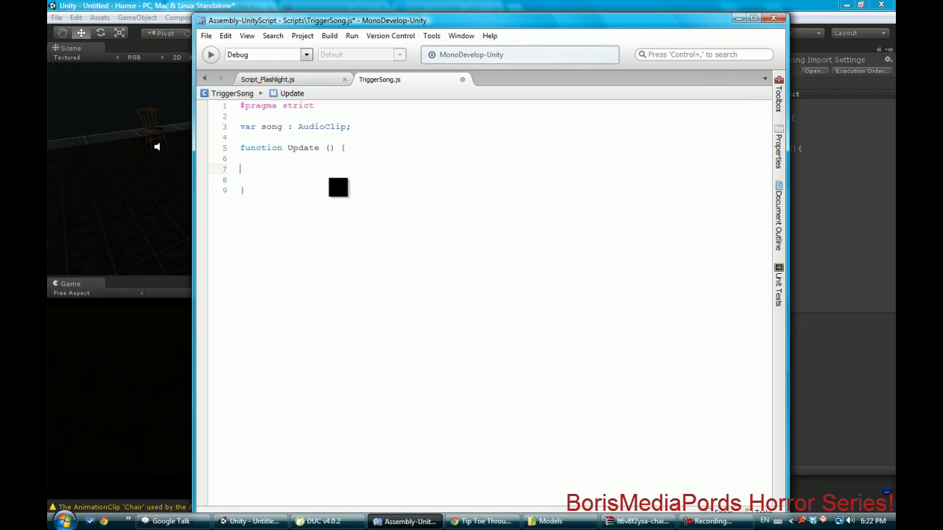
# Copy the audio.clip and audio.Play lines from Script_Flashlight.js for reuse in TriggerSong
pyautogui.click(267, 78)
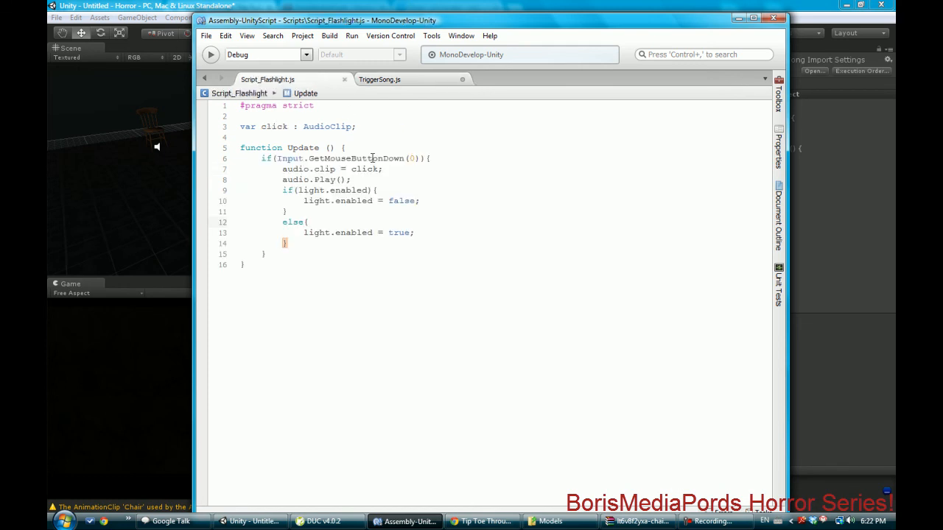
pyautogui.moveTo(282, 168); pyautogui.dragTo(351, 180)
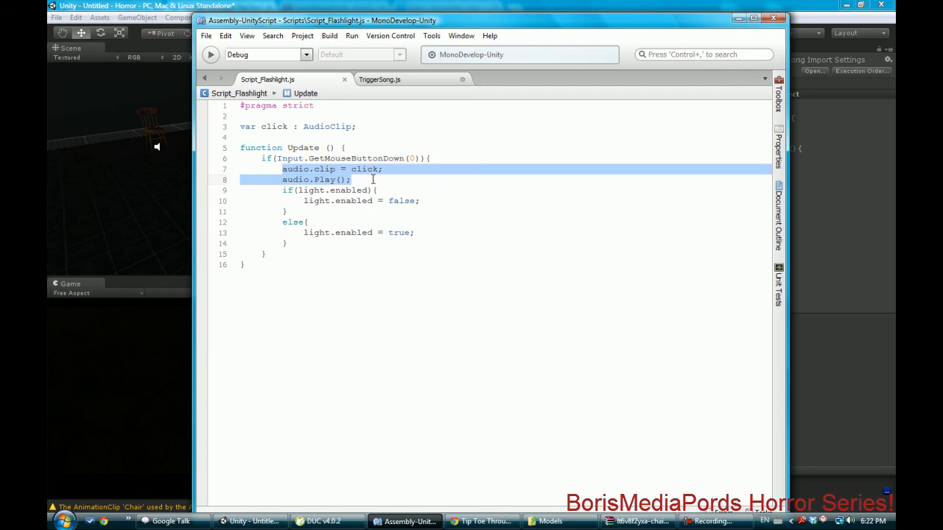
pyautogui.rightClick(331, 179)
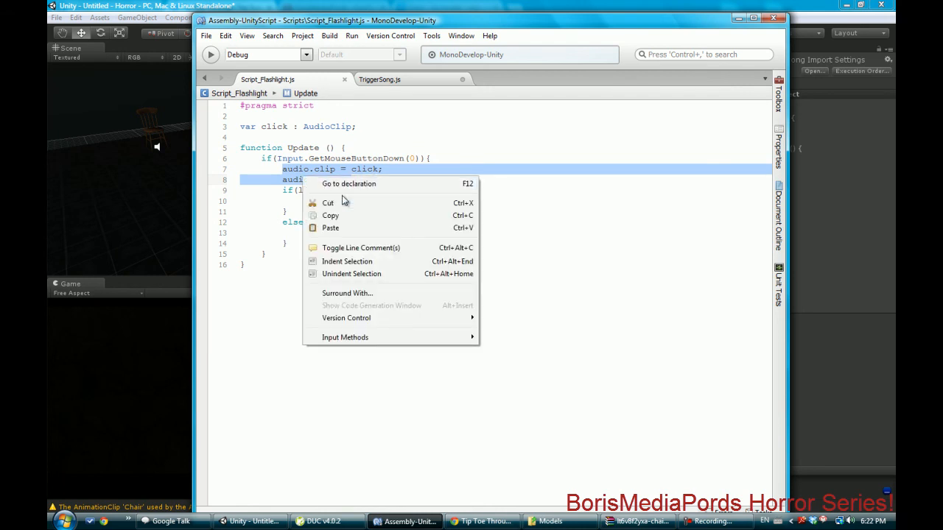
pyautogui.click(379, 79)
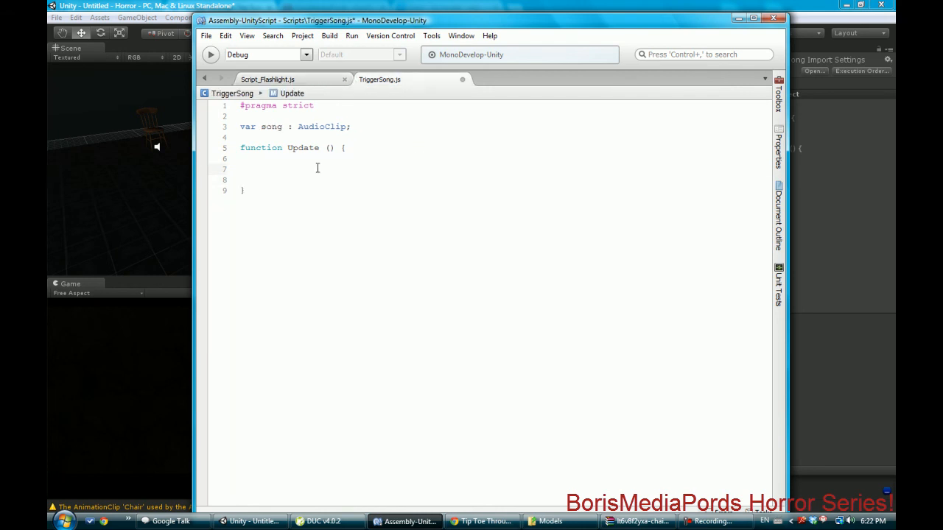
# Rename Update to OnTriggerEnter, paste the audio lines, and use song as the clip
pyautogui.doubleClick(303, 147)
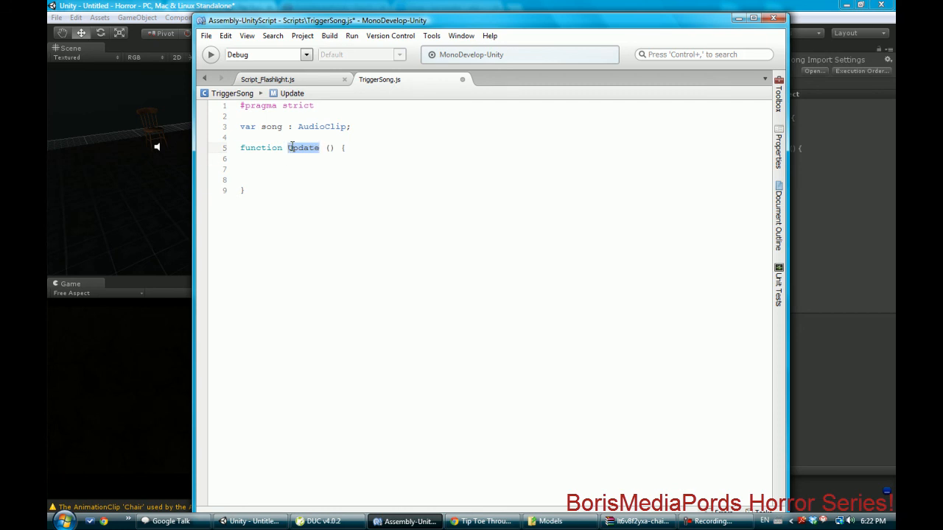
pyautogui.write('OnTriggerEnter')
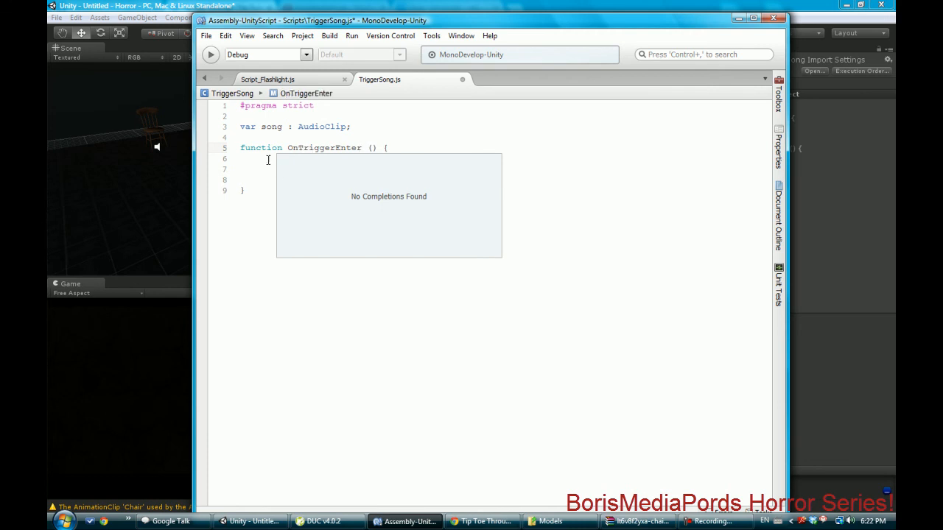
pyautogui.write('audio.c')
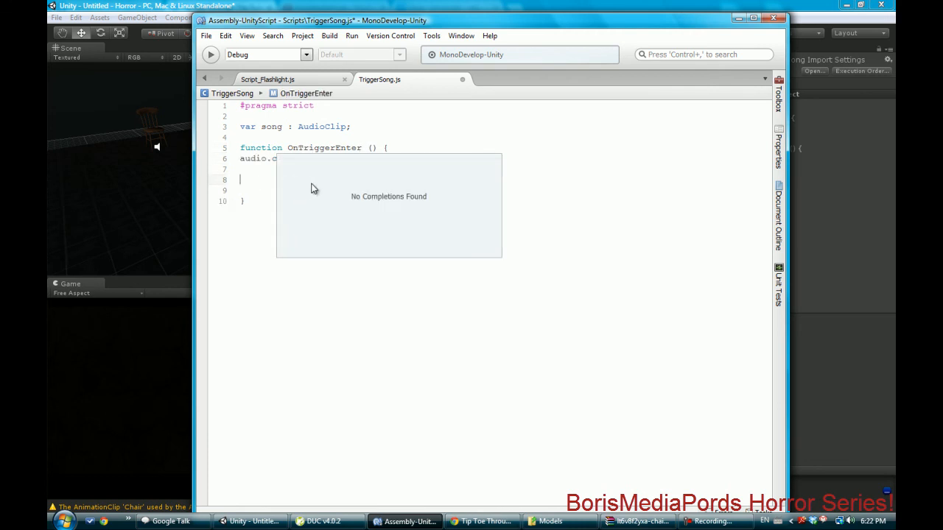
pyautogui.moveTo(335, 72)
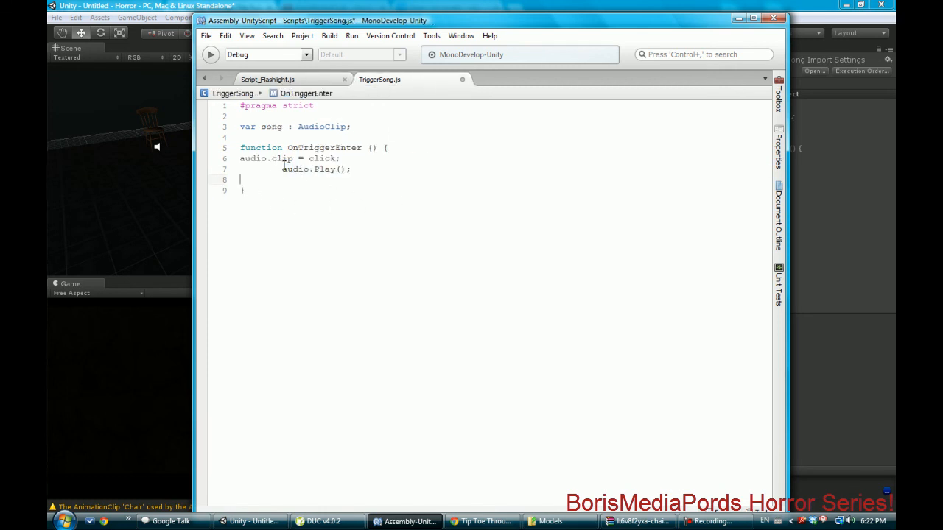
pyautogui.doubleClick(322, 158)
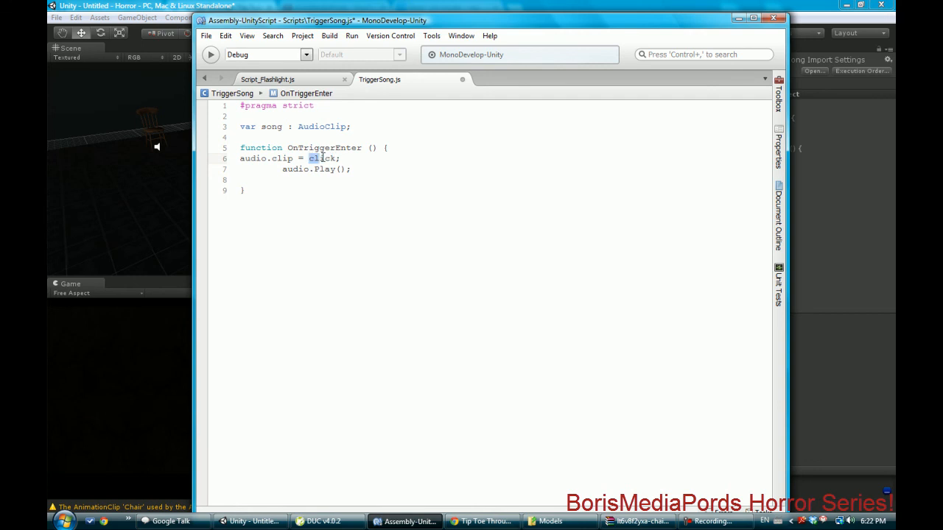
pyautogui.write('song')
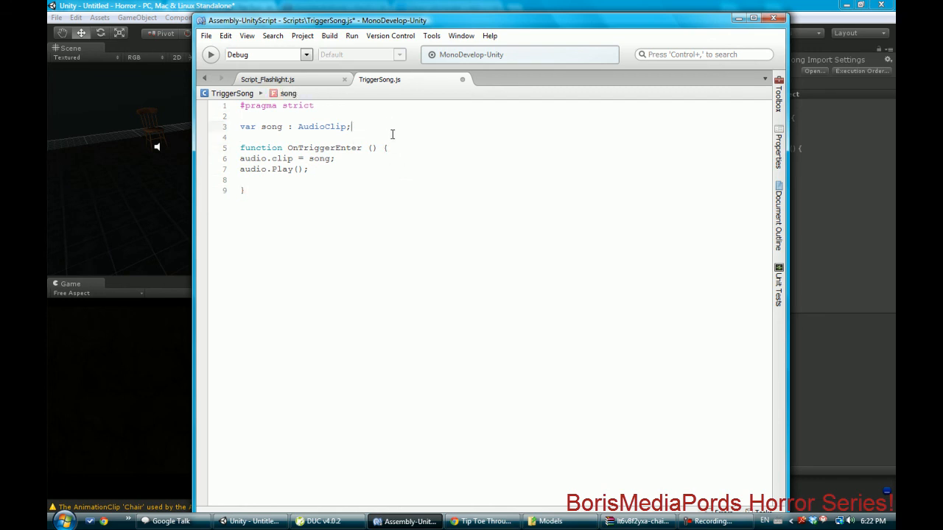
pyautogui.click(274, 180)
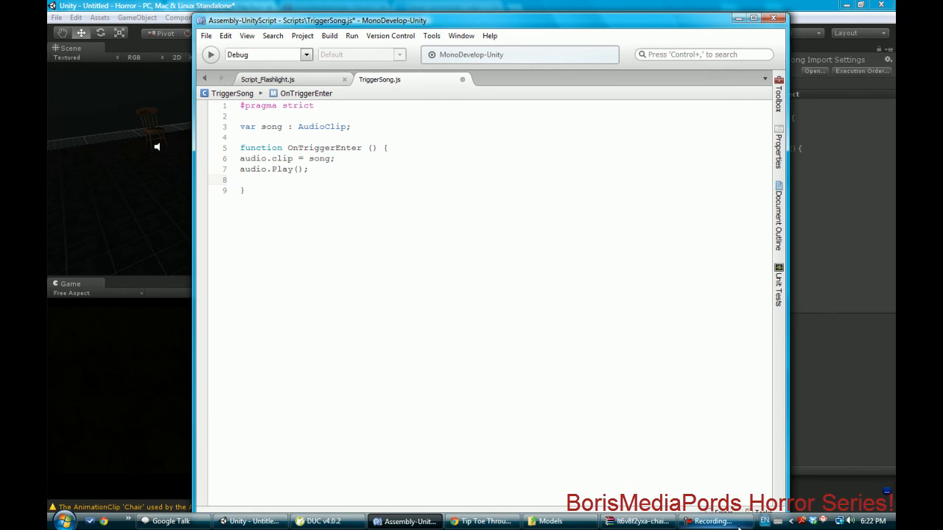
pyautogui.click(714, 521)
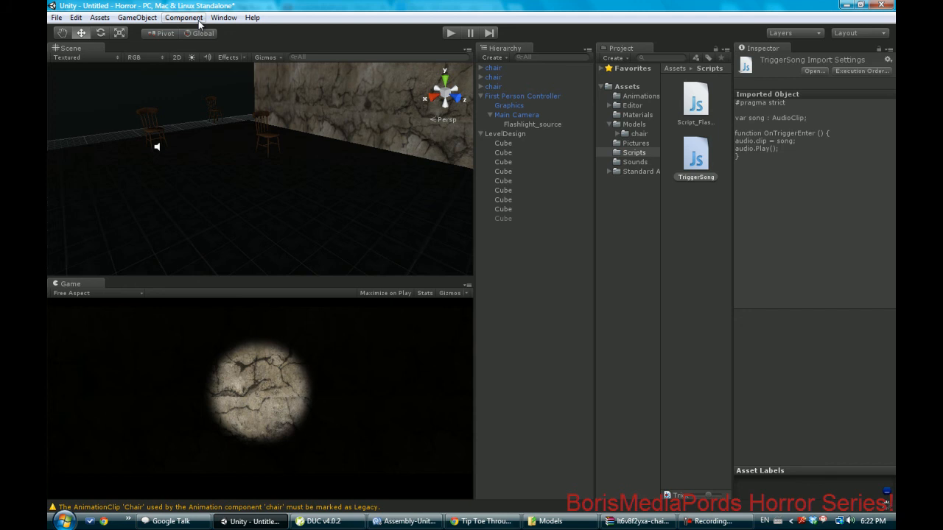
pyautogui.moveTo(210, 43)
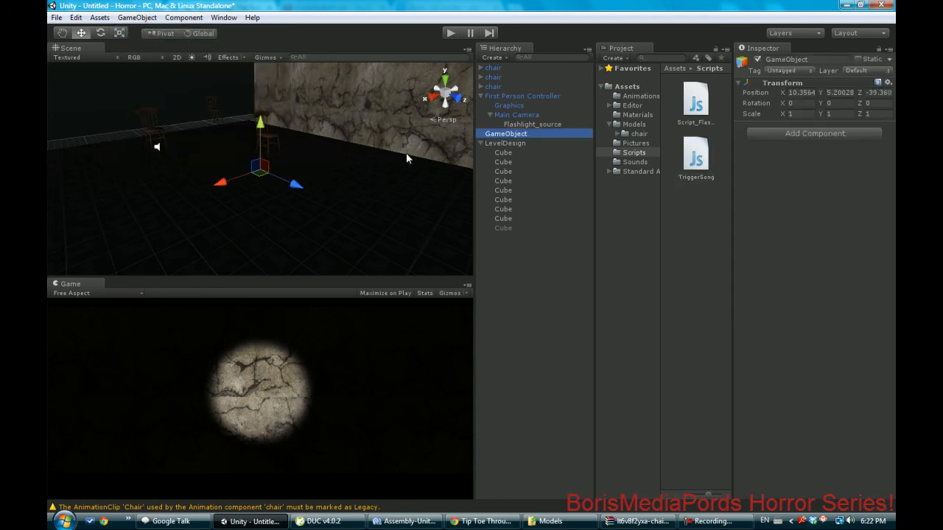
# Create an empty GameObject with an Is Trigger Box Collider, scaled wide along X
pyautogui.click(814, 133)
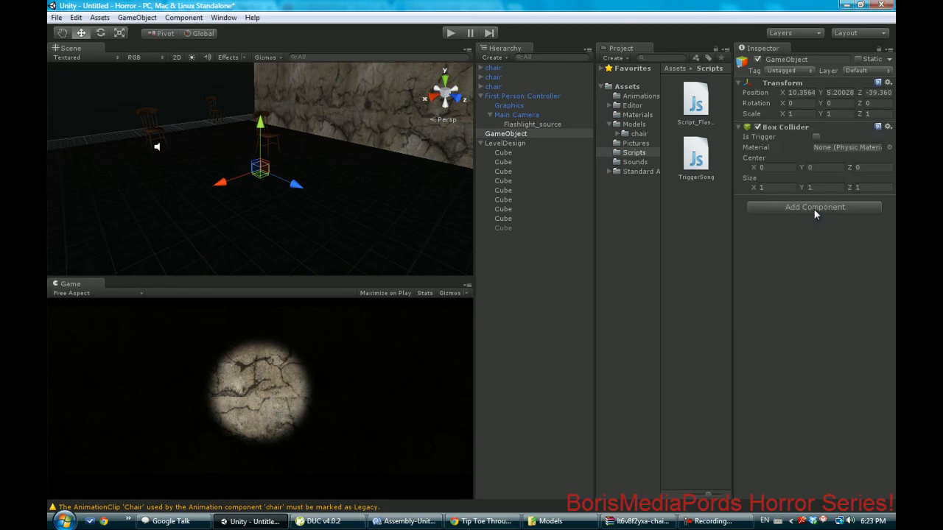
pyautogui.click(816, 137)
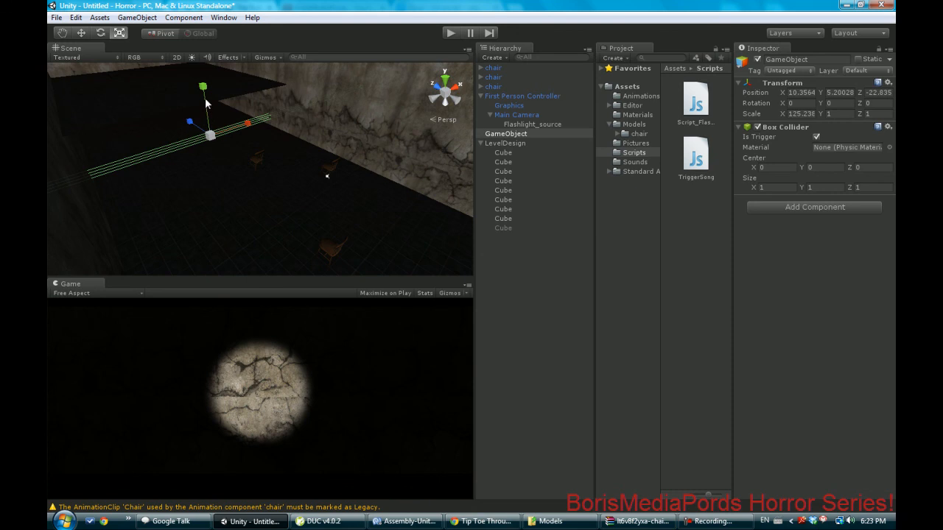
pyautogui.moveTo(202, 86); pyautogui.dragTo(202, 125)
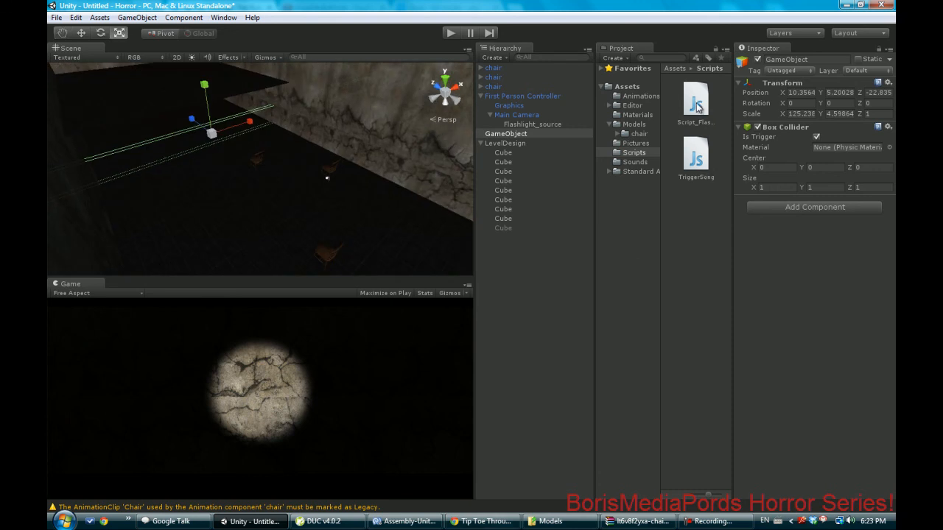
# Attach TriggerSong to the trigger object with Song set to CreepySong, then start Play mode
pyautogui.moveTo(695, 154); pyautogui.dragTo(810, 207)
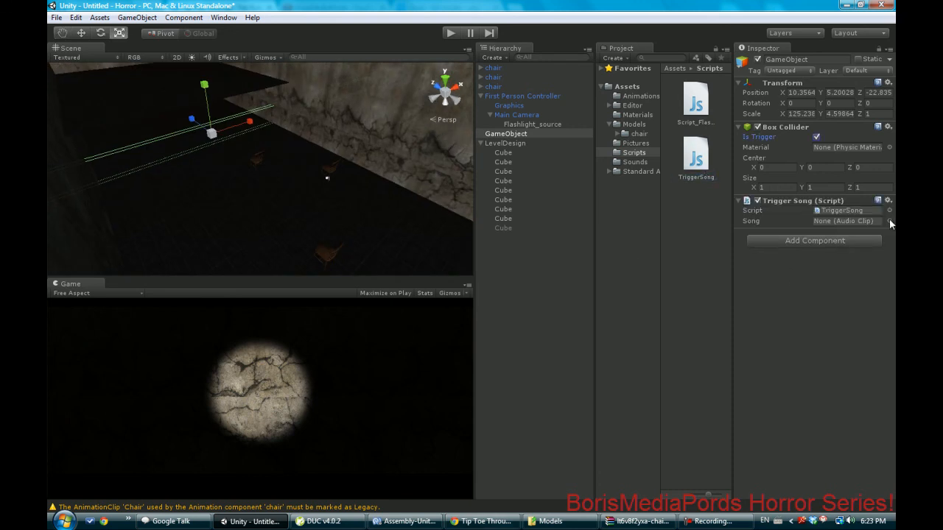
pyautogui.click(889, 221)
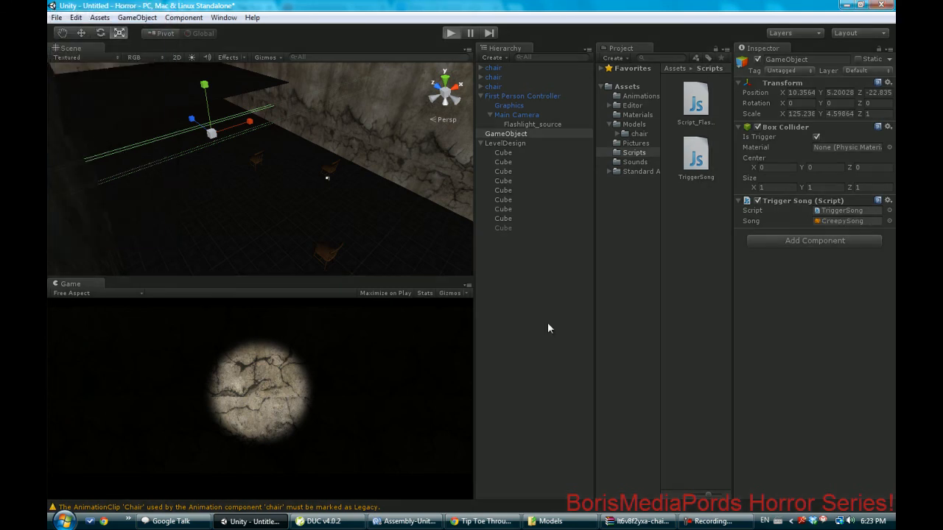
pyautogui.click(450, 33)
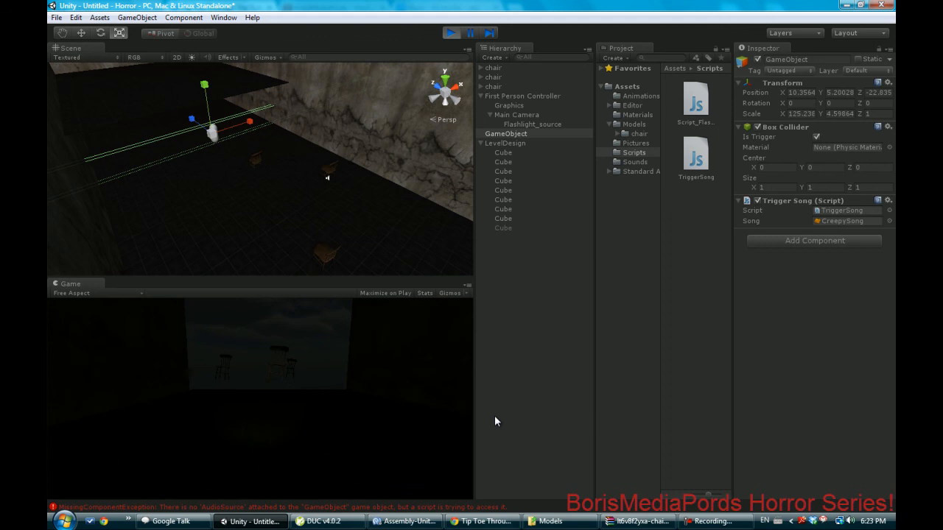
# Exit Play mode and add an Audio Source component to the trigger object
pyautogui.click(450, 32)
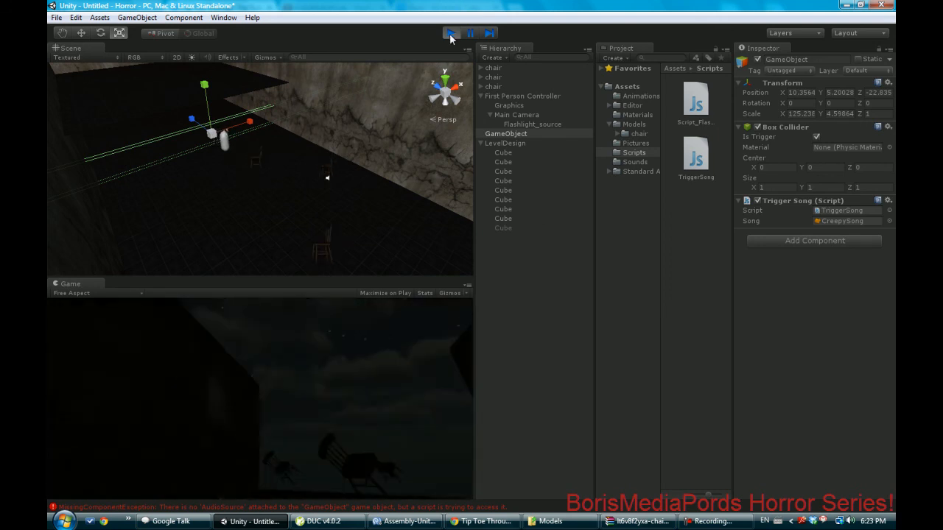
pyautogui.click(814, 240)
pyautogui.write('audio sour')
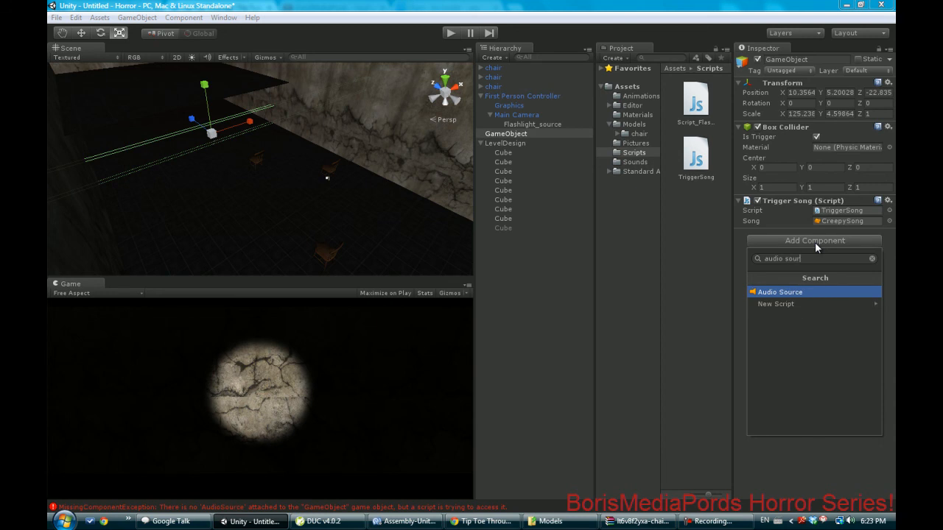
pyautogui.click(780, 291)
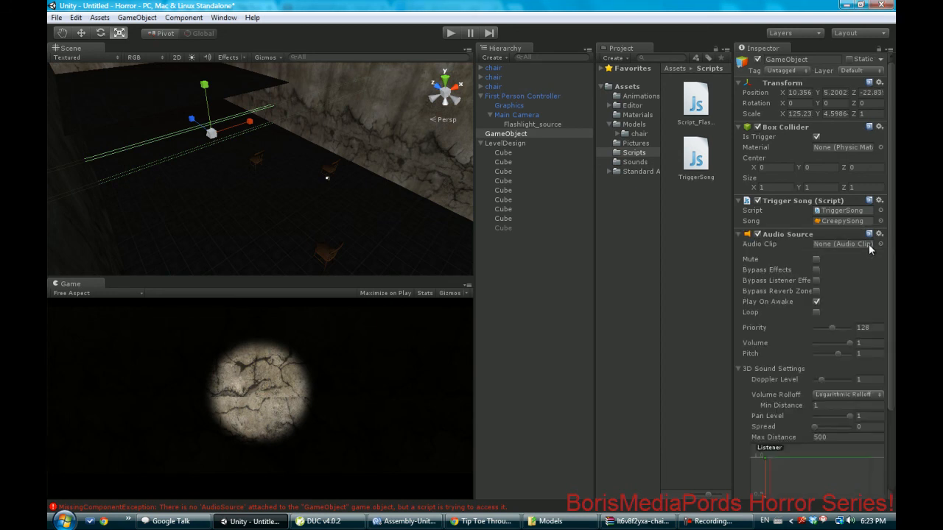
pyautogui.click(880, 244)
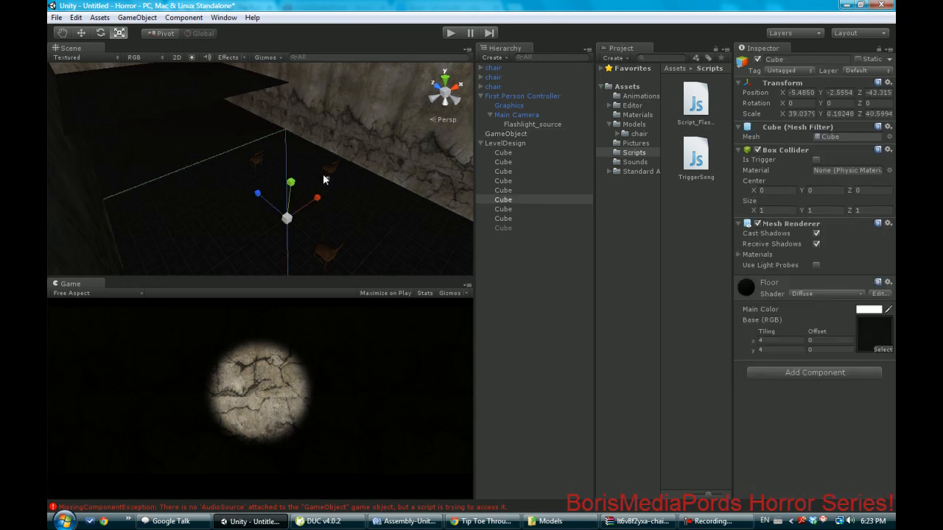
# Remove the second chair's Audio Source component and start Play mode again
pyautogui.click(492, 77)
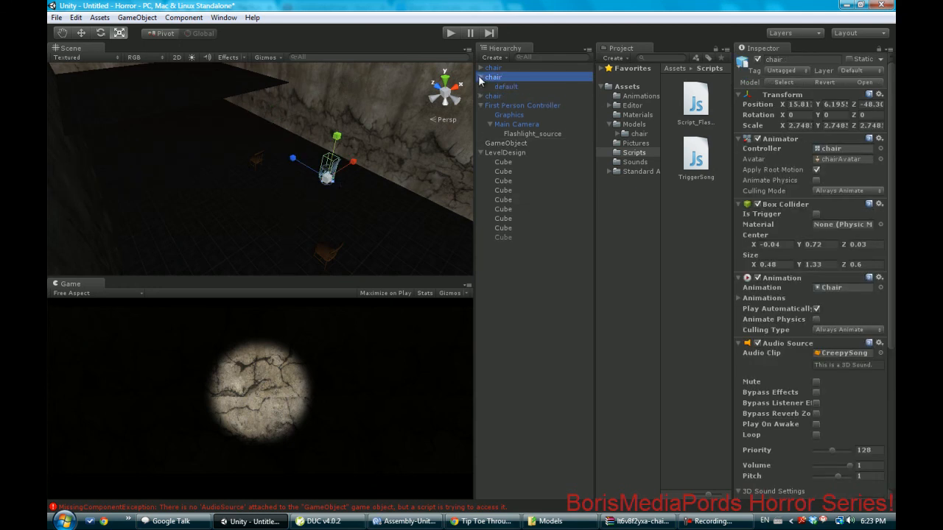
pyautogui.click(479, 67)
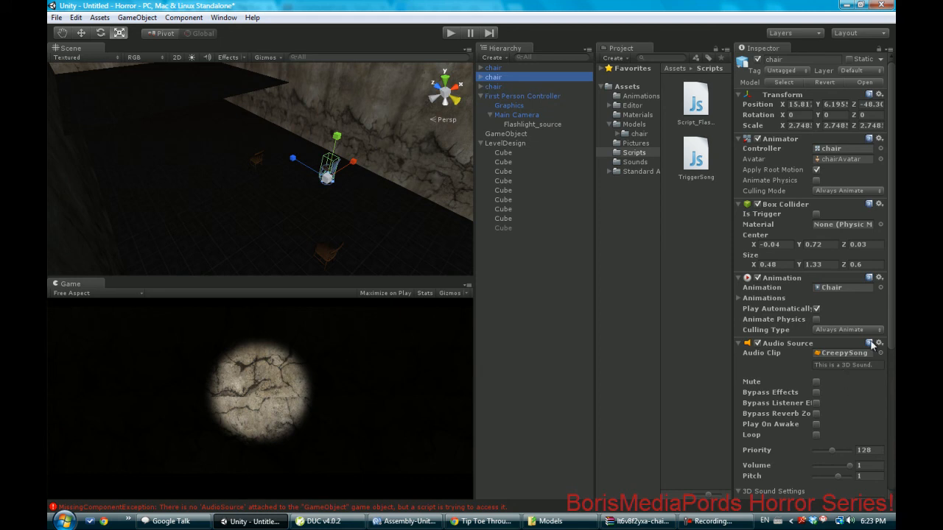
pyautogui.click(869, 343)
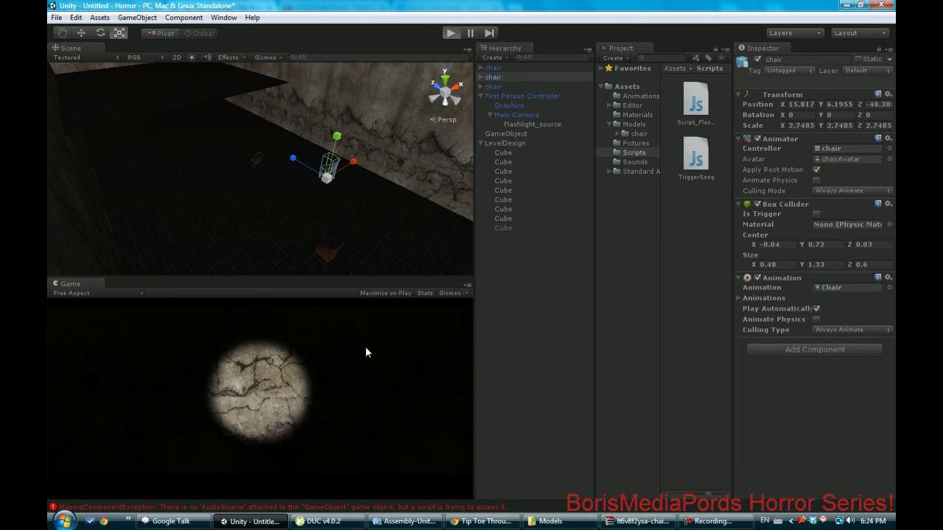
pyautogui.click(450, 33)
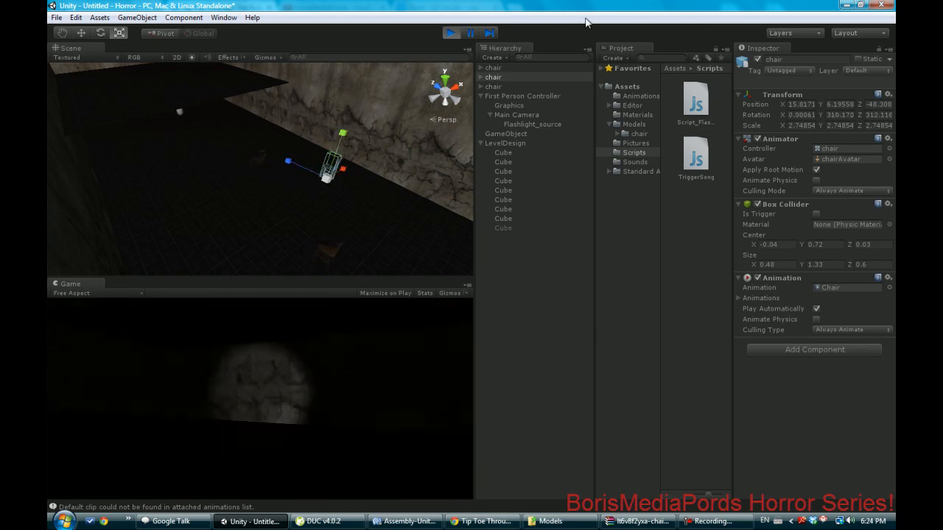
# Exit Play mode, rename GameObject to SoundTrigger, and start another Play test
pyautogui.click(450, 32)
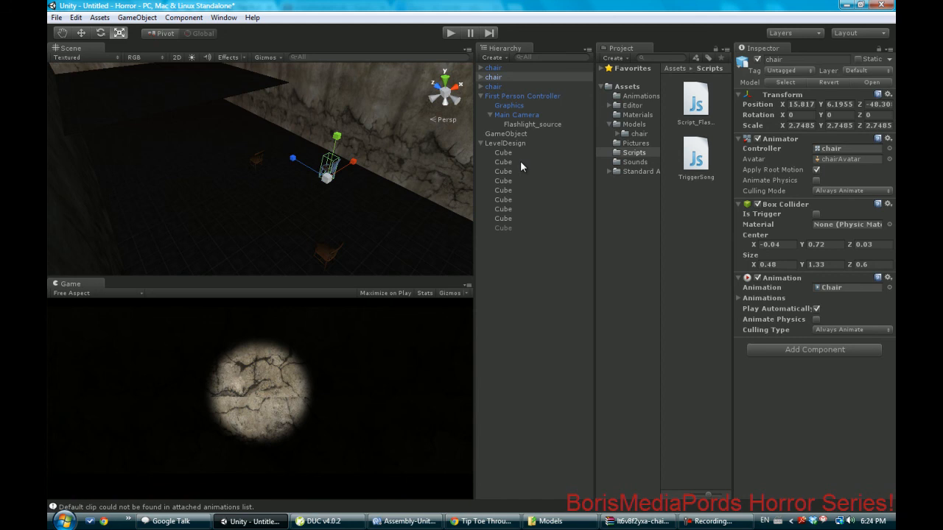
pyautogui.click(507, 133)
pyautogui.write('SoundTrigger')
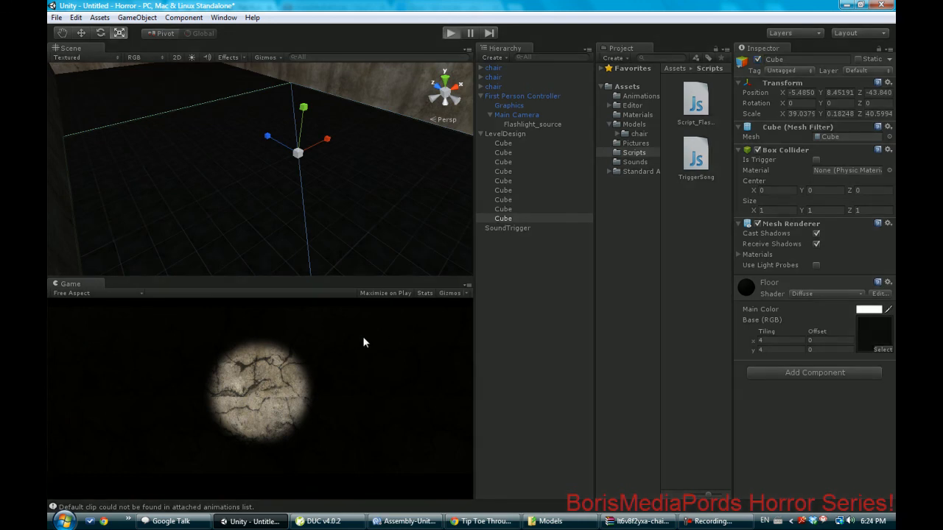
pyautogui.click(450, 32)
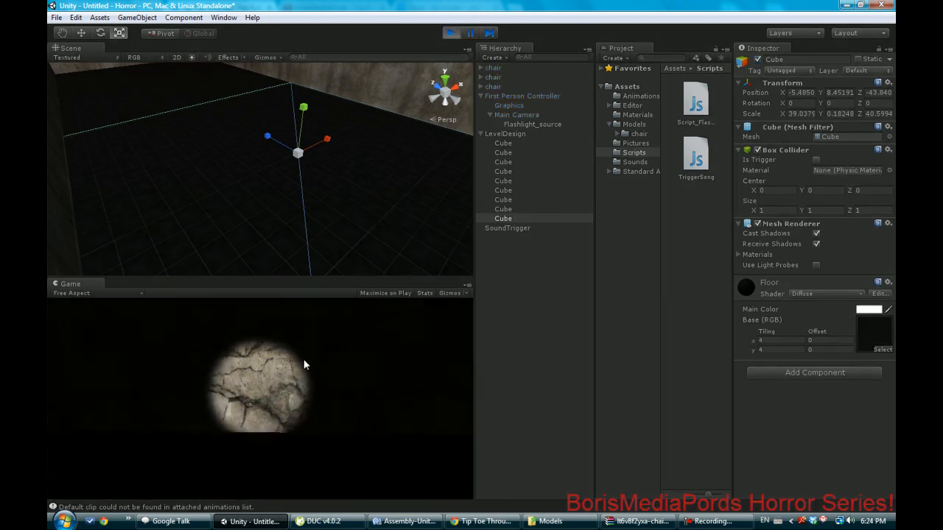